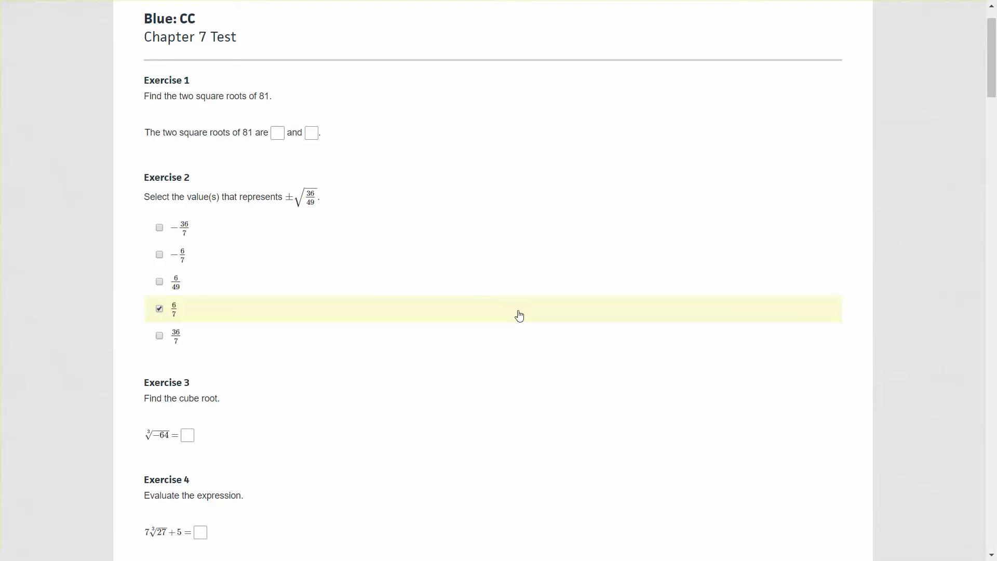
Uncheck the 6/7 option in Exercise 2 so no choice is marked
left_click(159, 309)
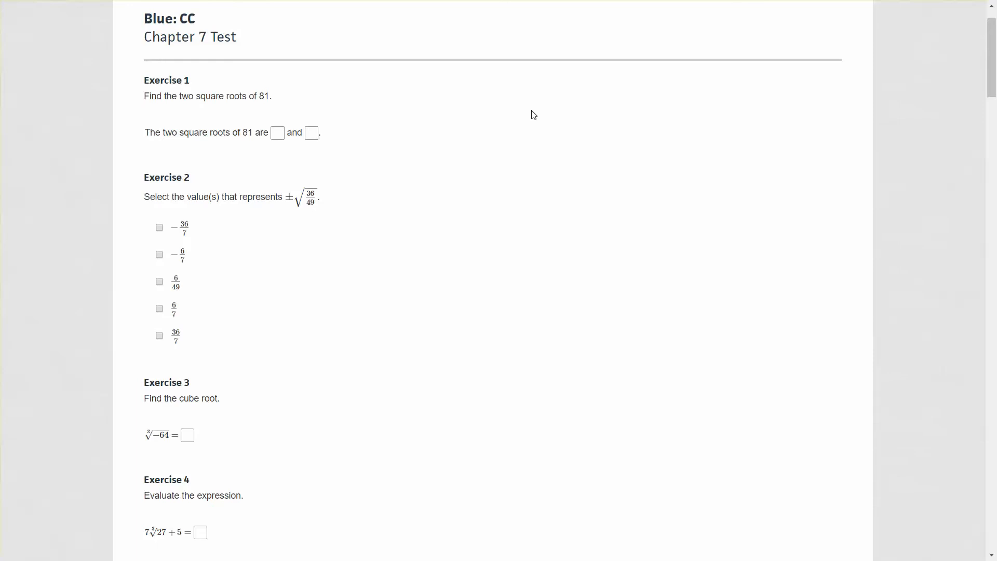
mouse_move(507, 141)
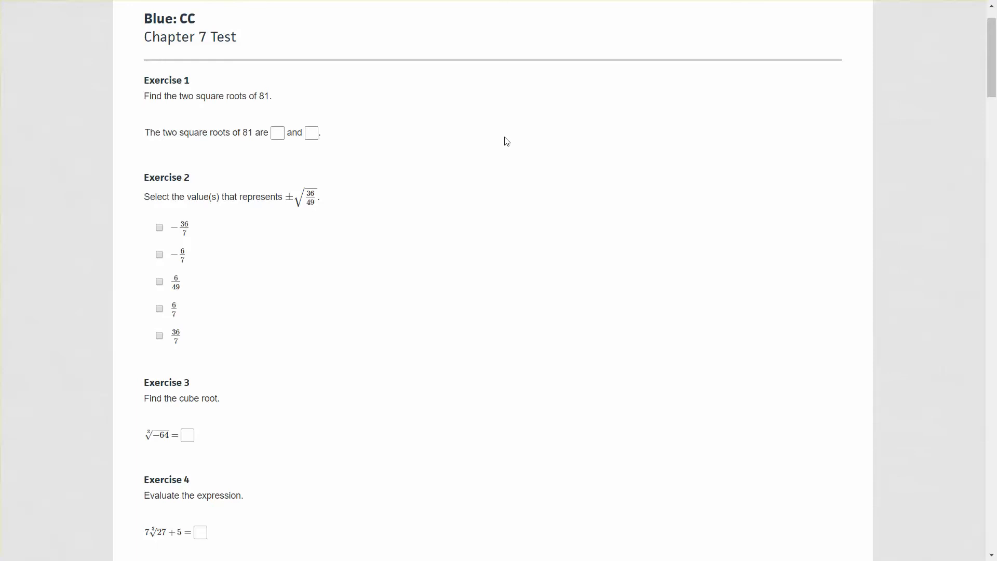
mouse_move(549, 157)
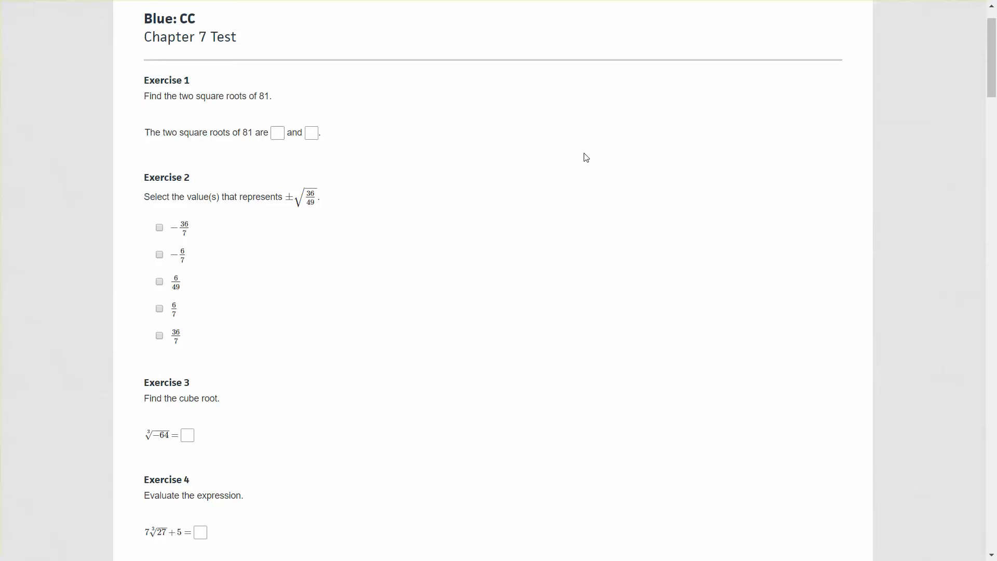
mouse_move(593, 116)
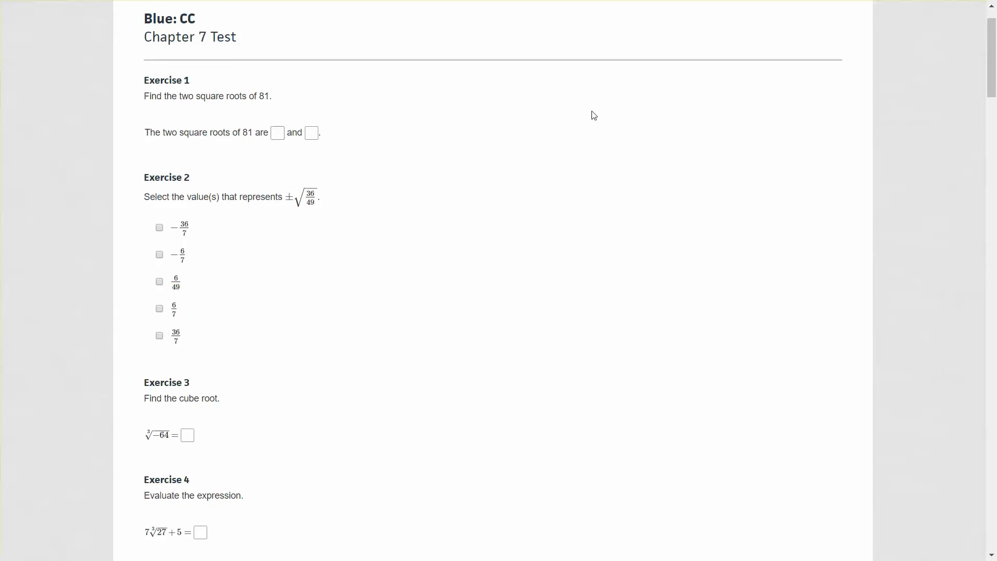
mouse_move(578, 120)
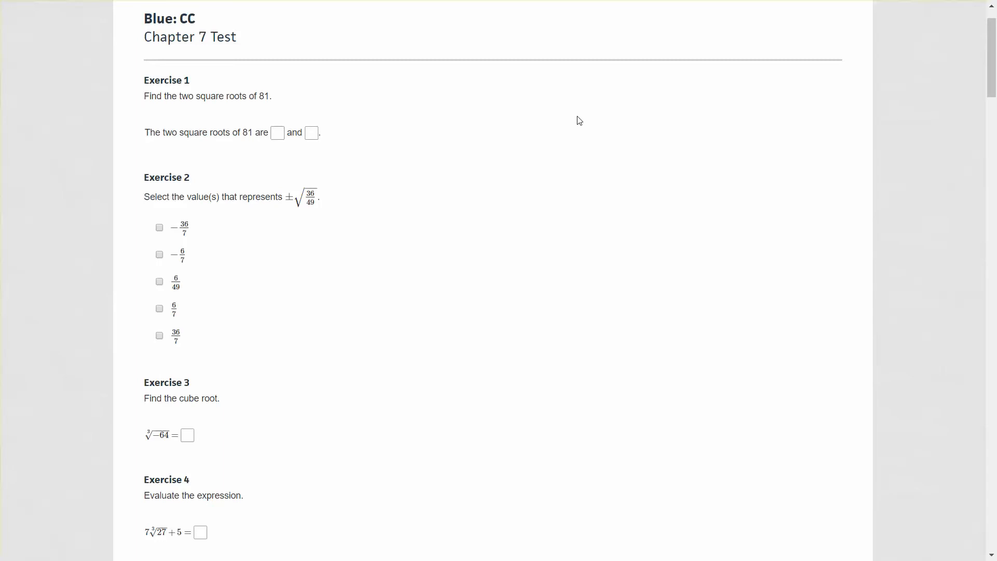
mouse_move(581, 117)
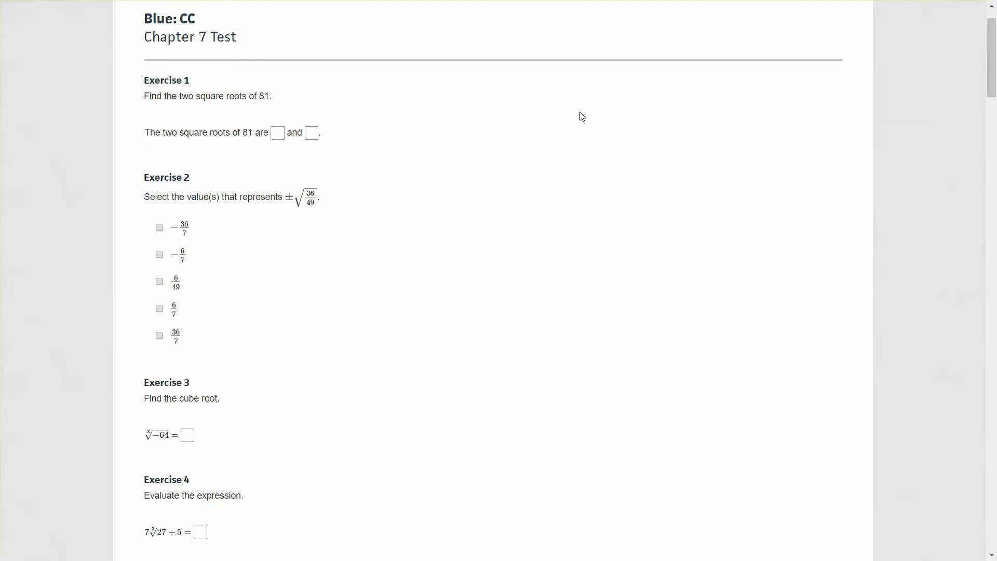
mouse_move(574, 157)
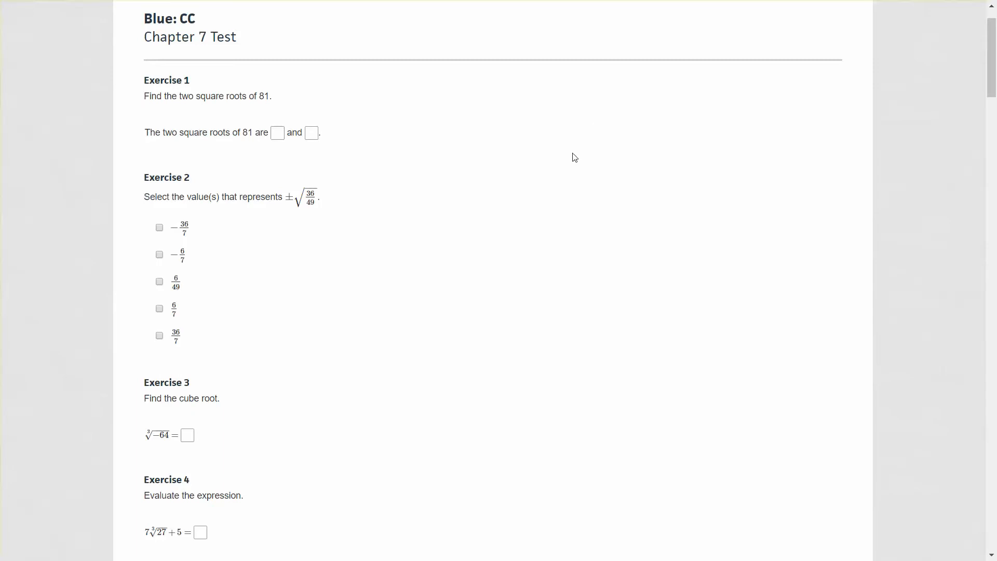
mouse_move(223, 108)
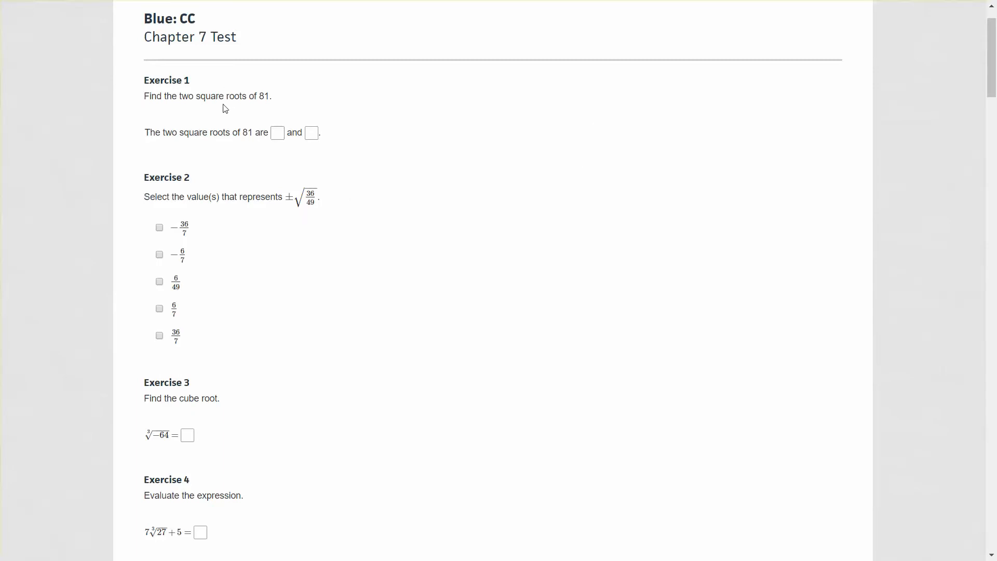
mouse_move(288, 136)
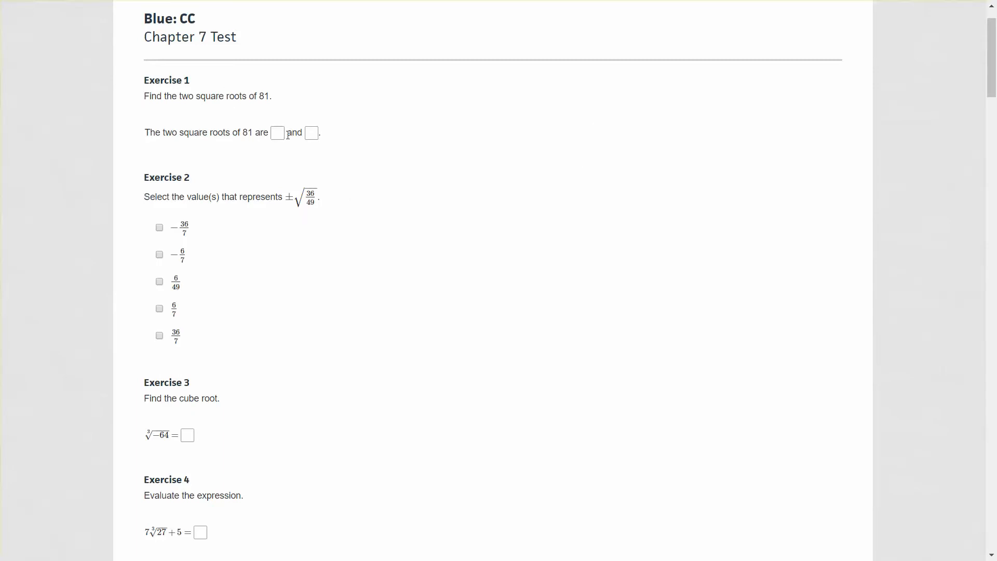
Enter 9 in the first box and -9 in the second for √81
left_click(278, 133)
type("9")
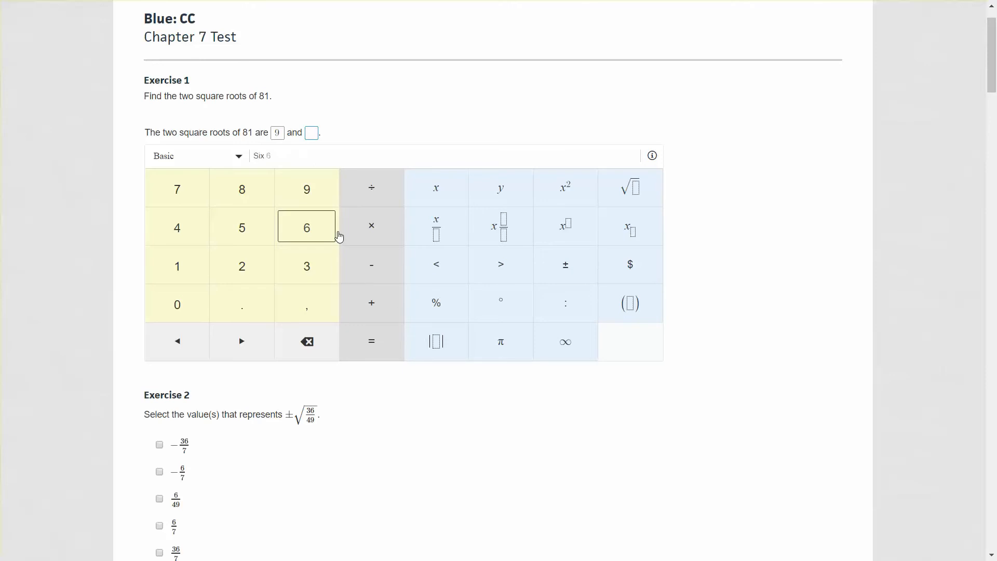
mouse_move(370, 265)
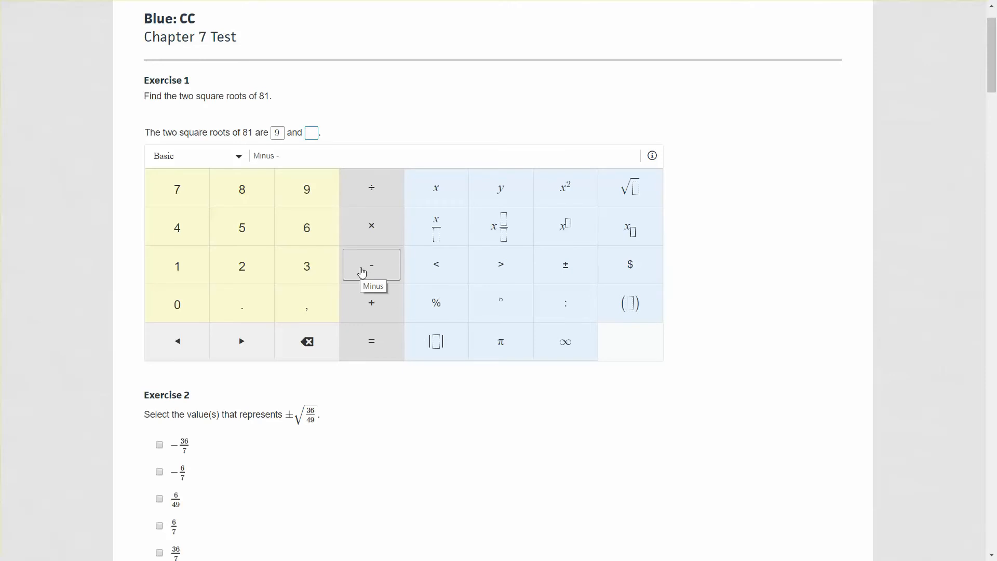
mouse_move(295, 196)
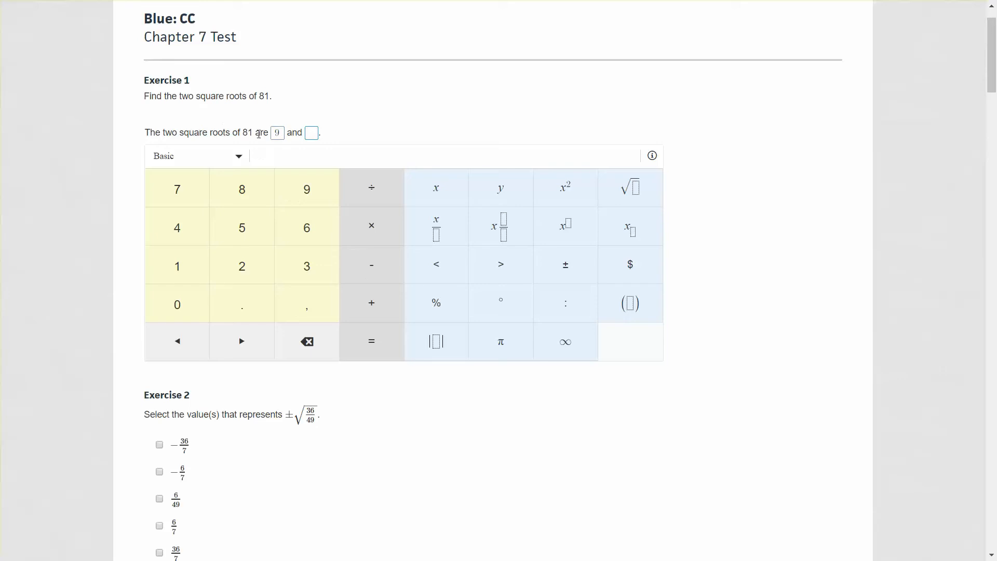
left_click(306, 227)
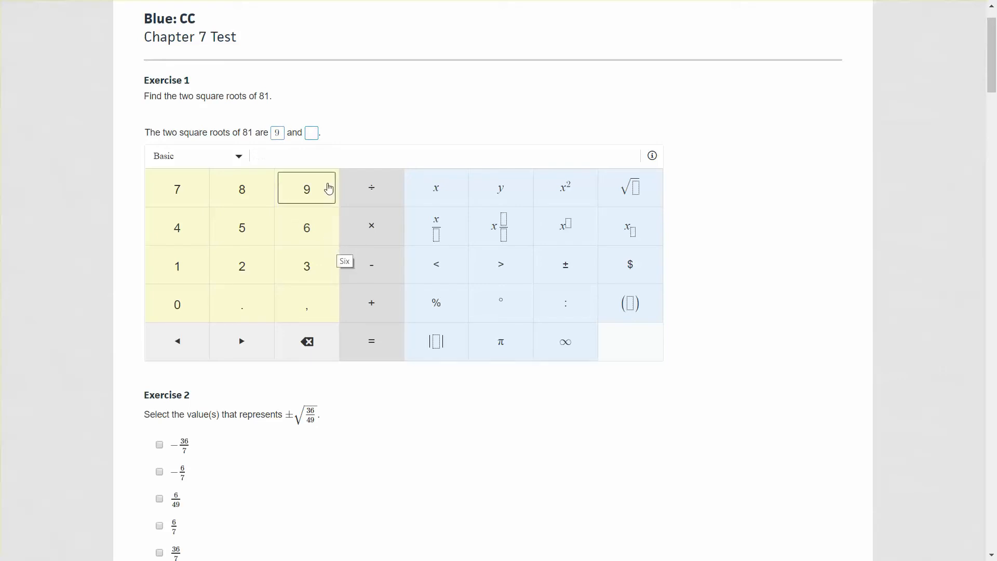
left_click(306, 266)
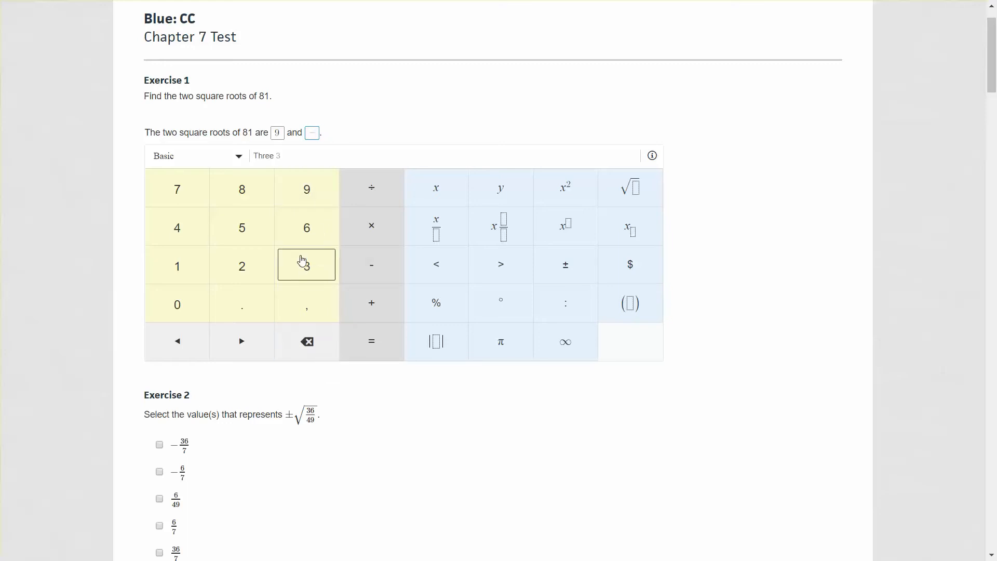
left_click(306, 188)
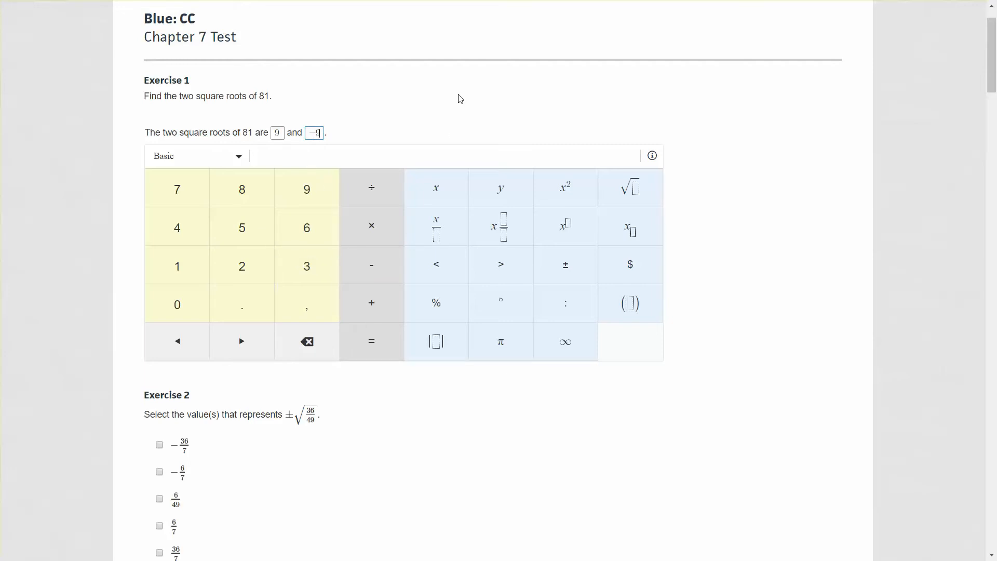
mouse_move(567, 139)
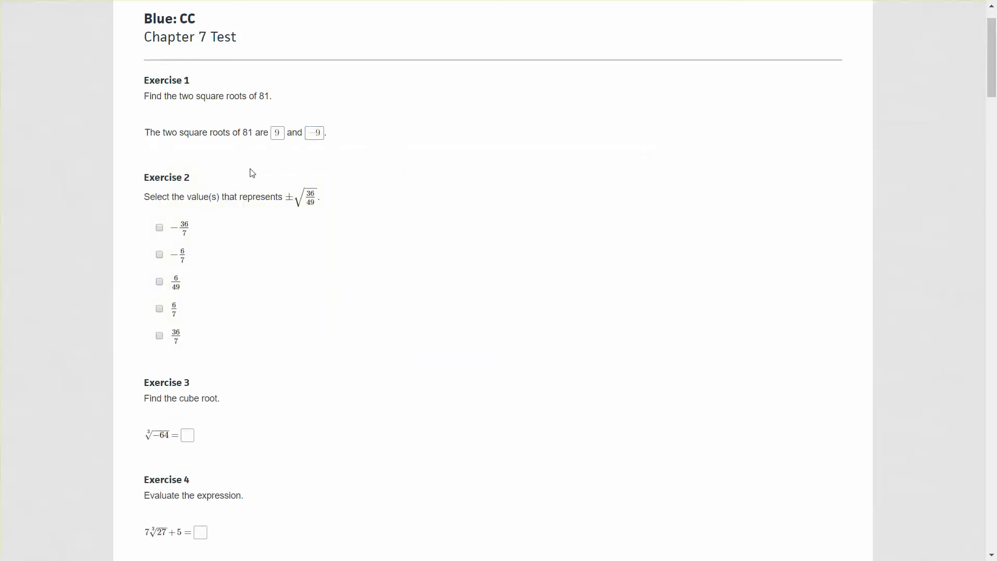
mouse_move(251, 267)
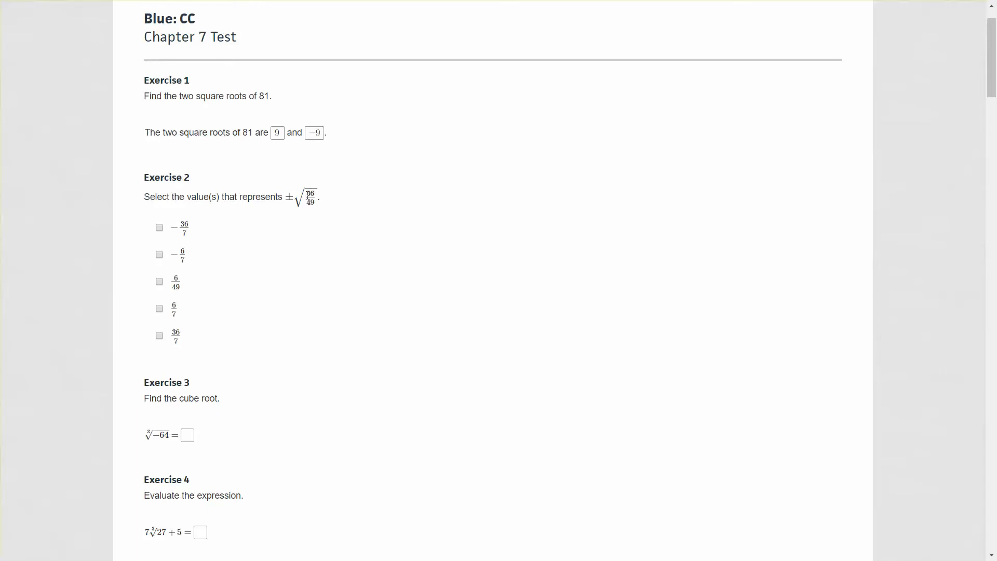
mouse_move(308, 213)
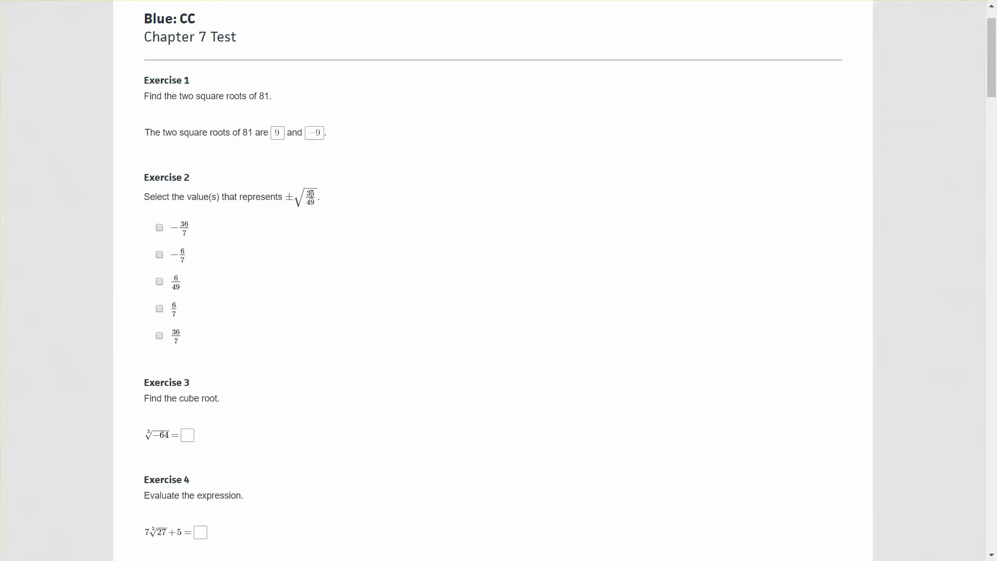
mouse_move(313, 196)
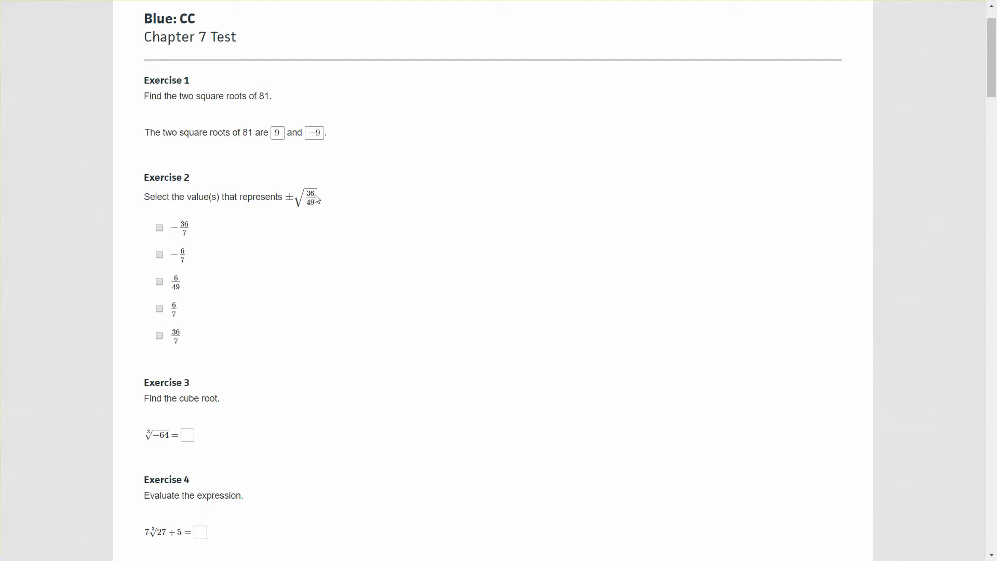
mouse_move(316, 197)
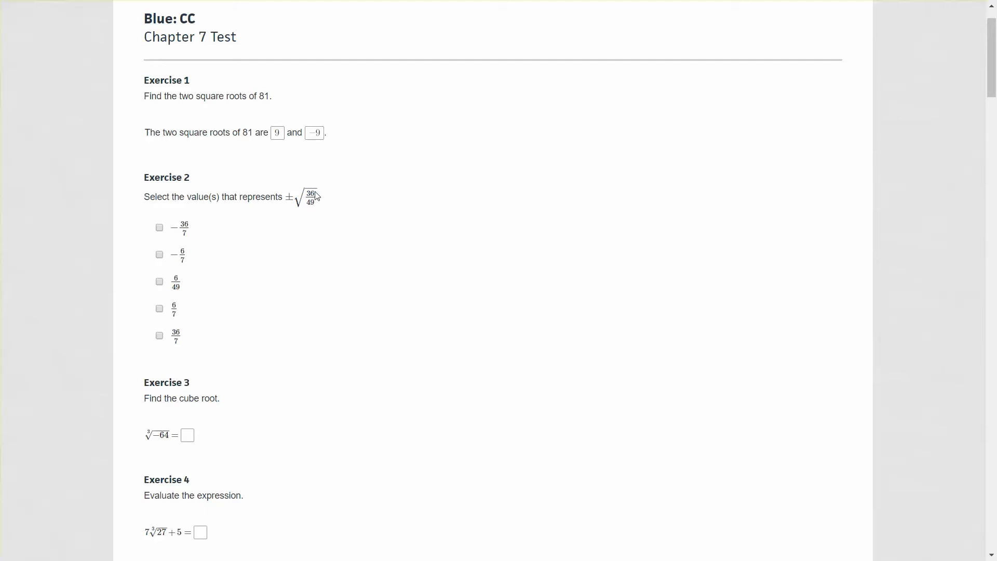
Tick the 6/7 and -6/7 checkboxes for ±√(36/49) in Exercise 2
double_click(309, 194)
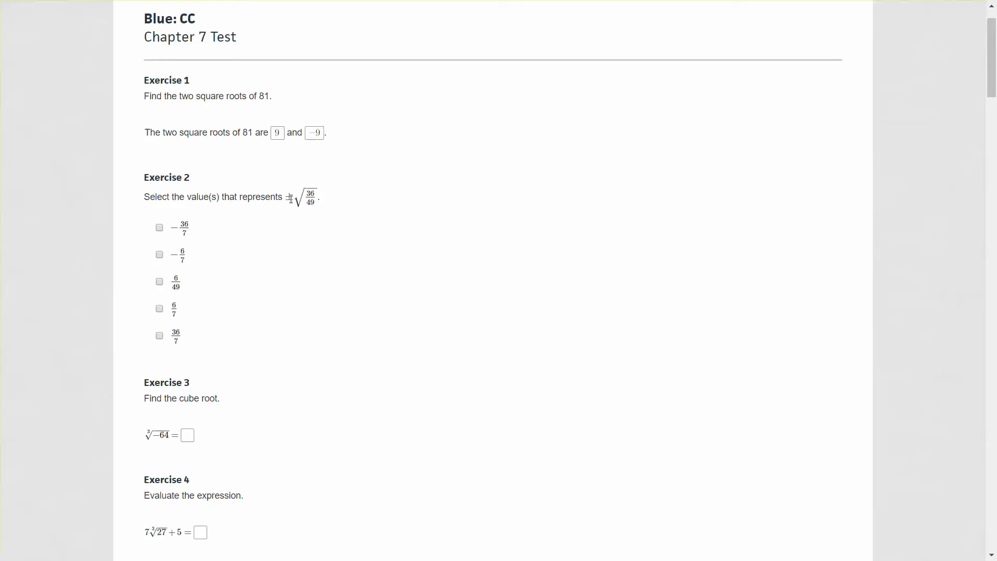
mouse_move(163, 316)
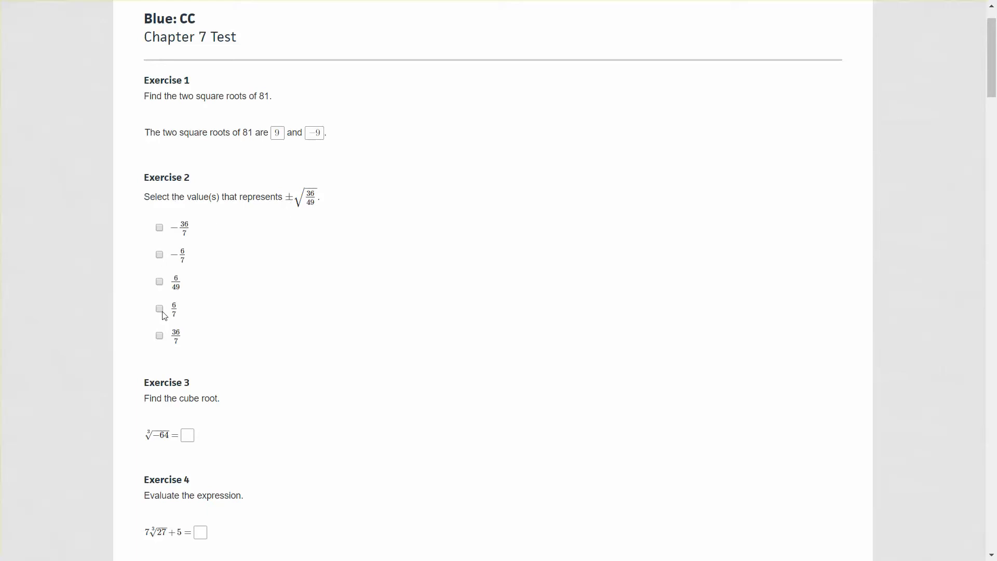
left_click(159, 308)
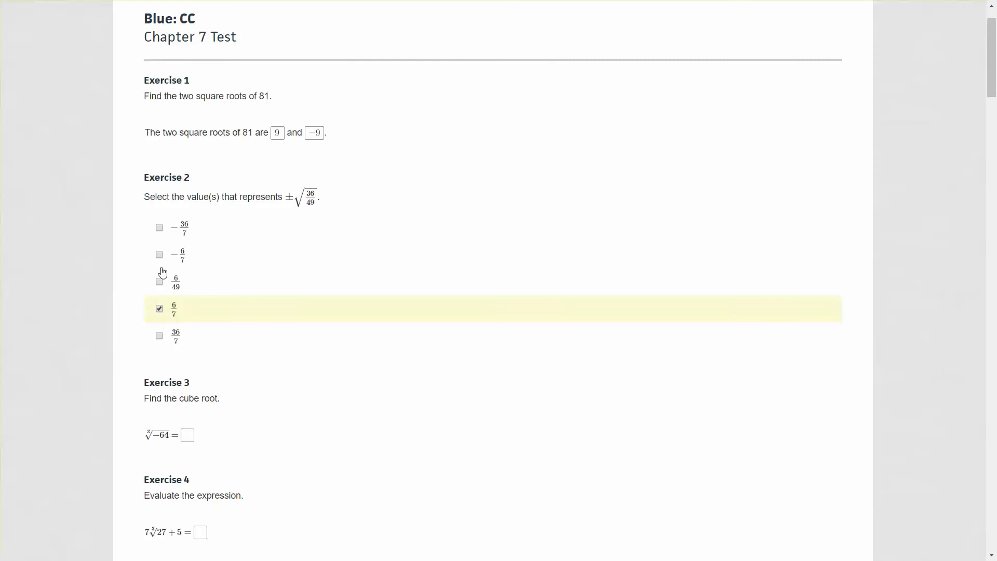
left_click(160, 255)
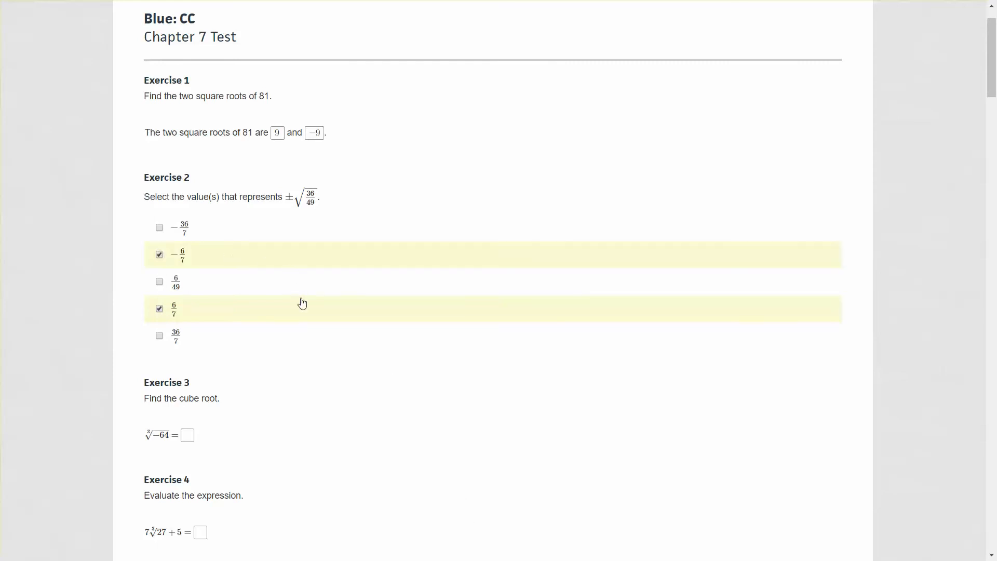
mouse_move(241, 407)
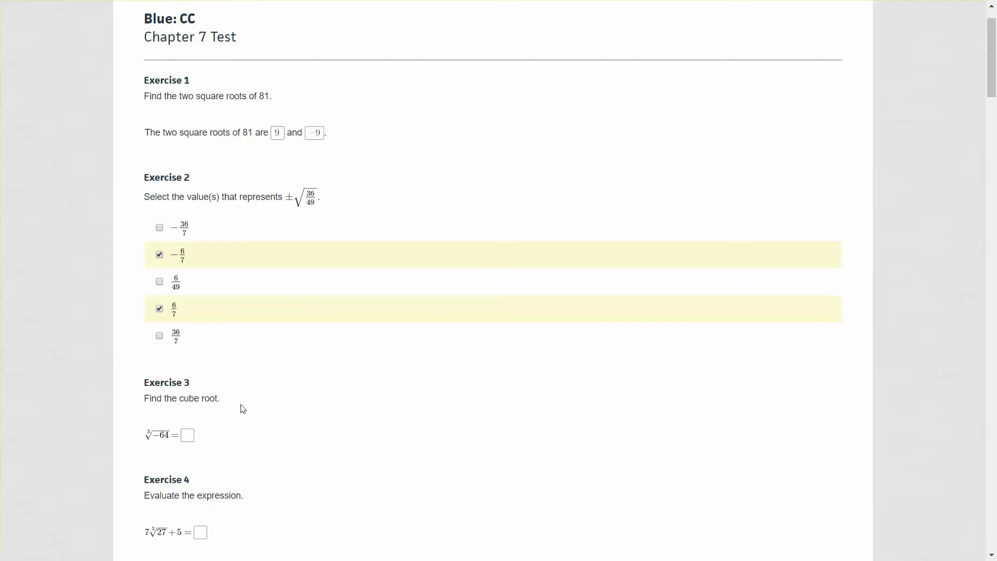
Answer the cube root of -64 in Exercise 3 as -4, clearing an initial product entry
scroll("down", 3)
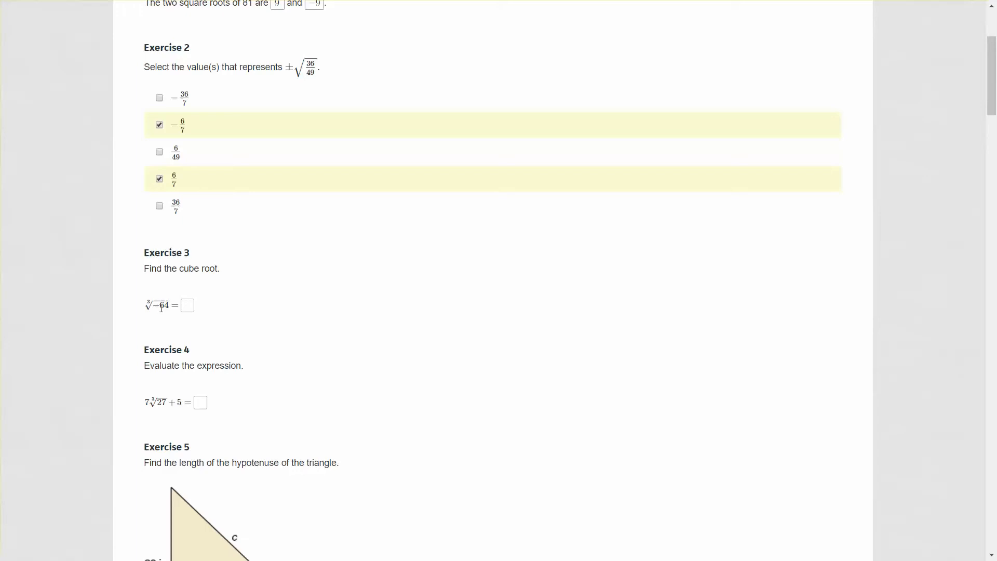
left_click(187, 305)
type("-4")
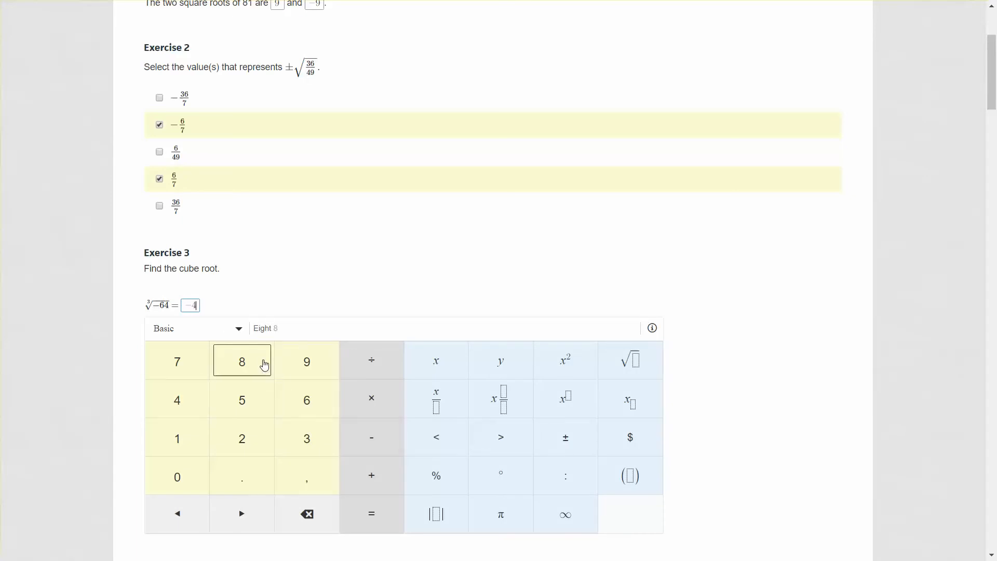
left_click(371, 400)
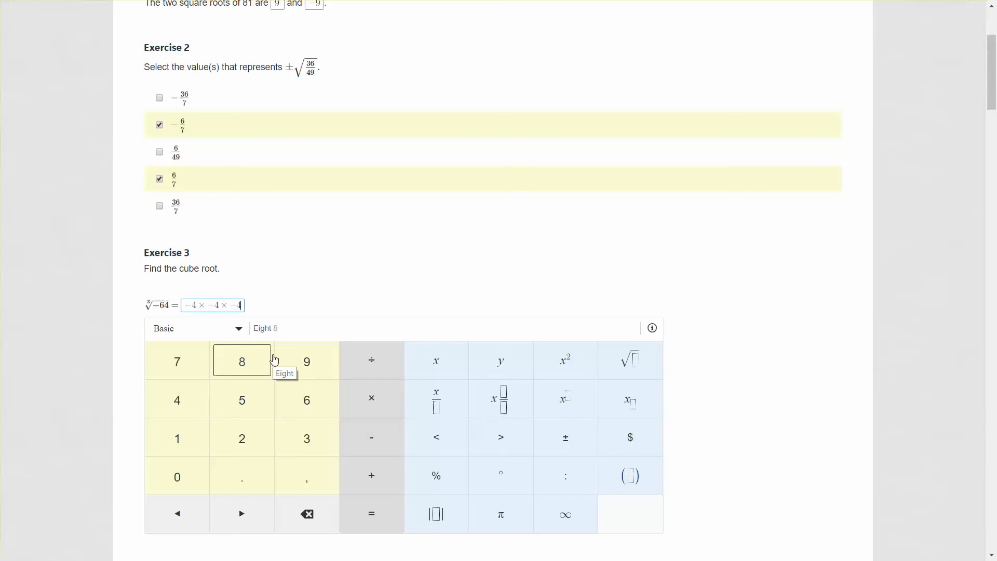
left_click(307, 513)
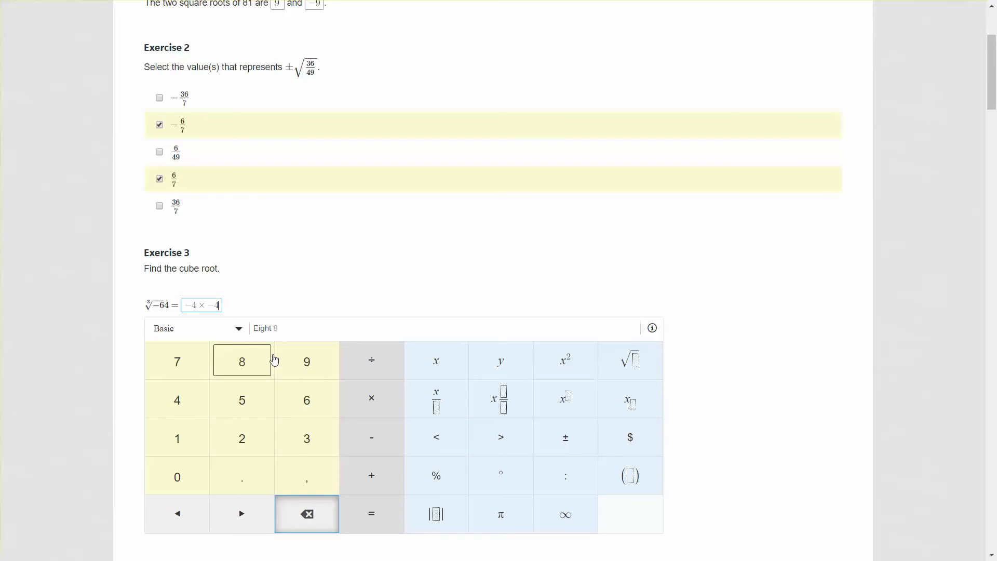
left_click(307, 513)
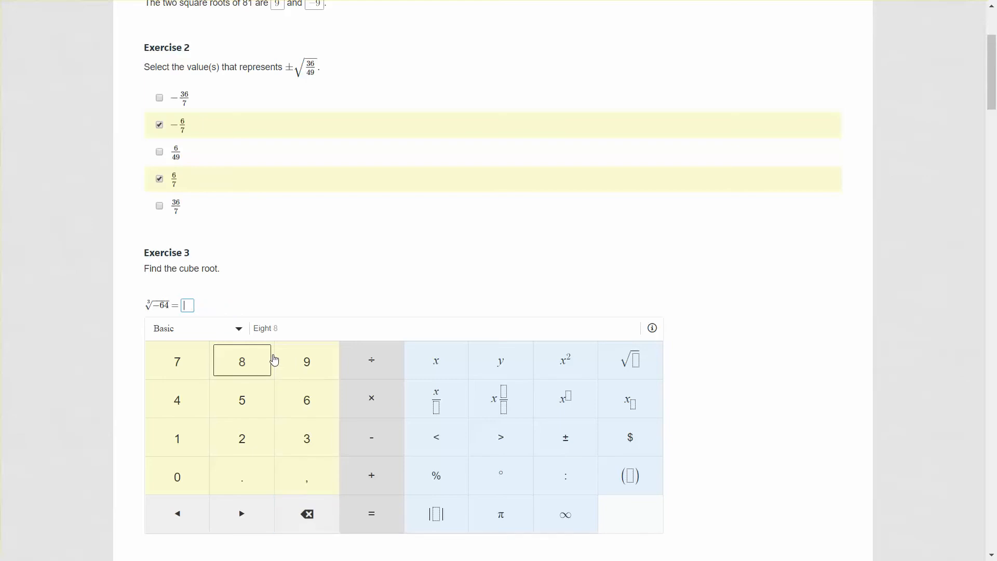
mouse_move(210, 318)
type("-")
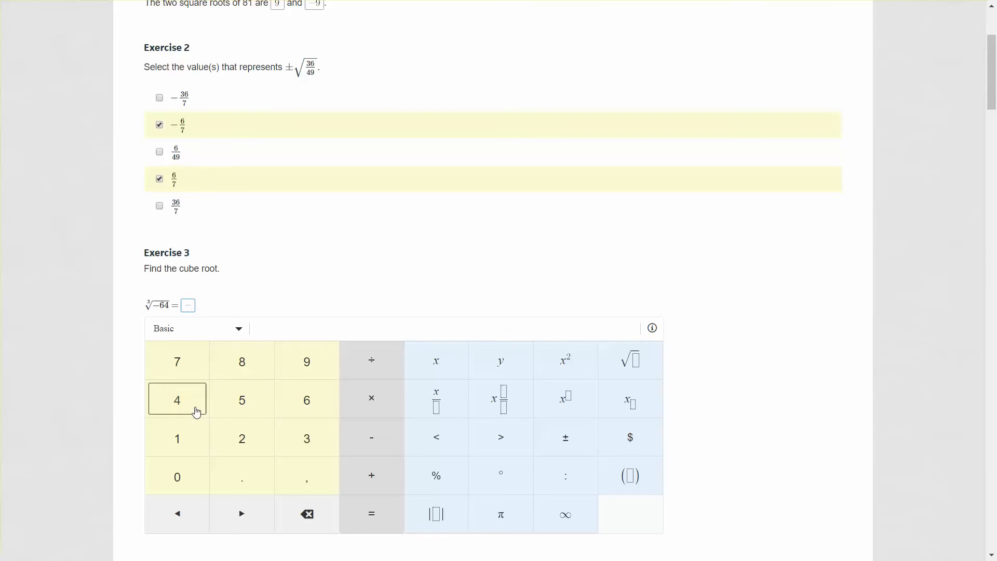
left_click(176, 399)
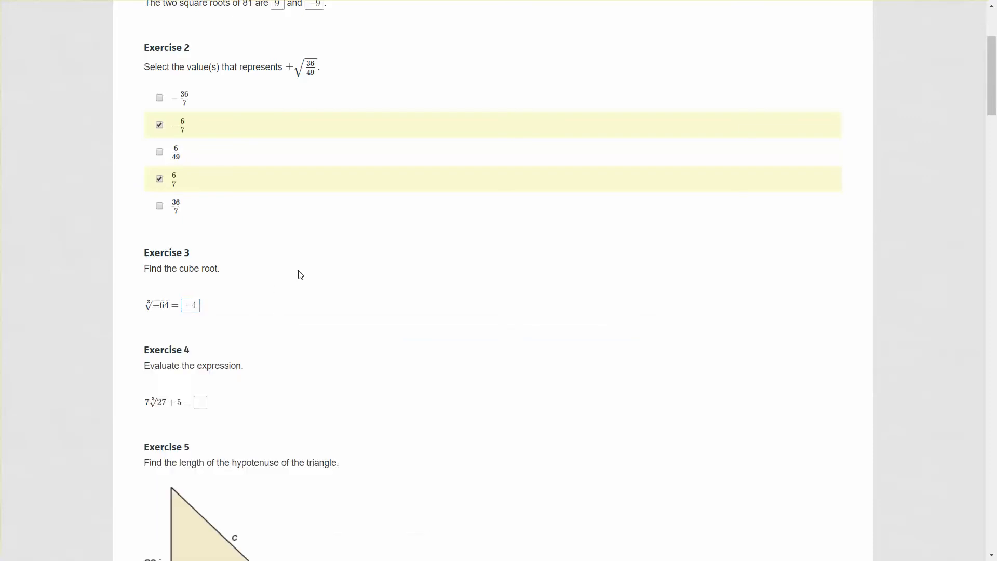
Enter 26 as the value of 7∛27 + 5 in Exercise 4
scroll("down", 3)
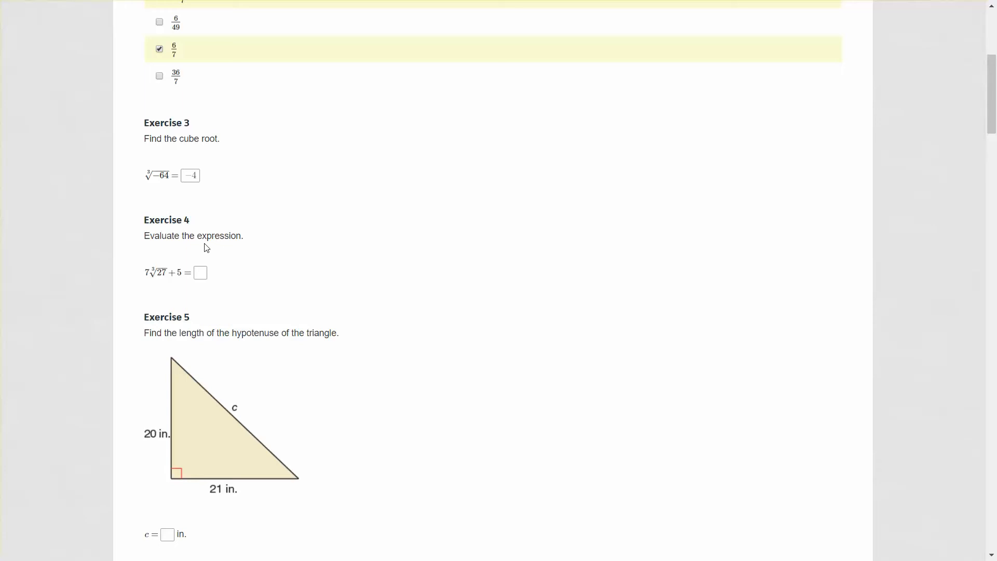
scroll("down", 3)
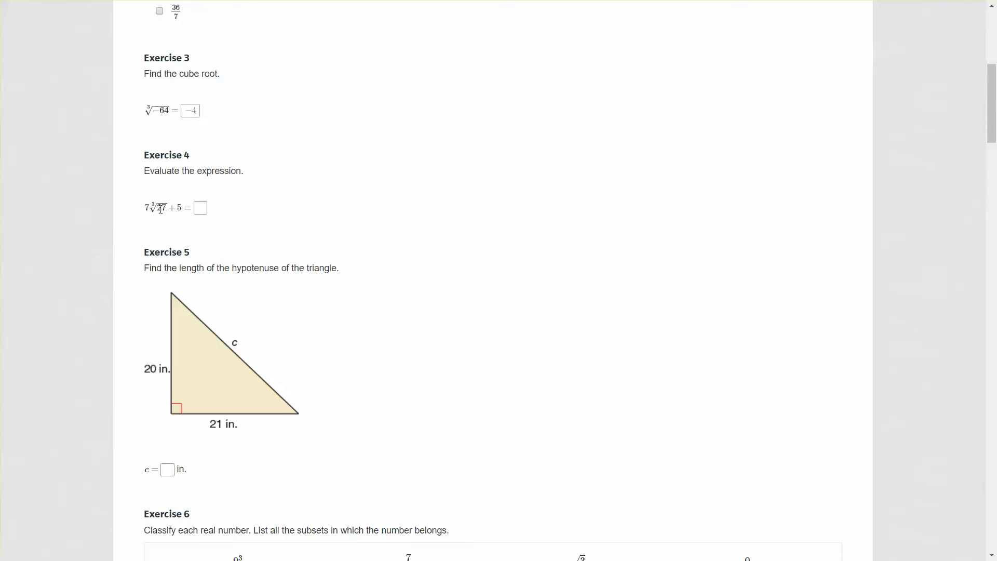
mouse_move(159, 210)
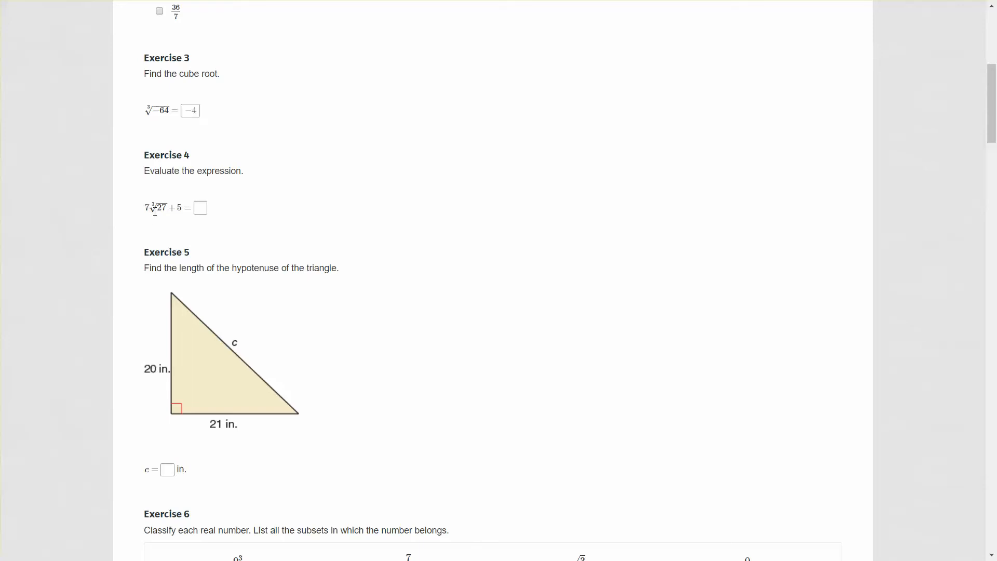
mouse_move(277, 153)
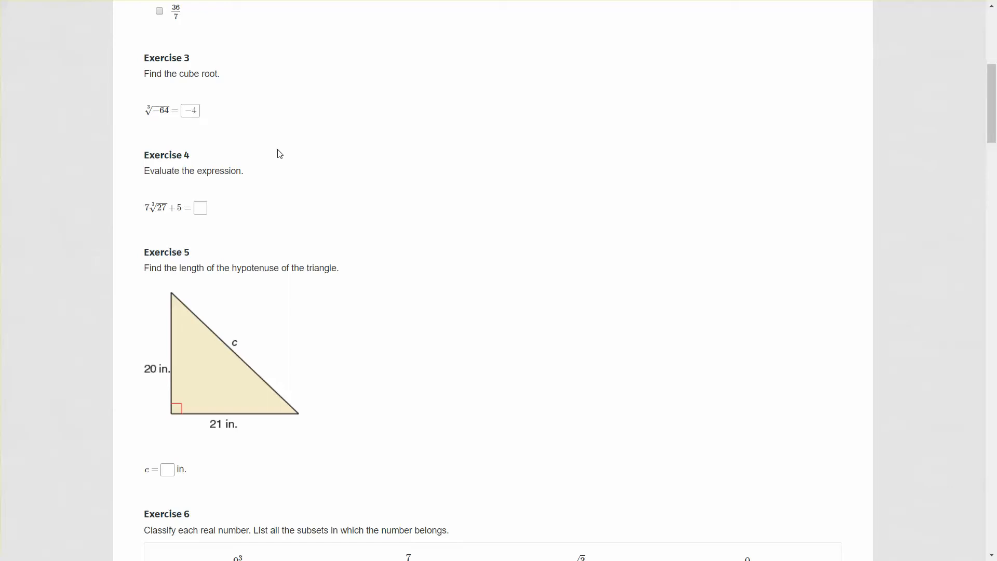
mouse_move(57, 294)
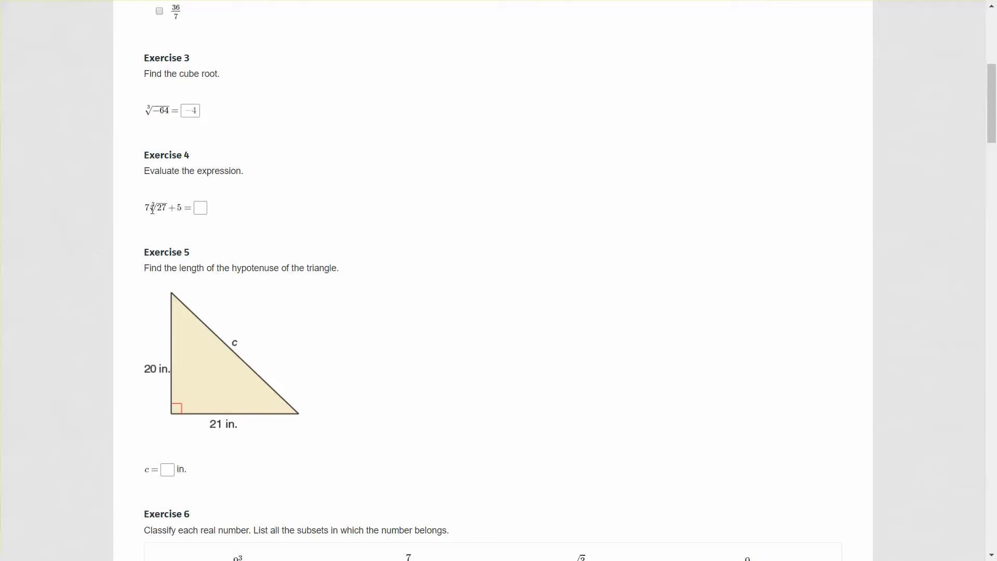
mouse_move(158, 208)
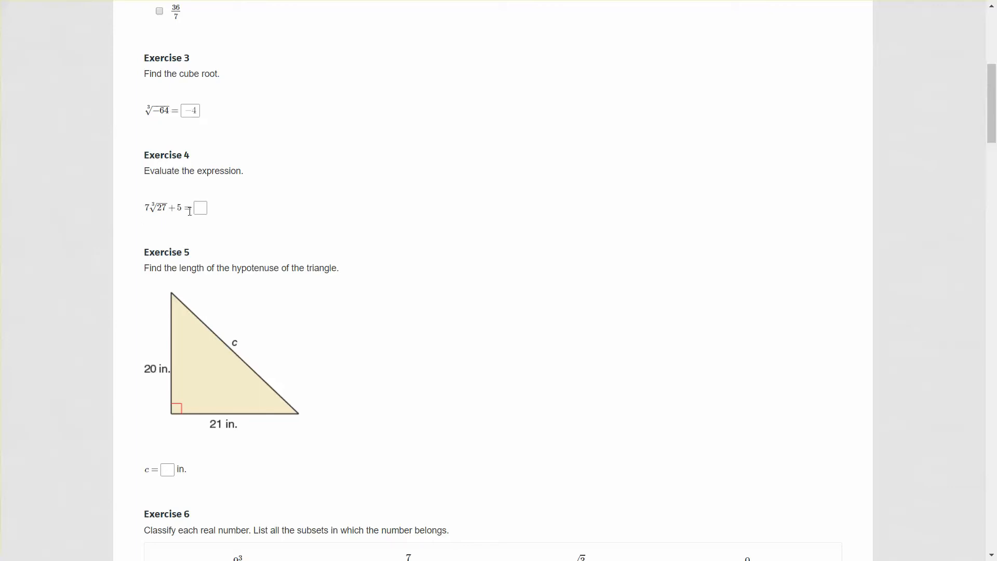
left_click(200, 207)
type("26")
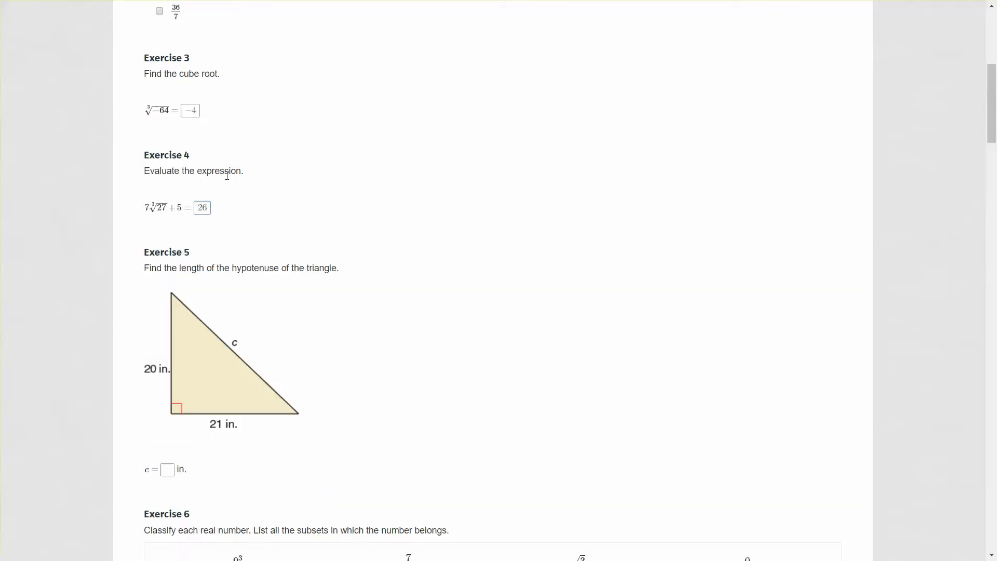
scroll("down", 3)
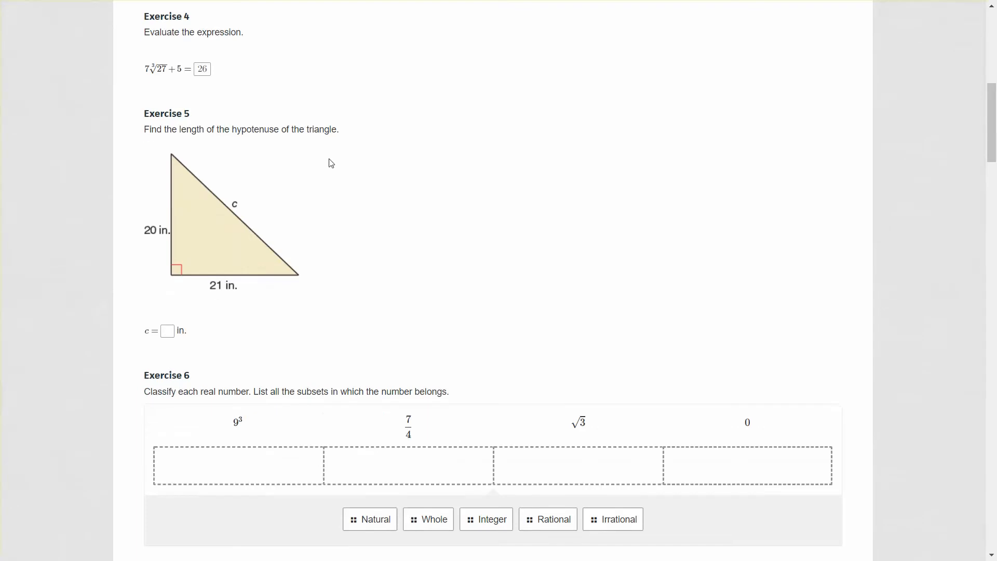
scroll("down", 3)
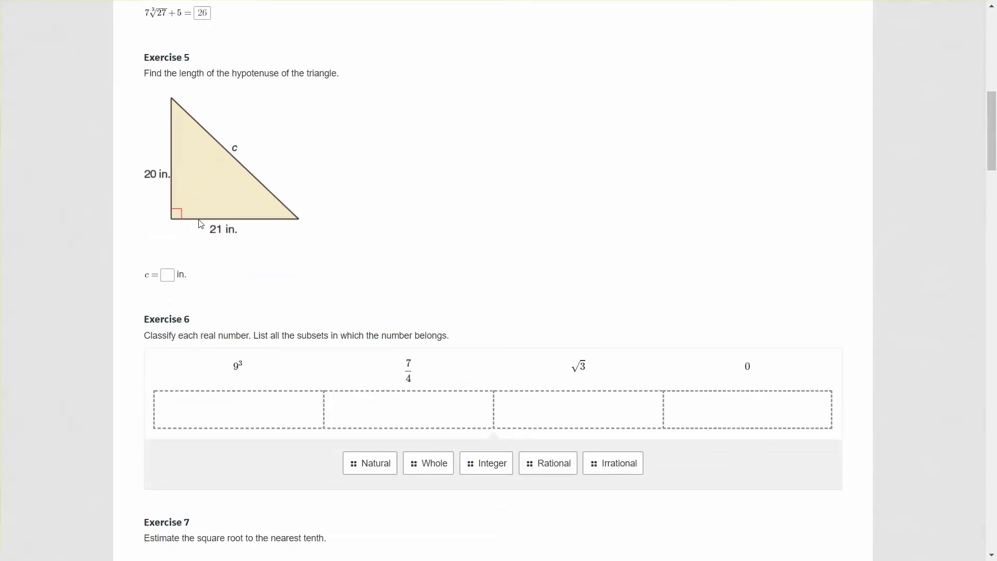
mouse_move(169, 187)
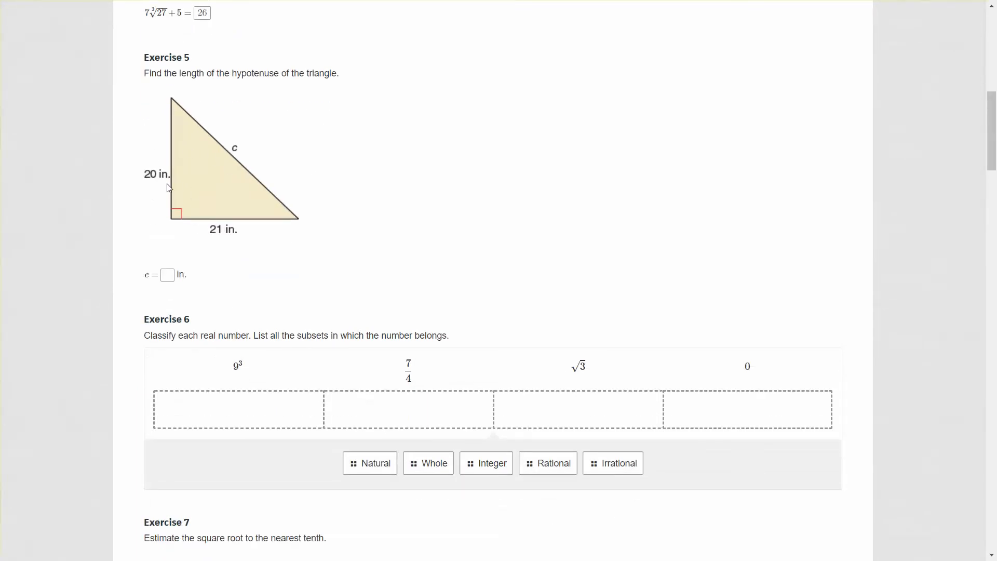
mouse_move(186, 153)
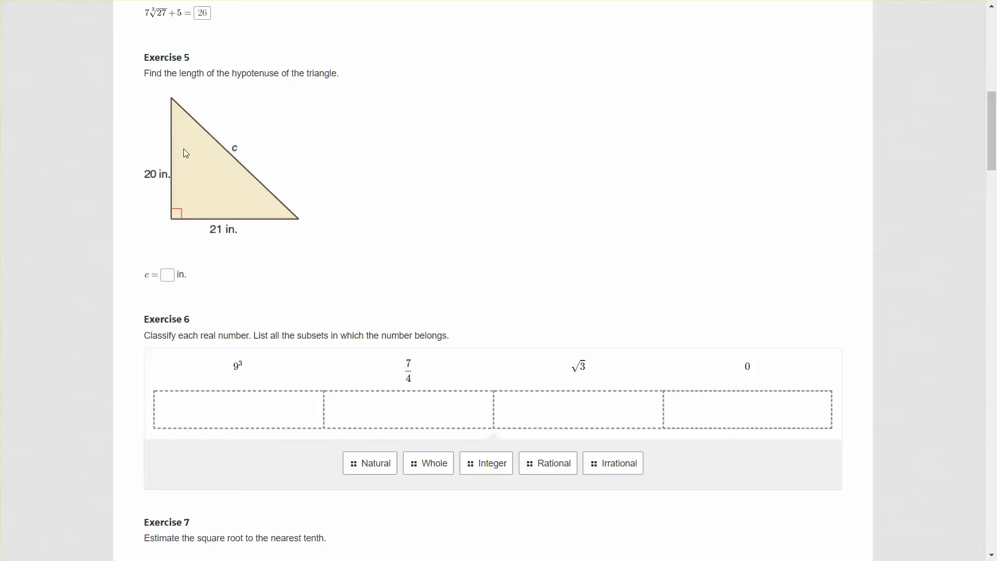
mouse_move(200, 185)
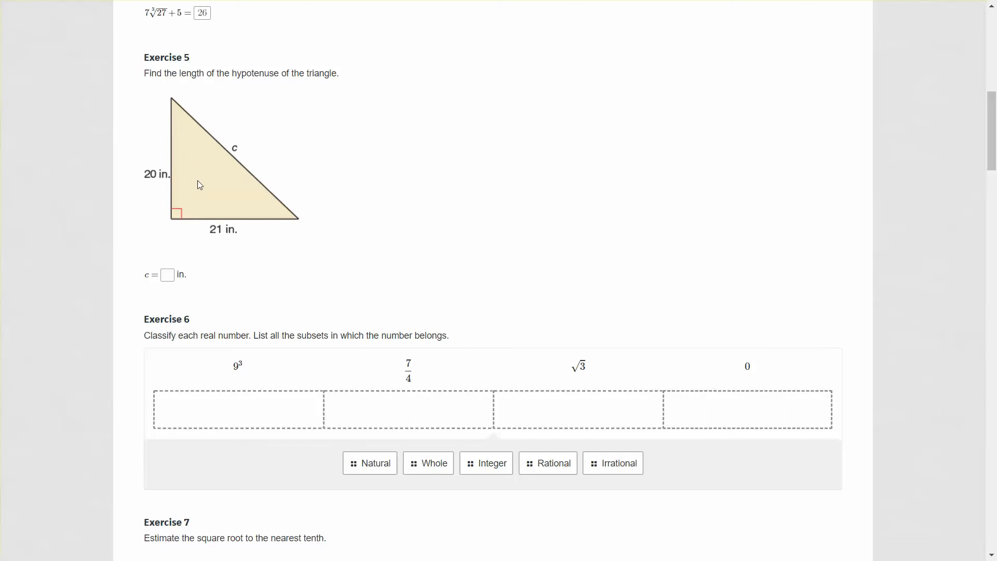
mouse_move(272, 75)
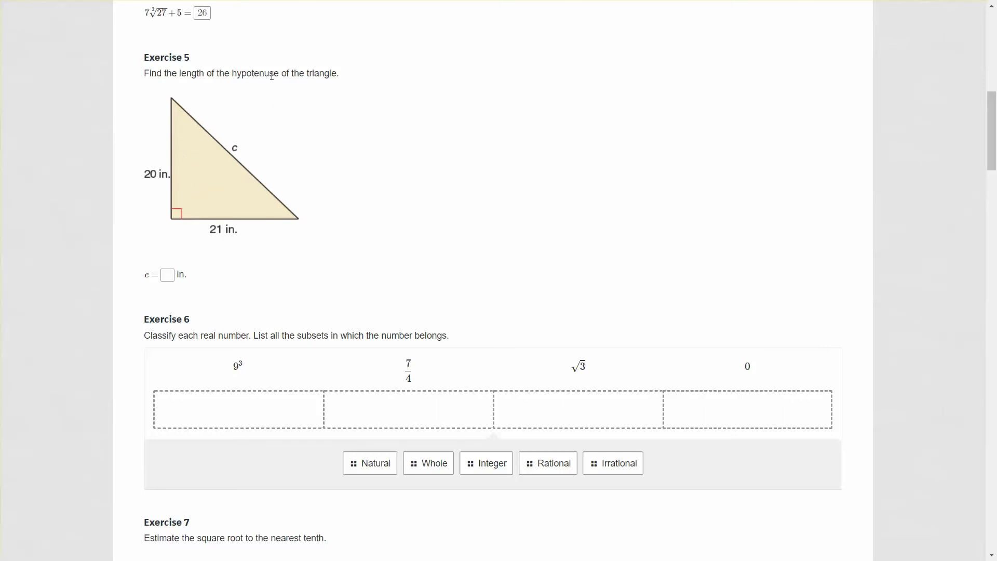
mouse_move(307, 151)
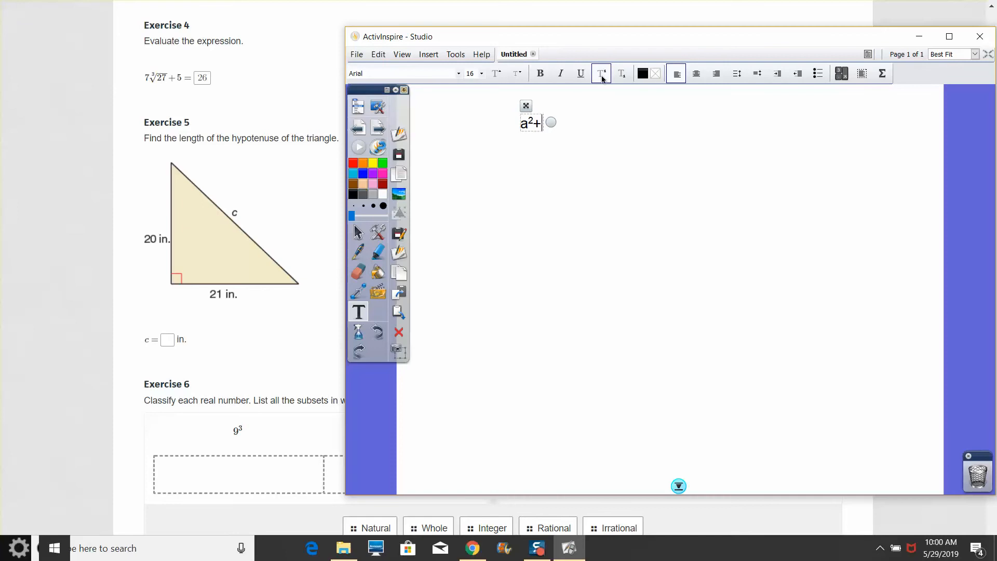
Finish typing a² + b² = c² on the notepad page, fixing a stray plus sign
key("Backspace")
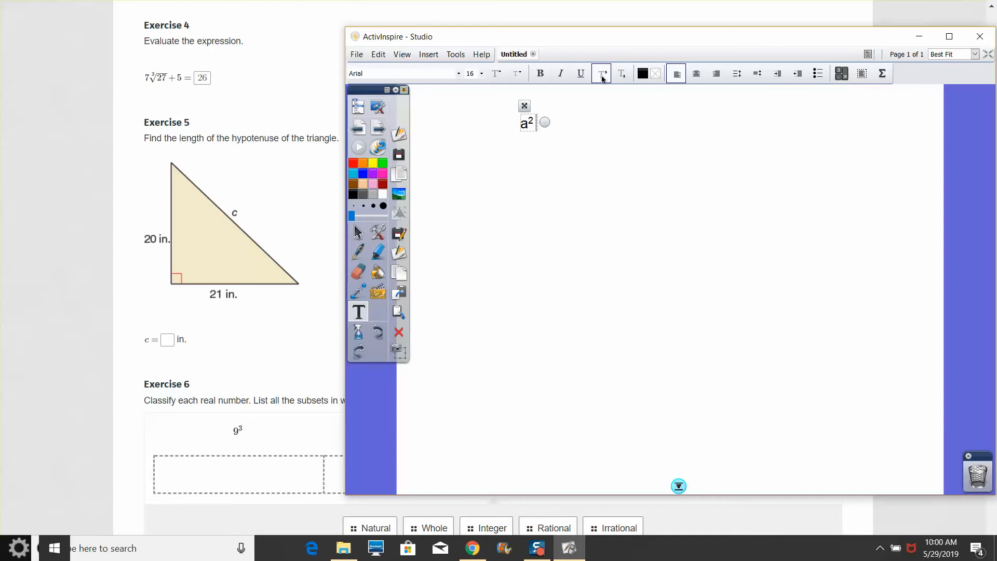
type("+")
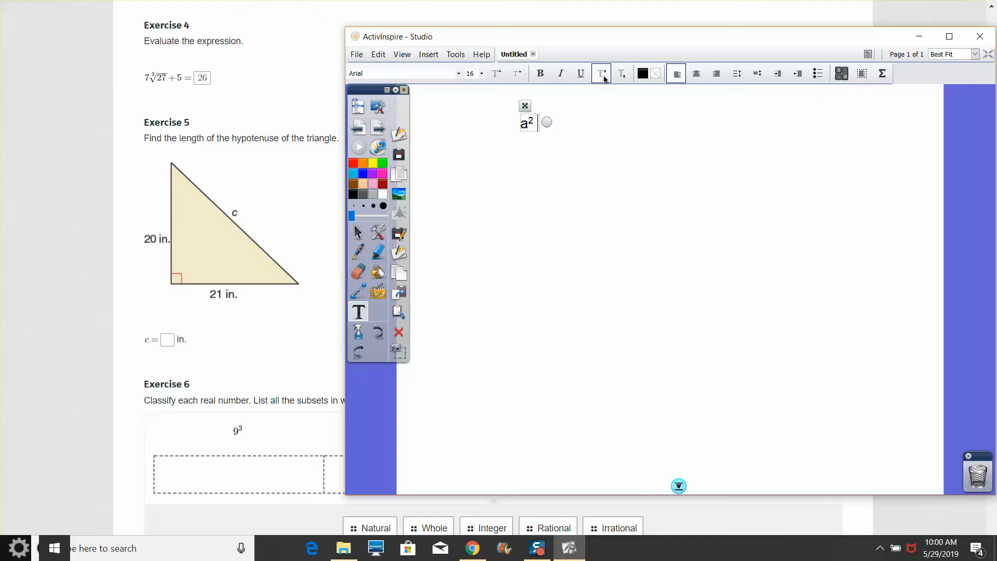
type("+ b")
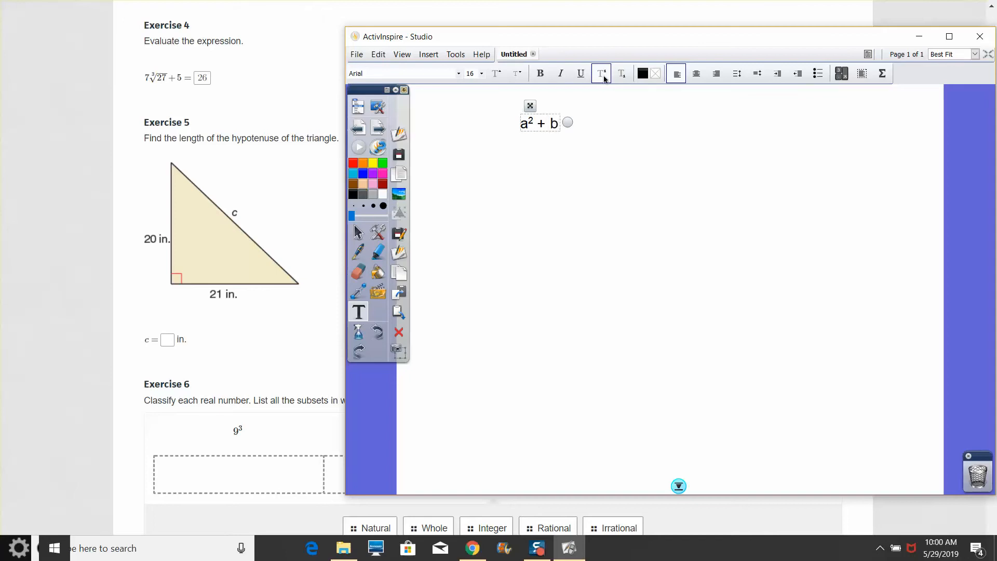
type("2")
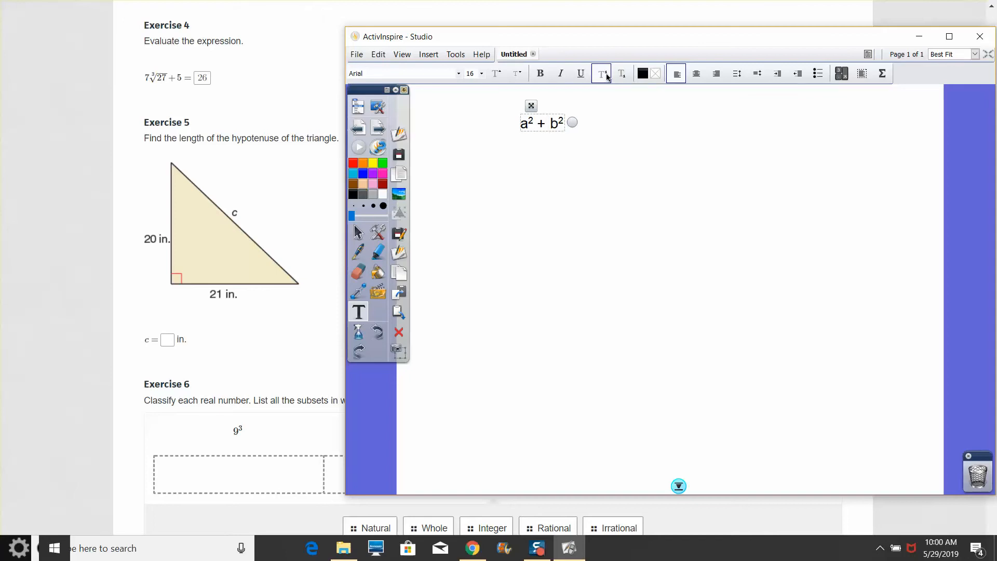
type("= c")
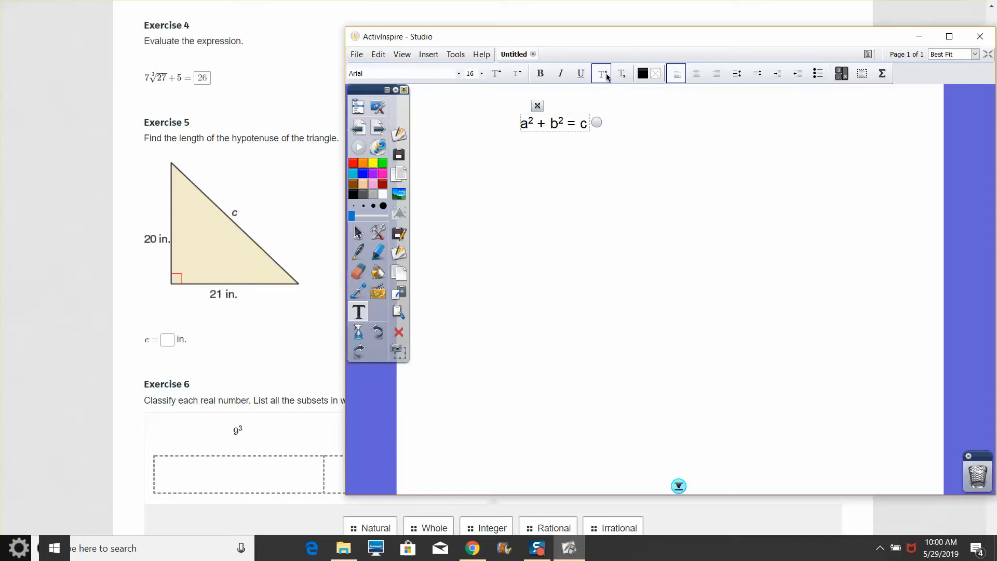
type("2")
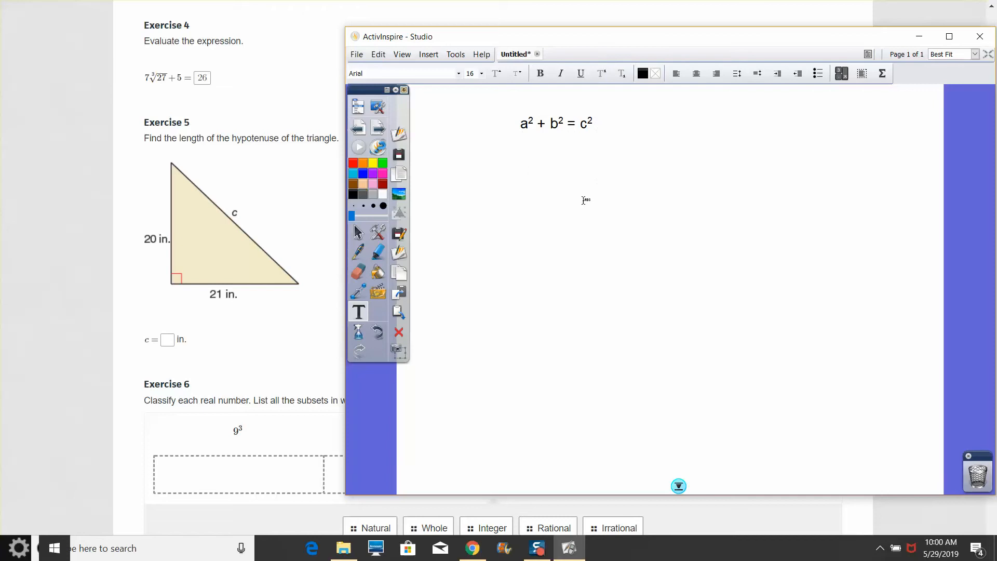
mouse_move(223, 212)
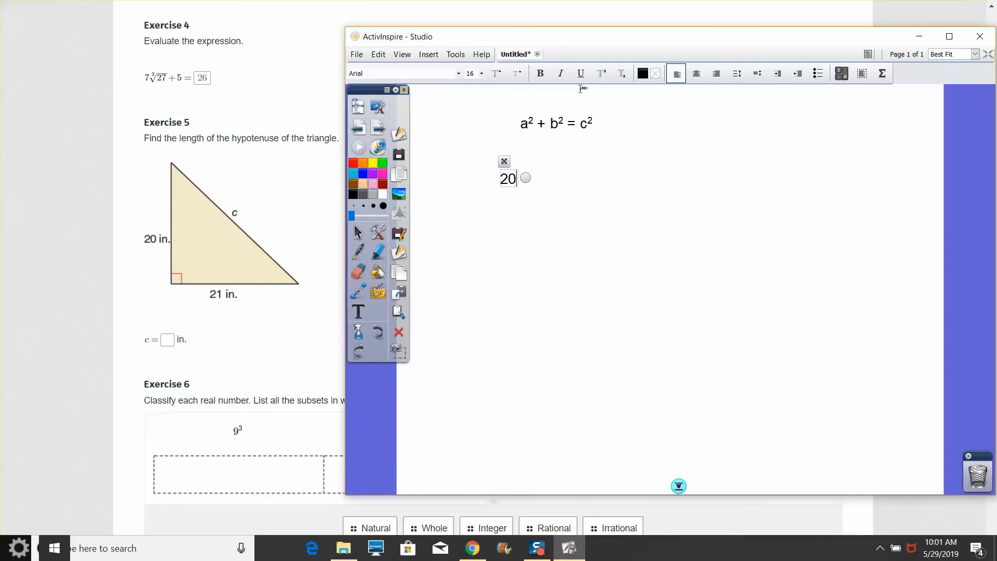
Write the working lines 20² + 21² = c² and 400 + 441 = c² beneath the formula
left_click(600, 73)
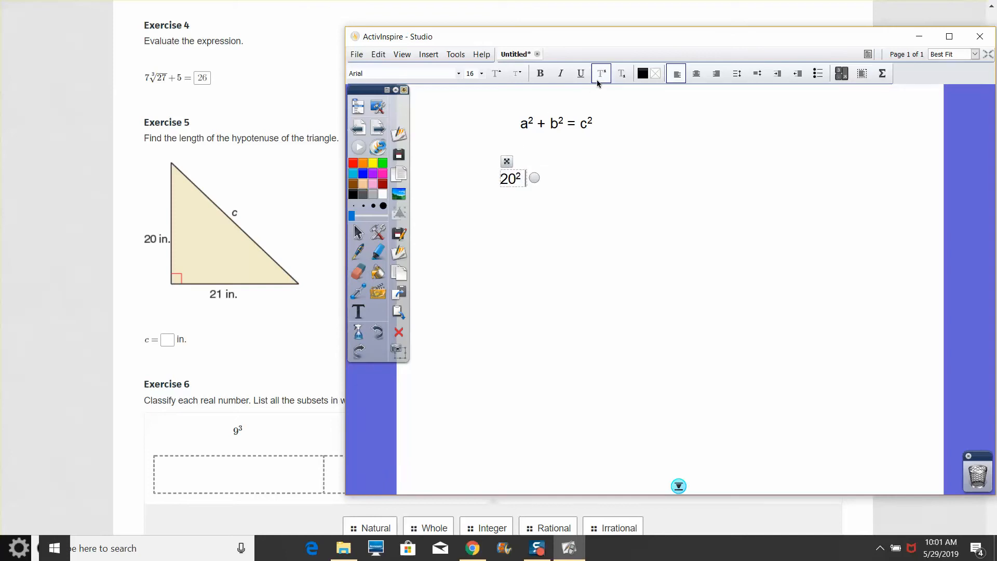
type("+ 212 =")
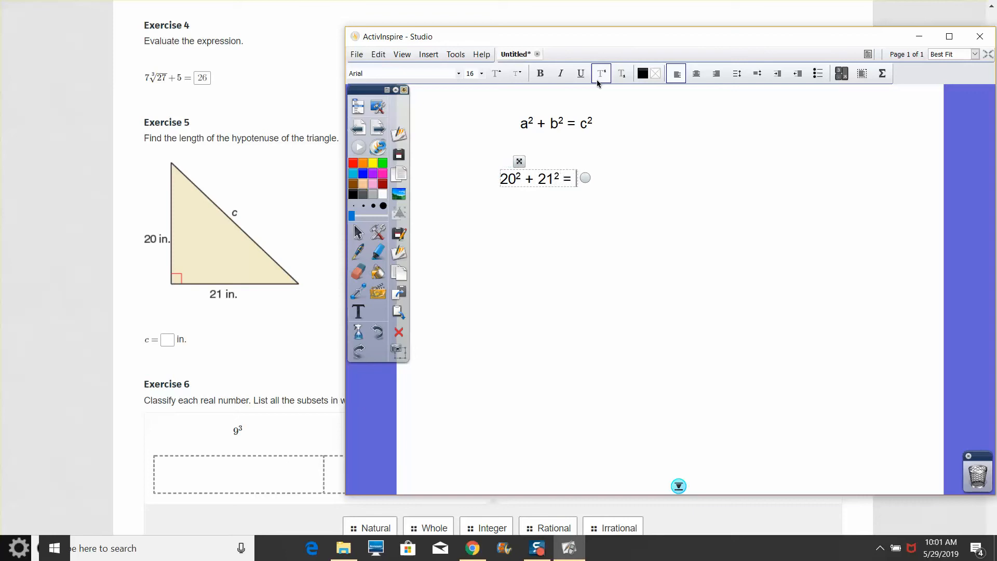
type("c²")
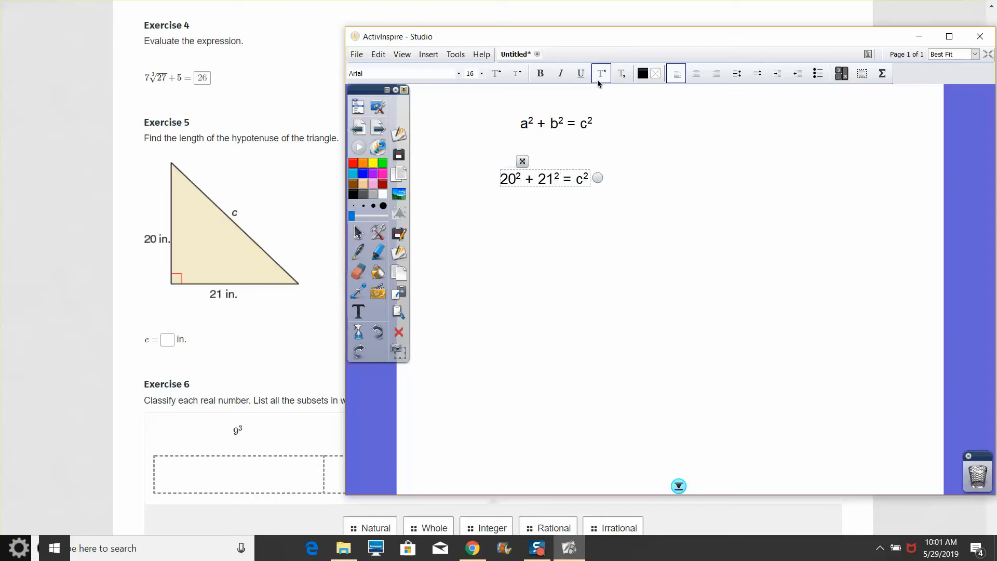
type("4")
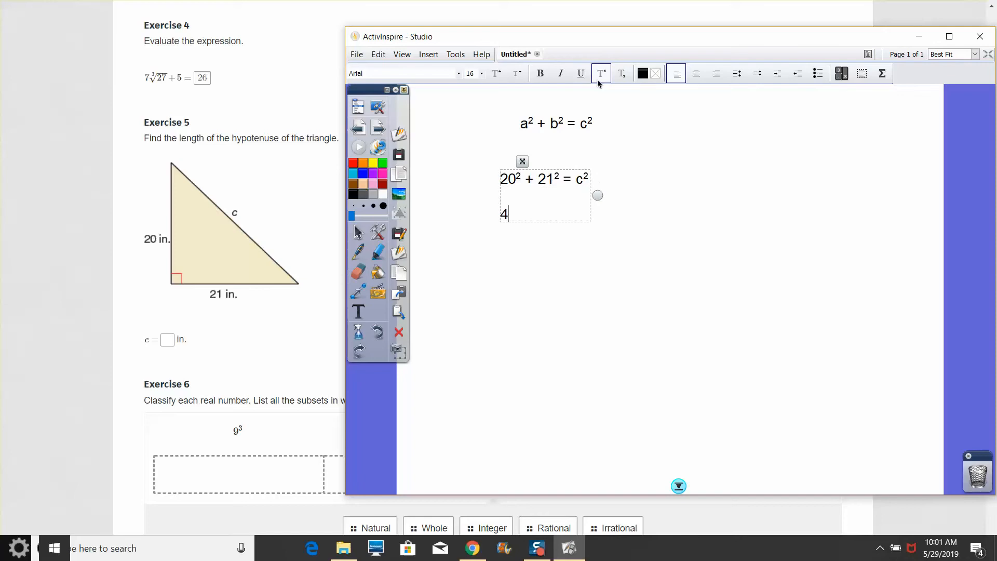
type("00")
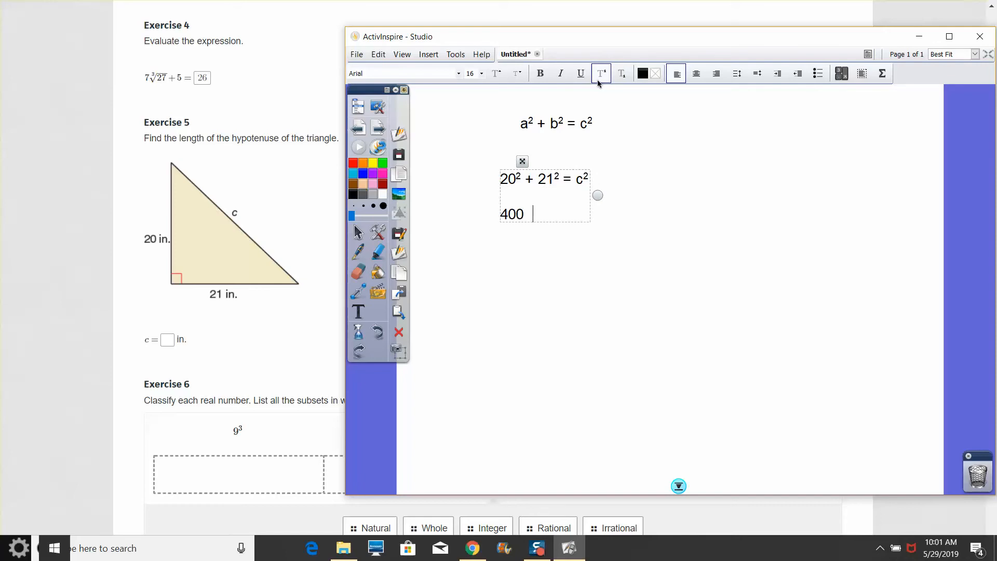
type("+ 44")
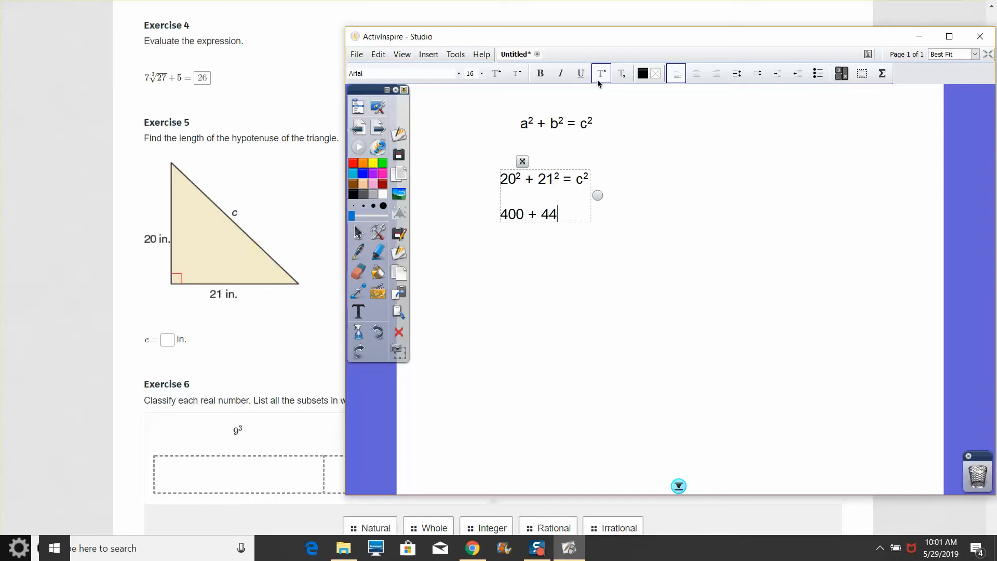
type("1 =")
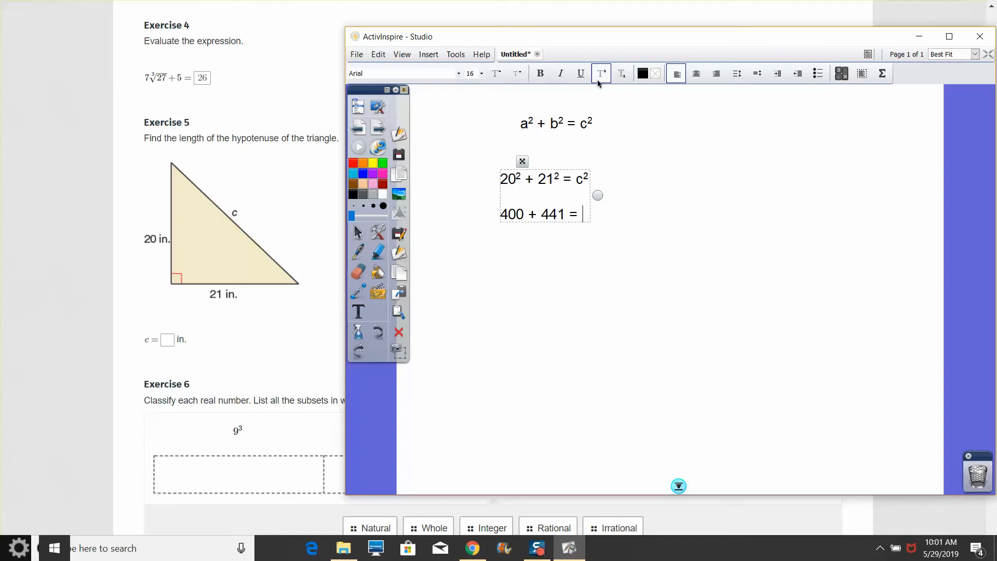
type("c²")
type("841 = c²")
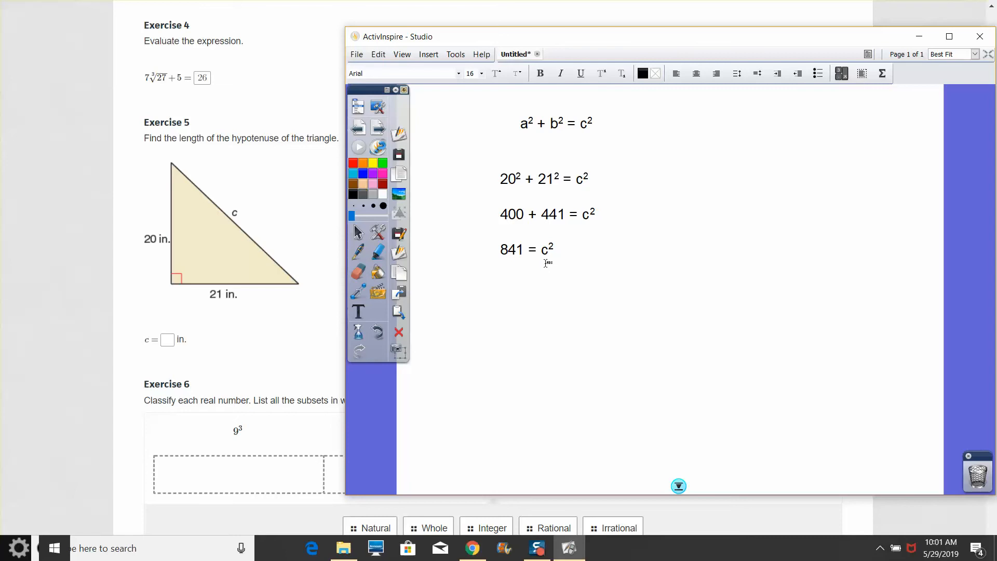
Add the final line 29 = c below 841 = c² in the working
left_click(546, 263)
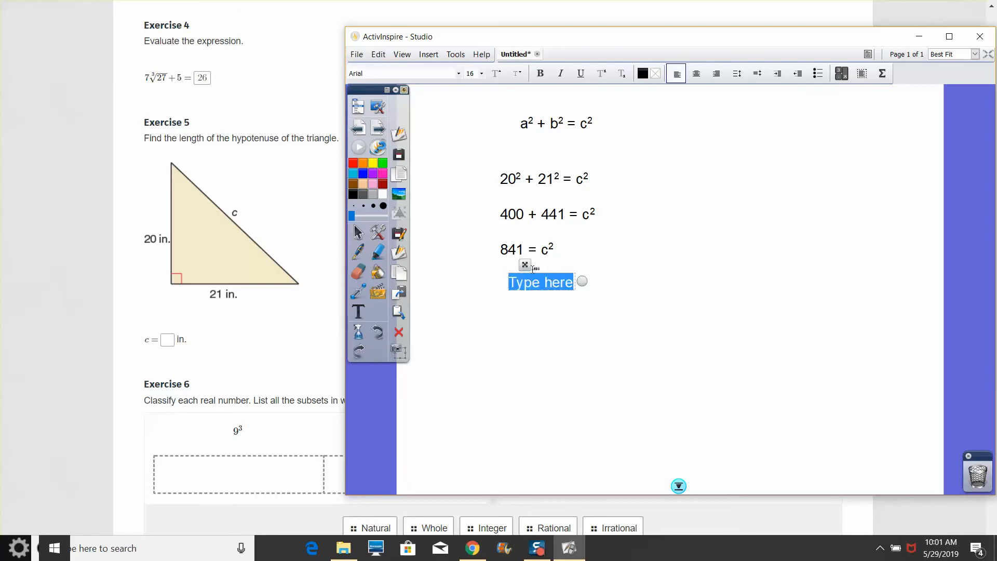
type("29 = c")
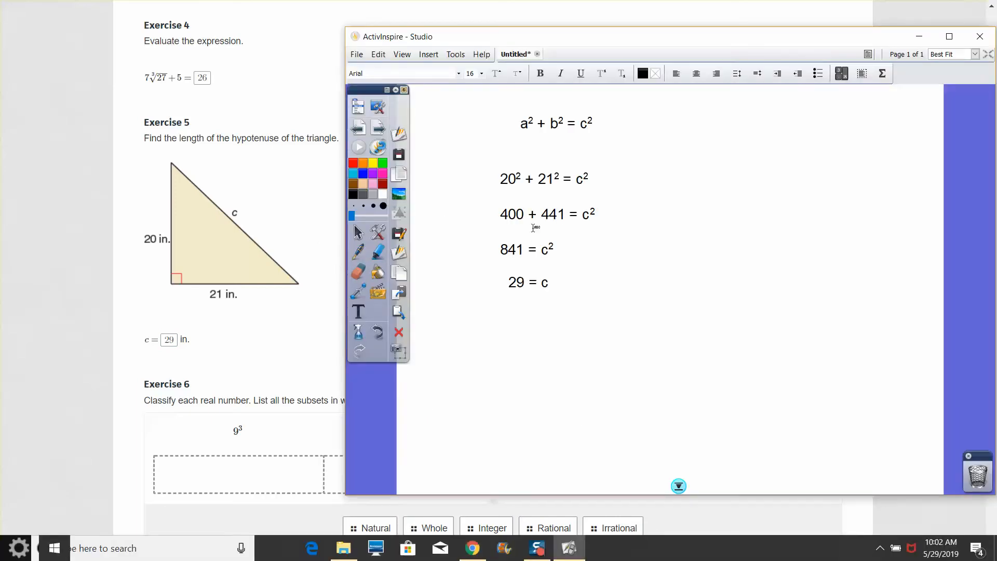
mouse_move(534, 293)
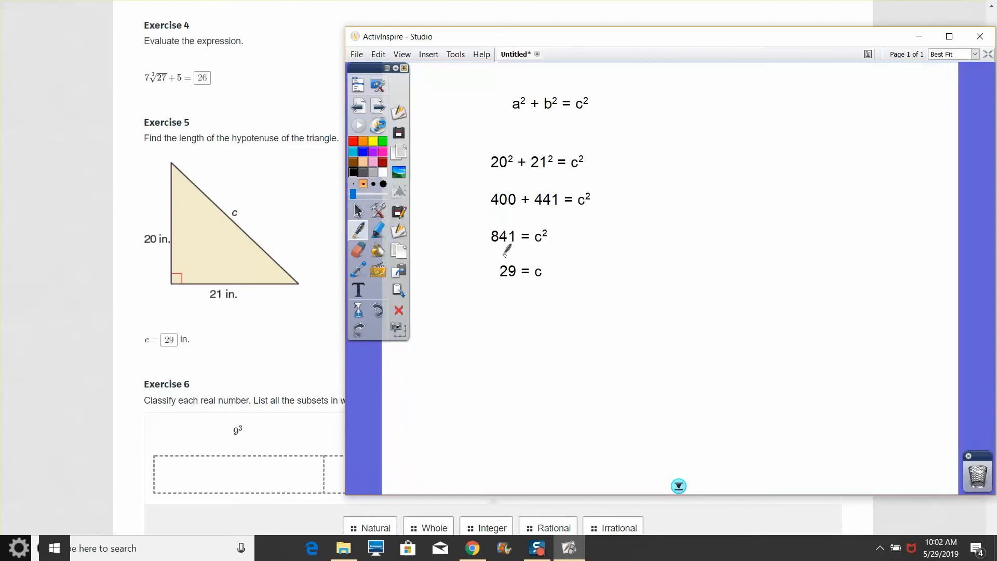
left_click_drag(473, 239, 518, 254)
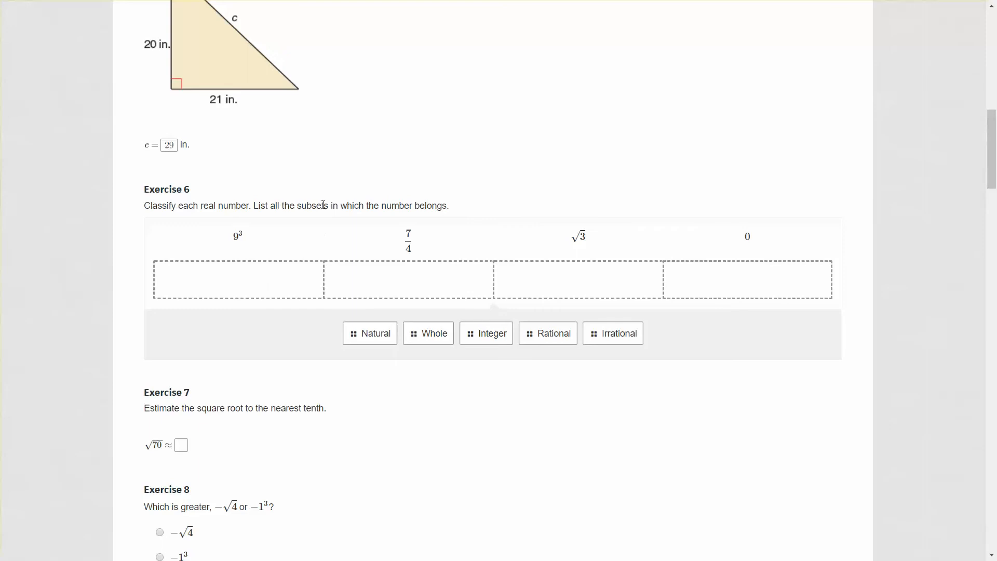
mouse_move(393, 199)
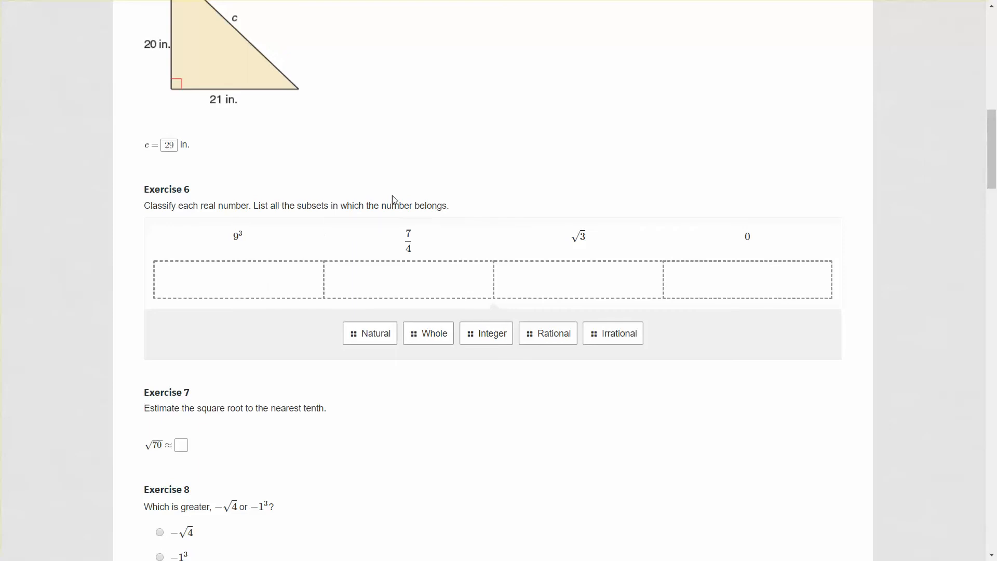
mouse_move(417, 203)
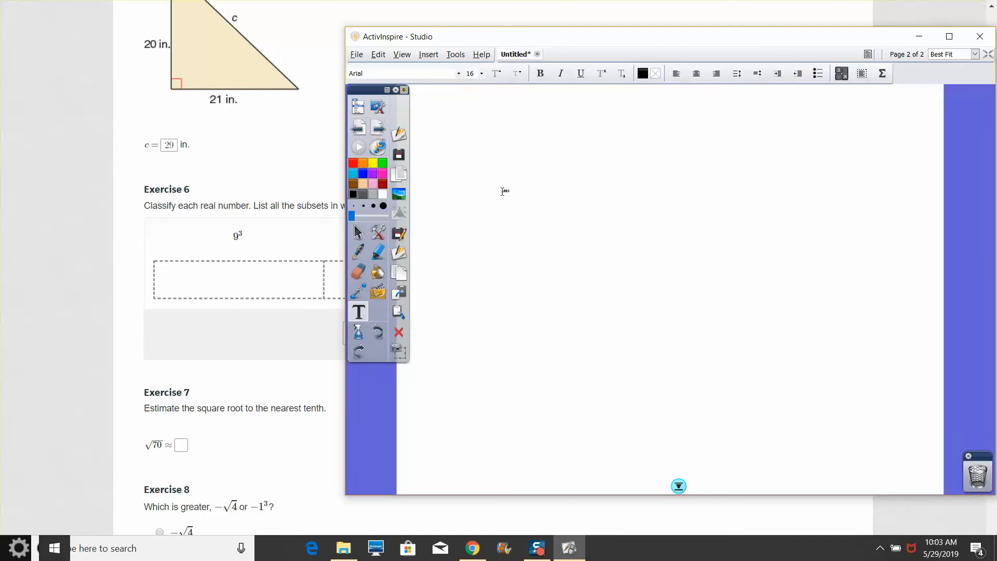
Type the Rational and Integer labels and begin a Whole Numbers label below them
type("Rat")
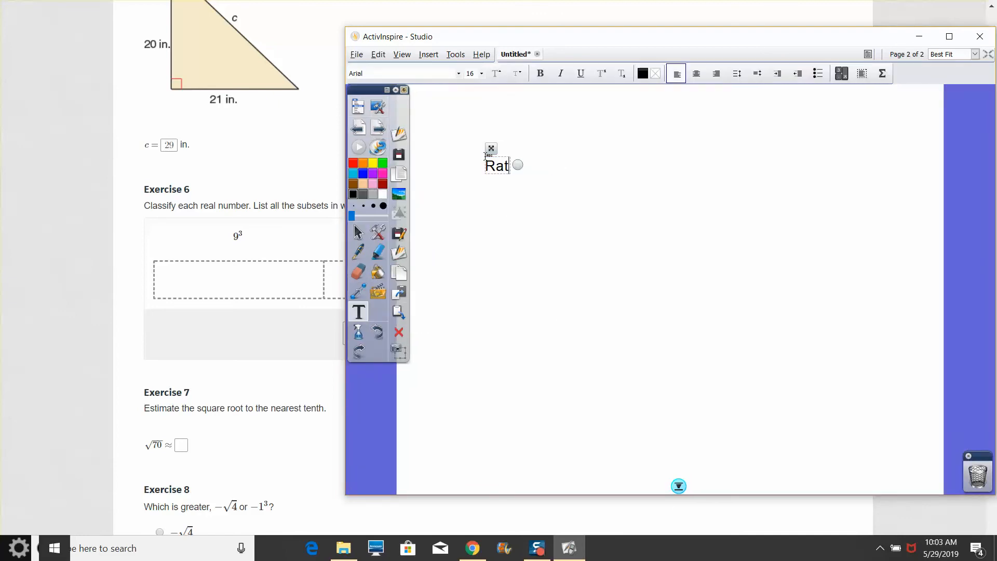
type("ional")
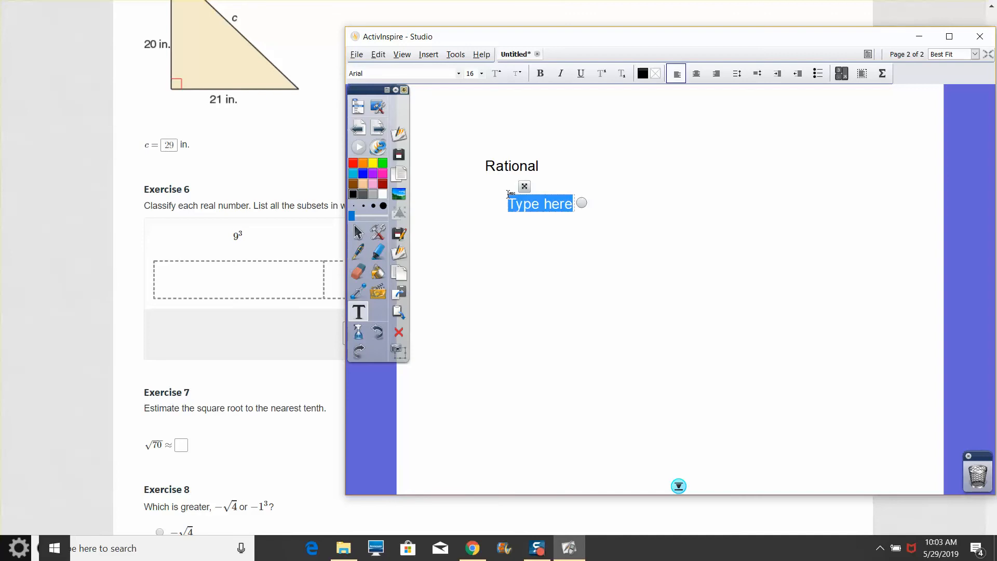
type("Integer")
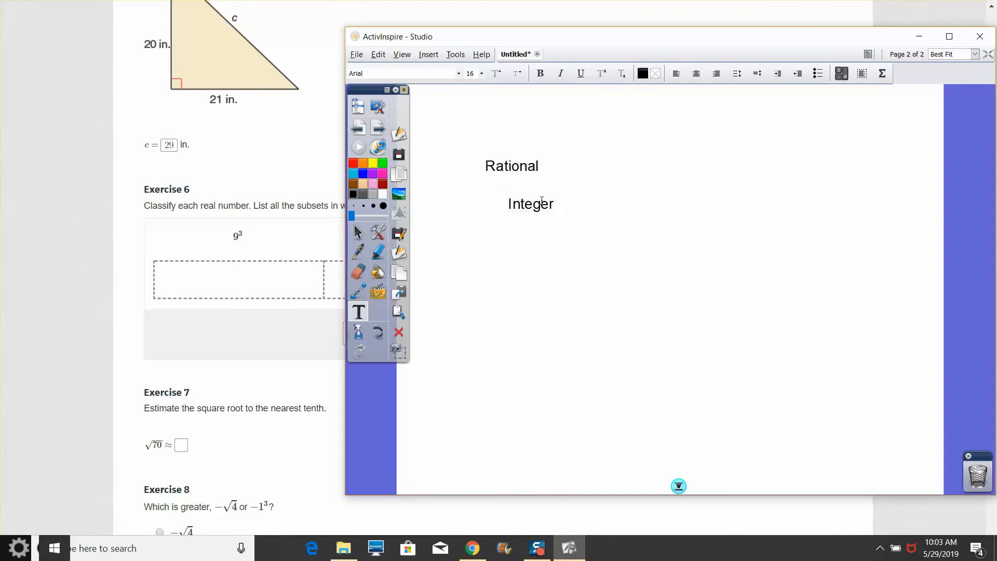
left_click(544, 235)
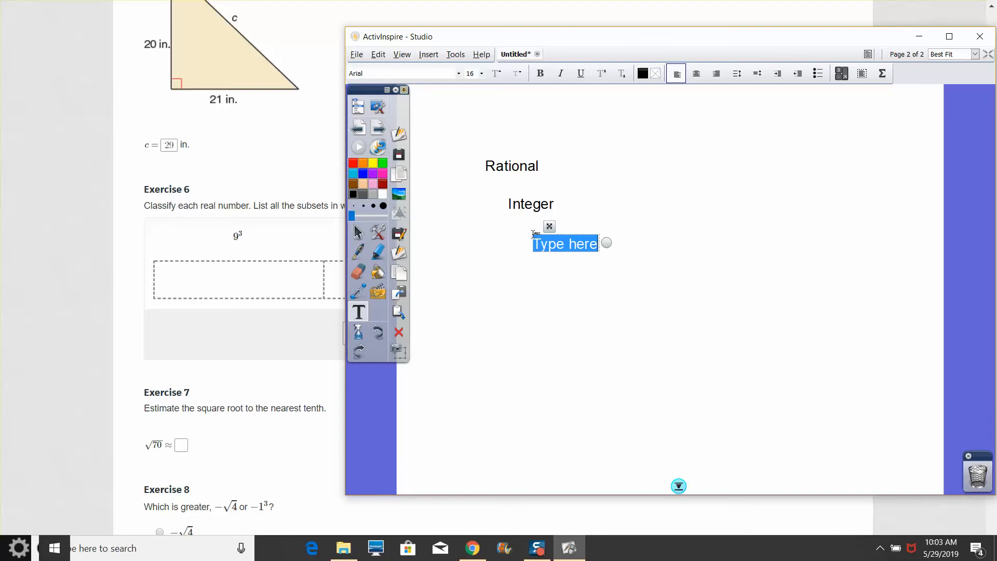
type("Whole Numbers")
type("Natural Numbers")
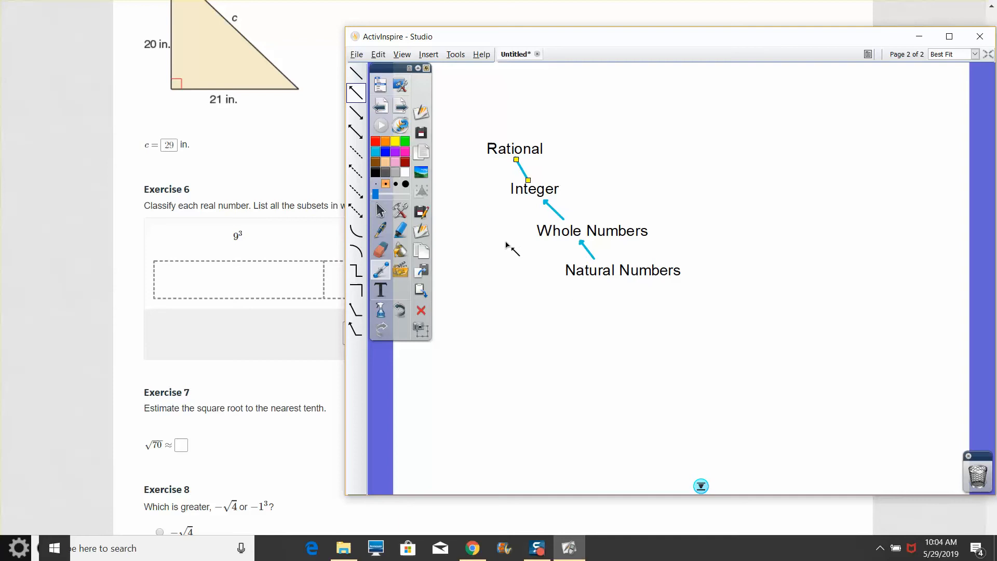
mouse_move(530, 195)
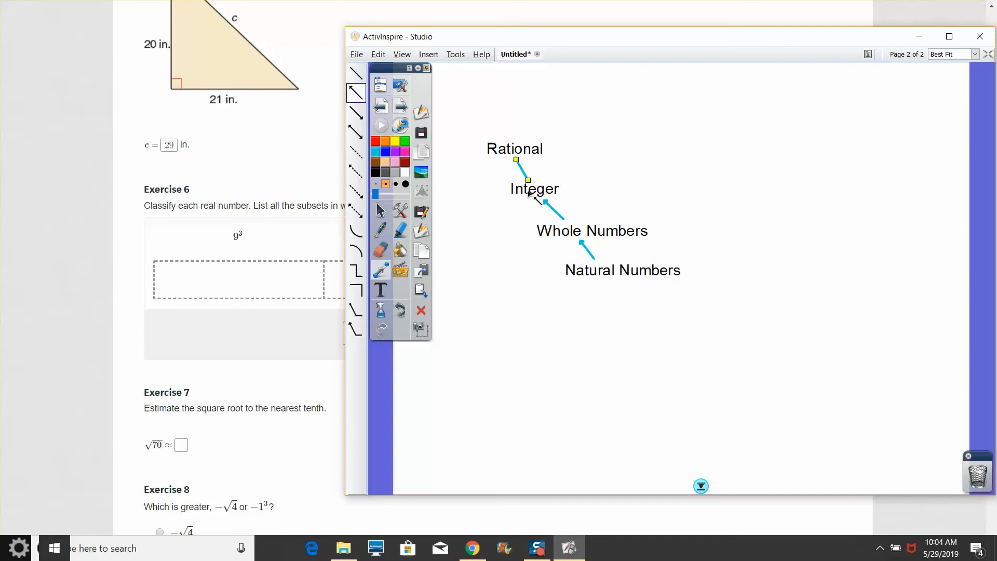
mouse_move(525, 162)
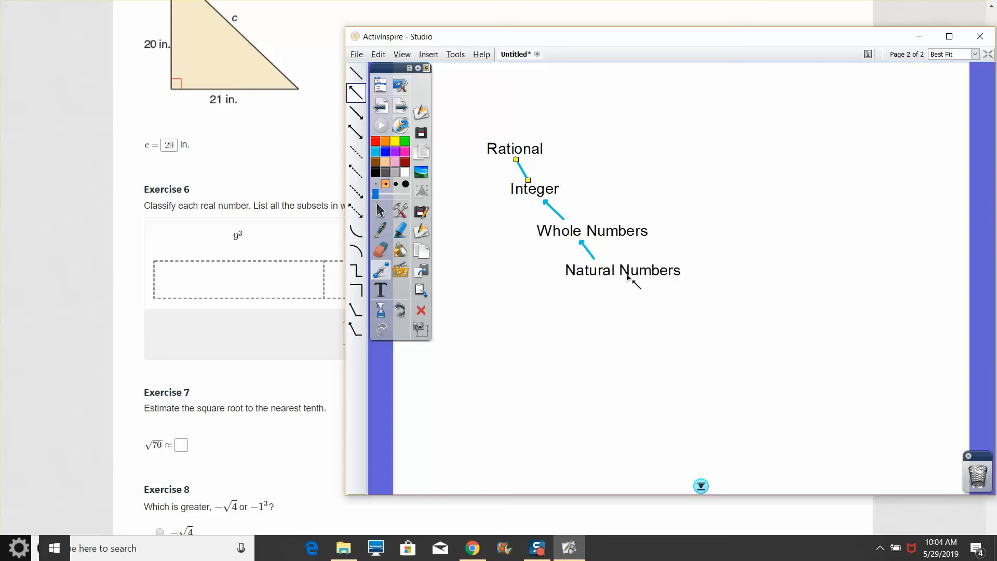
mouse_move(530, 152)
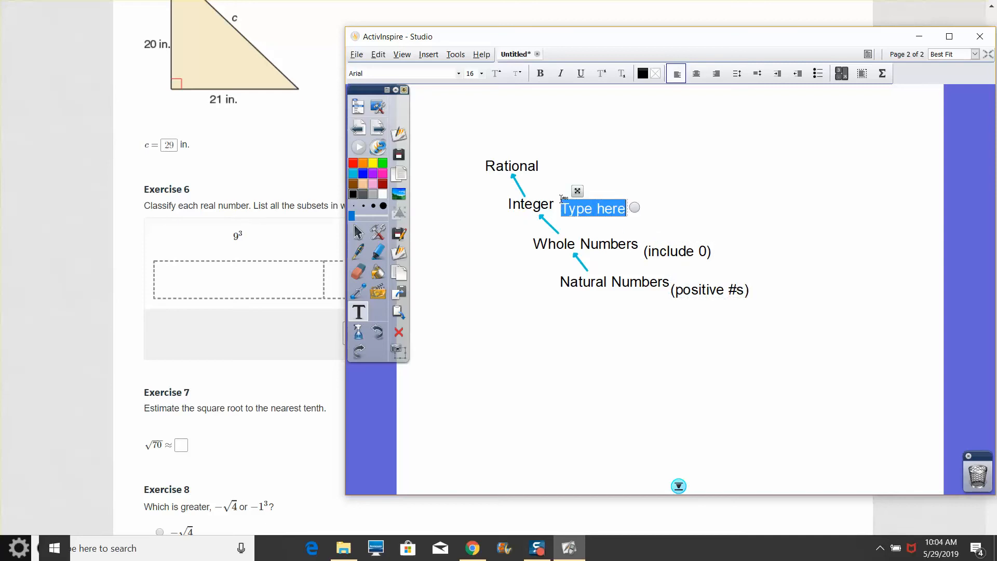
Add the (positive #s) and (a/b) notes, an Irrational label and a REAL Numbers heading
type("(positive & negative")
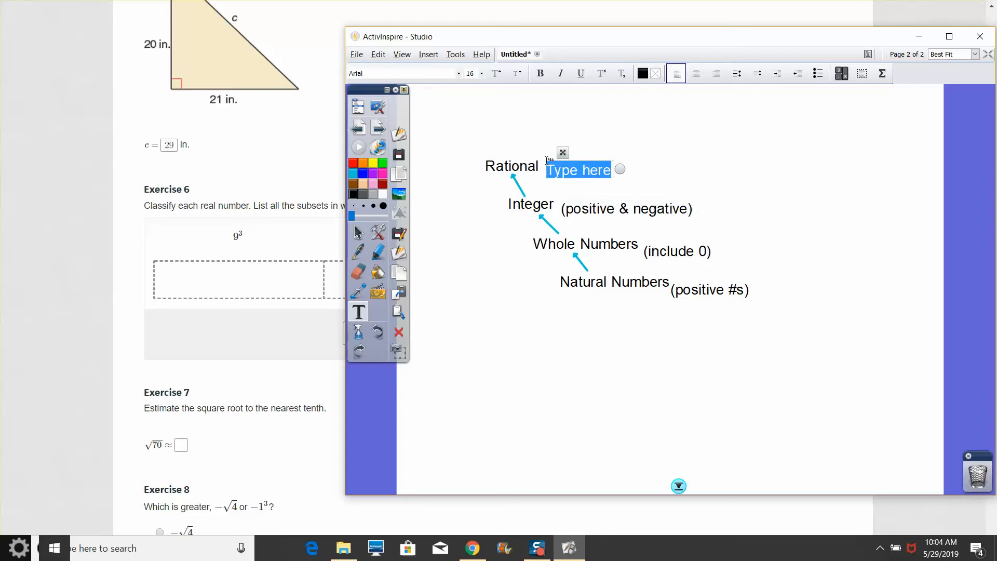
type("(a/b)")
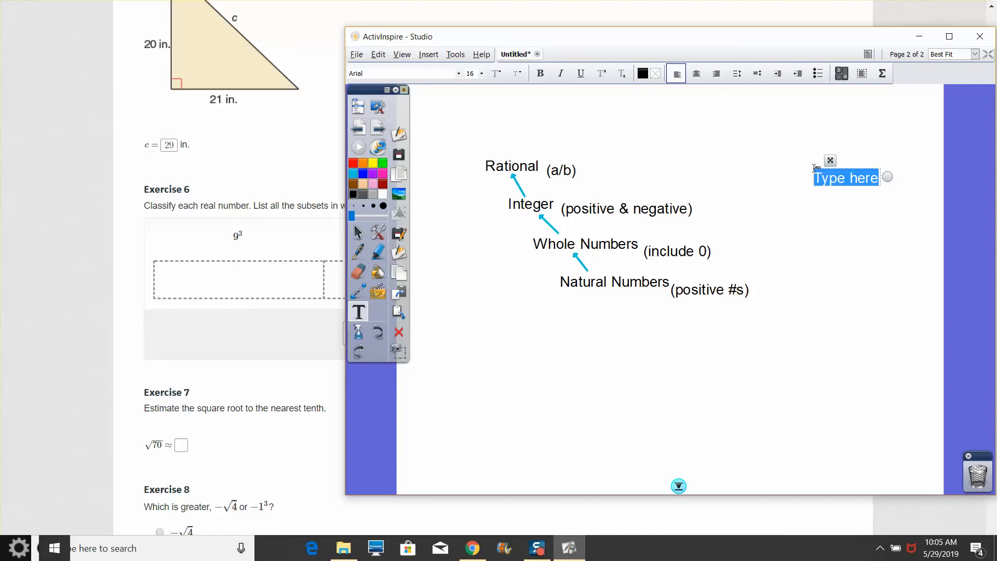
type("Irrational")
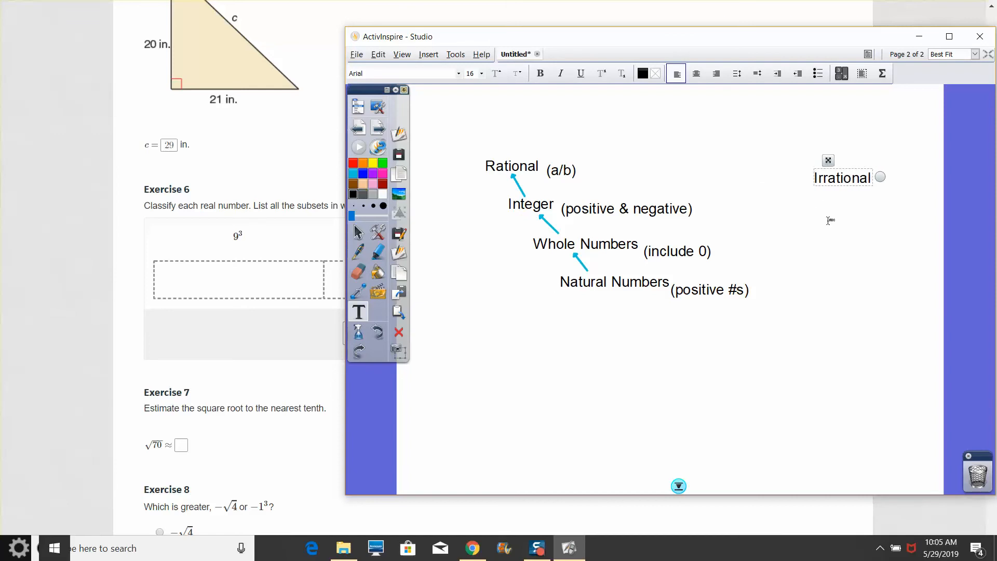
mouse_move(627, 296)
type("R")
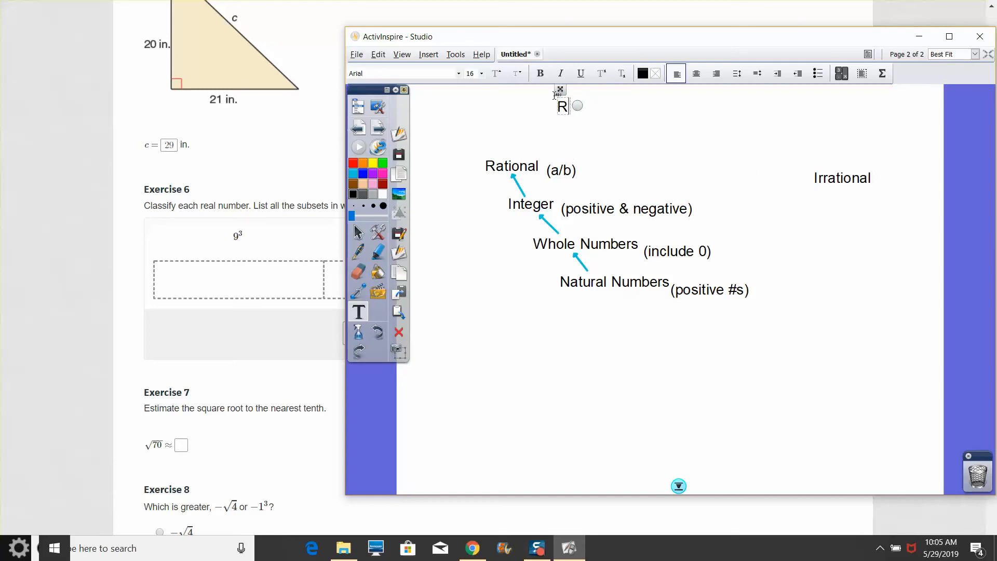
type("EAL Number")
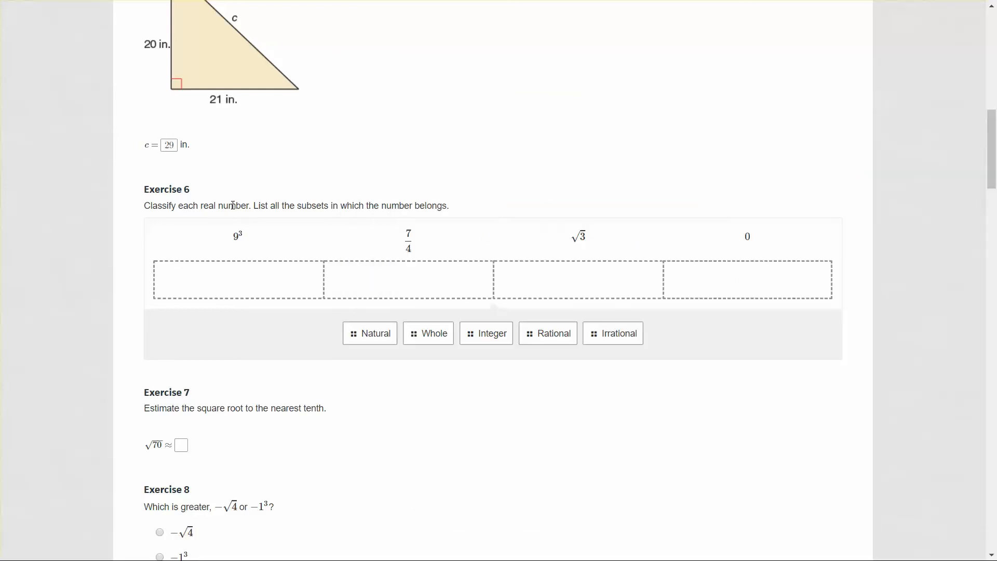
mouse_move(241, 245)
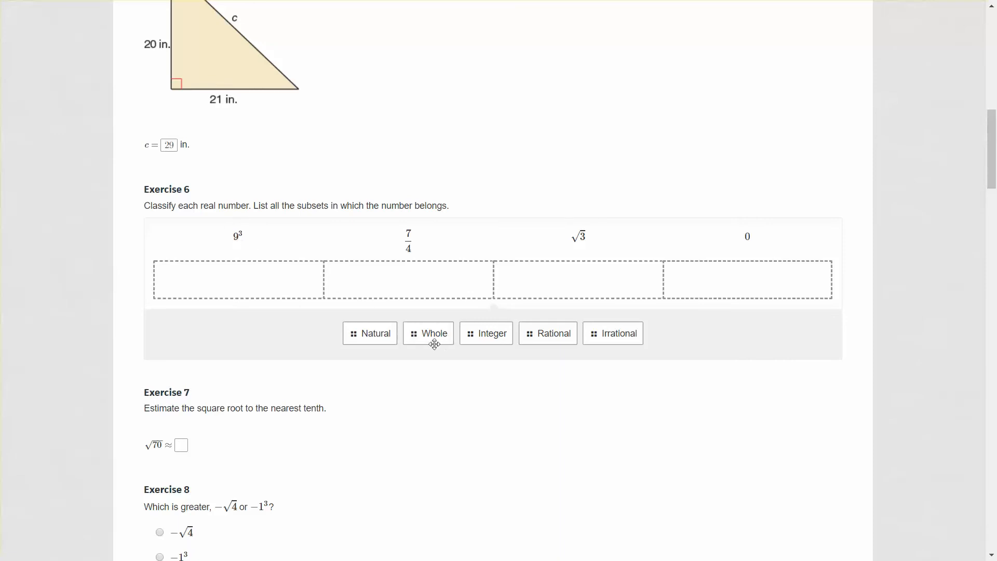
In Exercise 6, add Whole to 9³'s classifications and Rational to 0's
left_click_drag(370, 333, 221, 275)
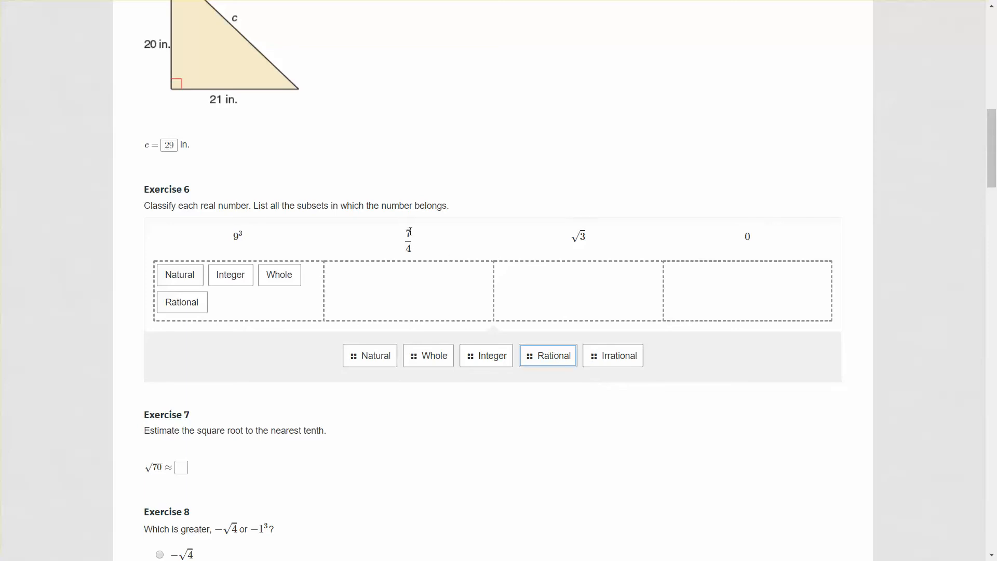
mouse_move(411, 272)
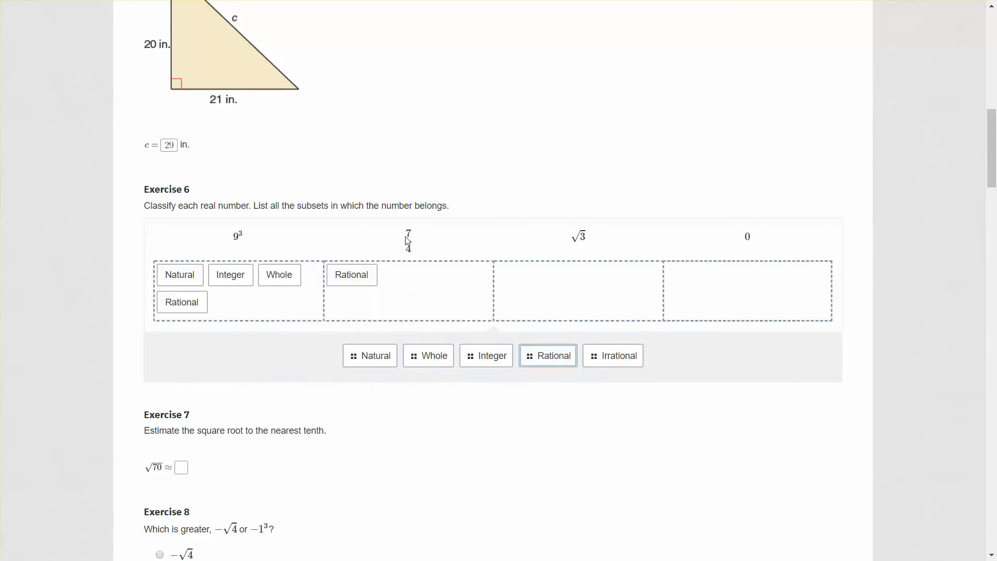
mouse_move(584, 285)
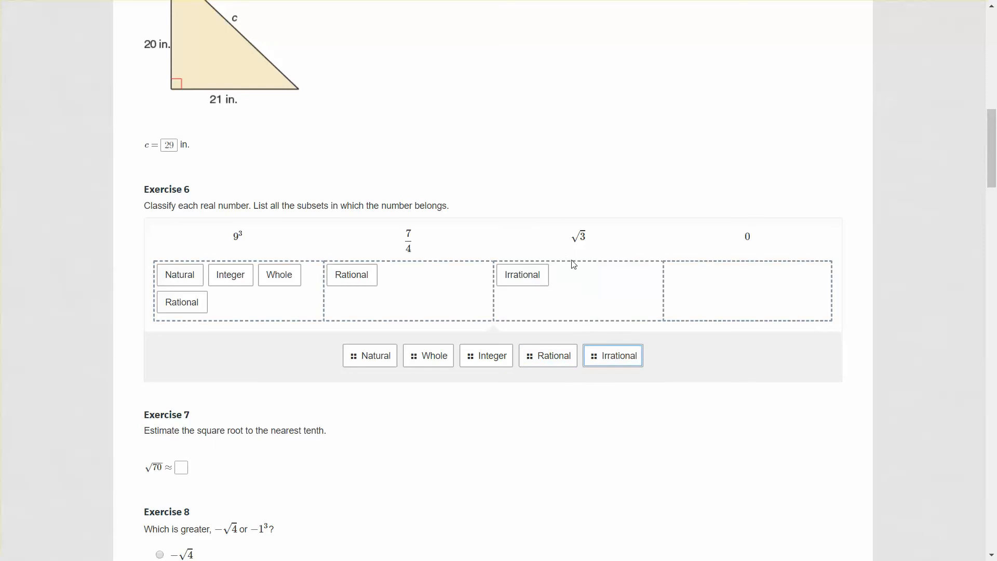
mouse_move(569, 244)
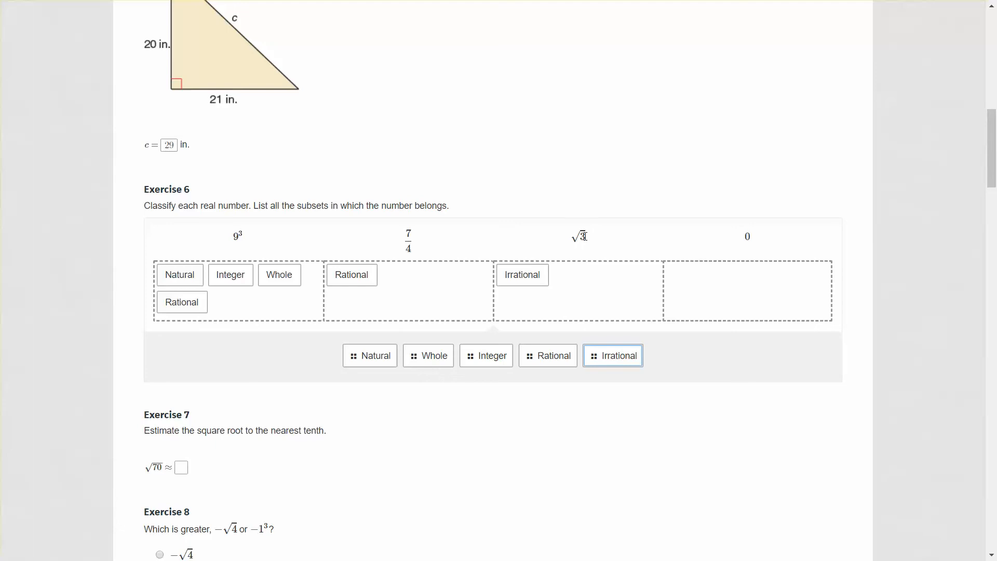
mouse_move(586, 249)
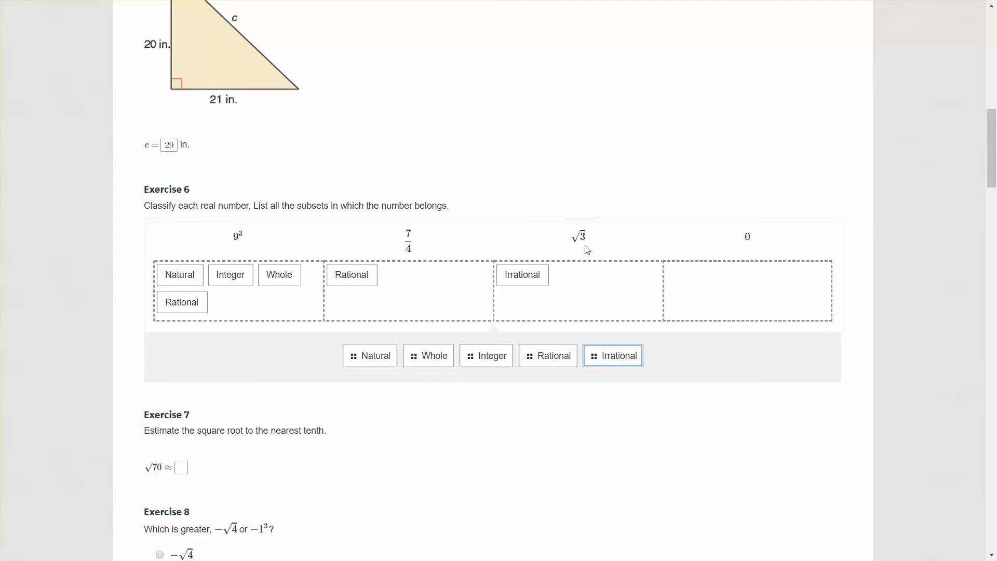
mouse_move(584, 240)
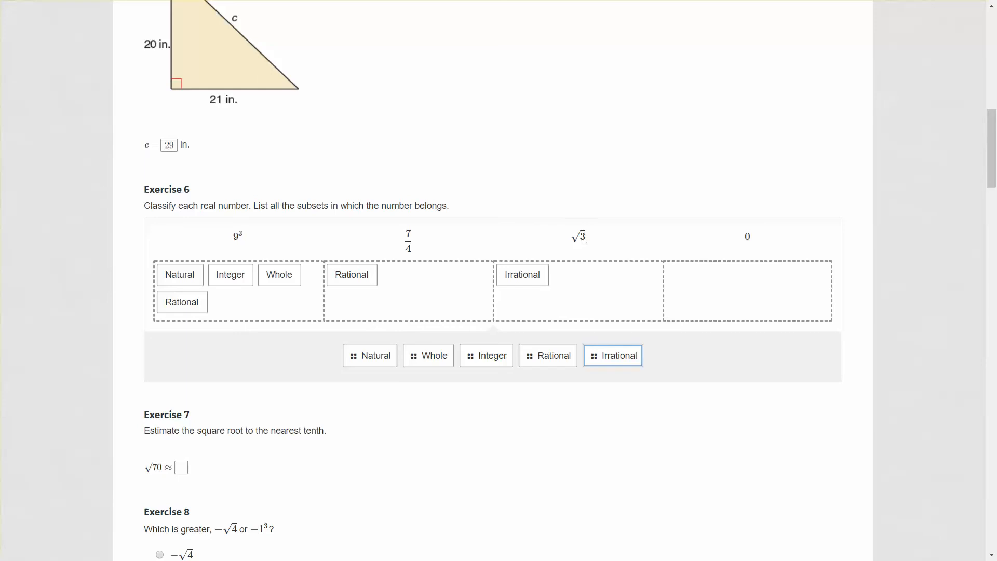
mouse_move(605, 232)
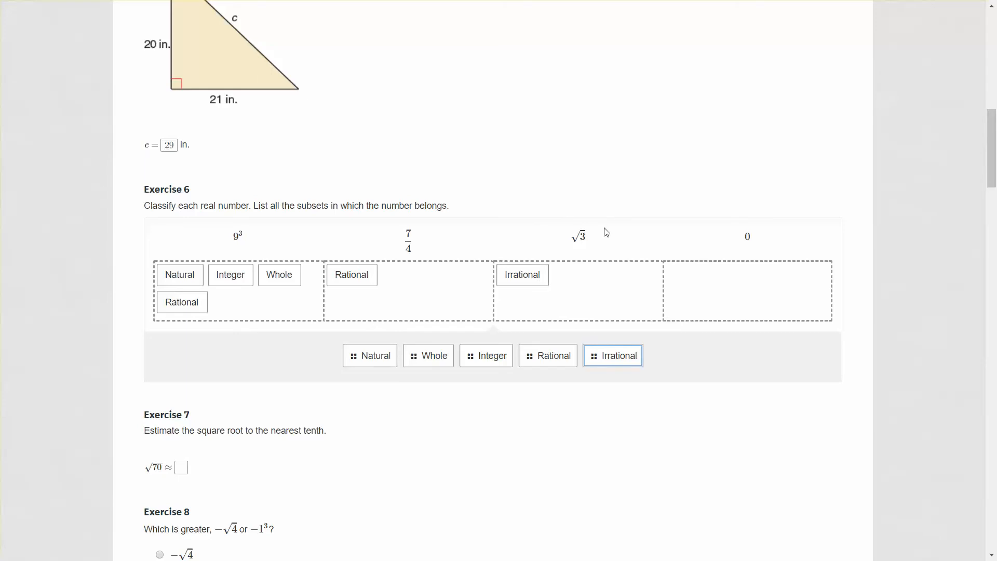
mouse_move(735, 262)
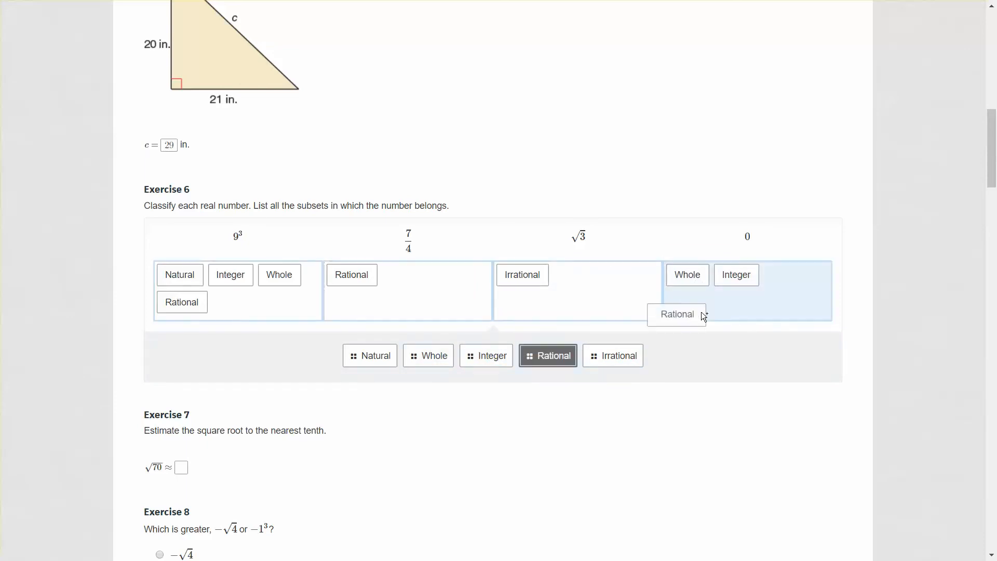
left_click_drag(677, 314, 789, 275)
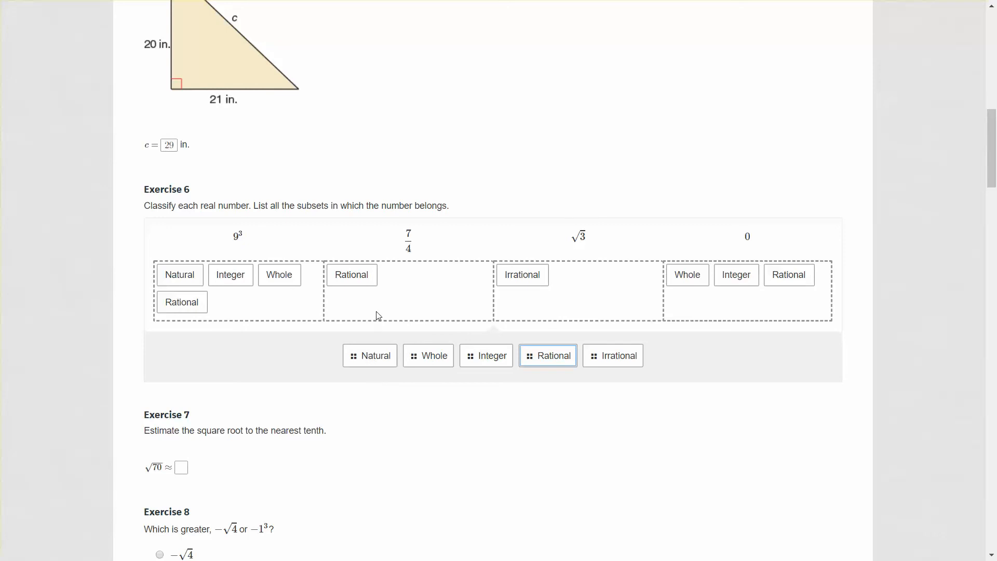
mouse_move(416, 240)
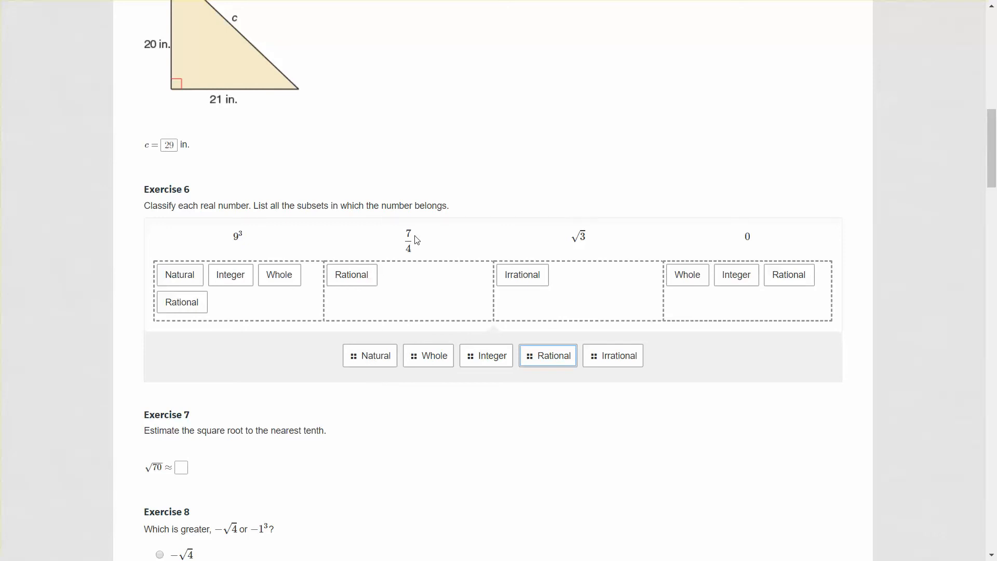
Enter 8.4 as the √70 estimate in Exercise 7 and choose −1³ as greater in Exercise 8
scroll("down", 3)
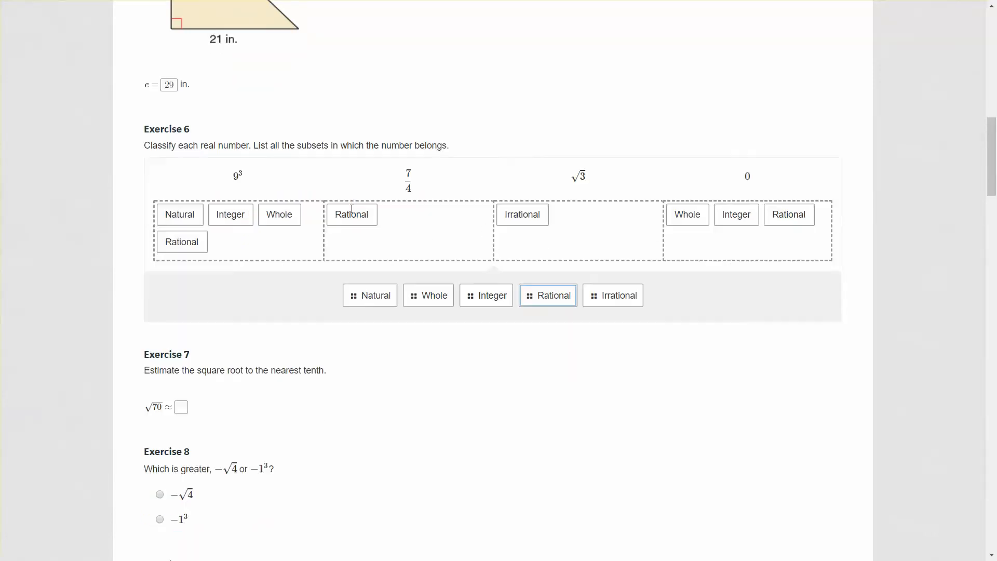
scroll("down", 3)
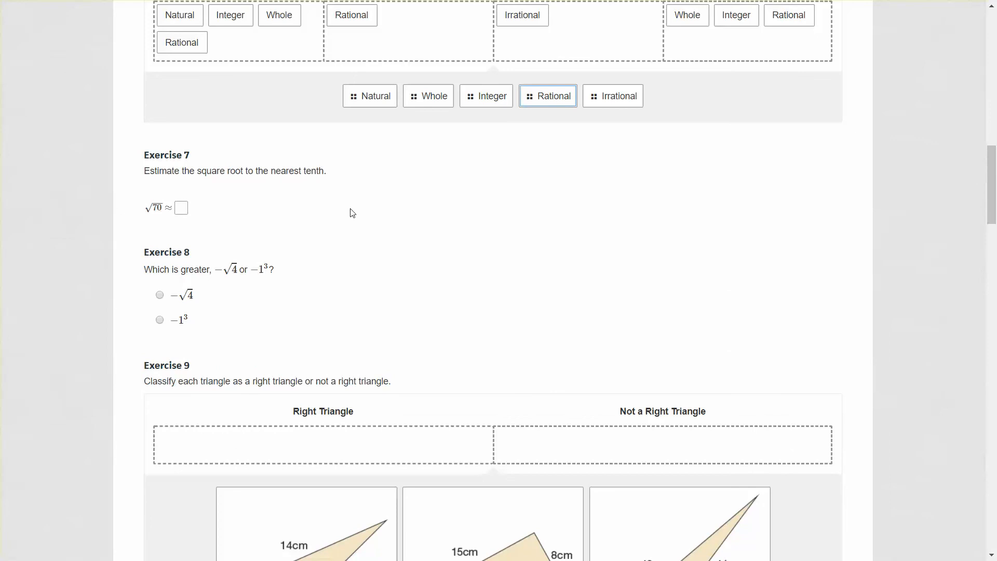
mouse_move(245, 170)
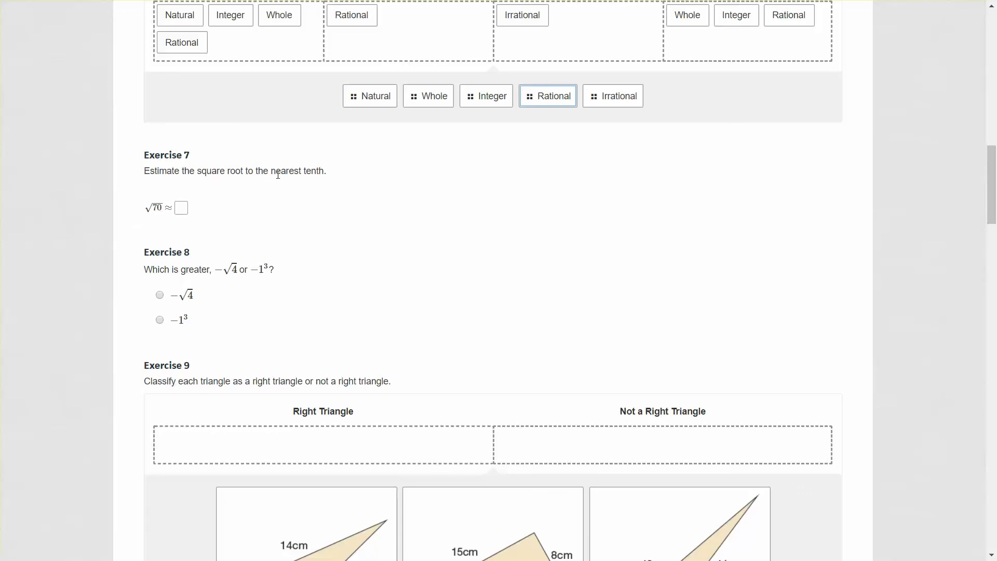
left_click(182, 207)
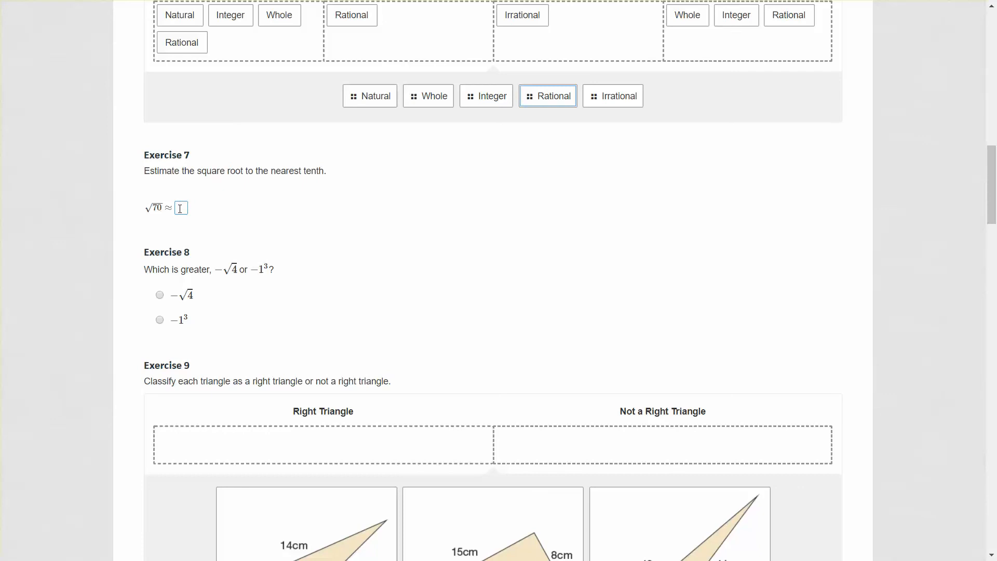
left_click(180, 208)
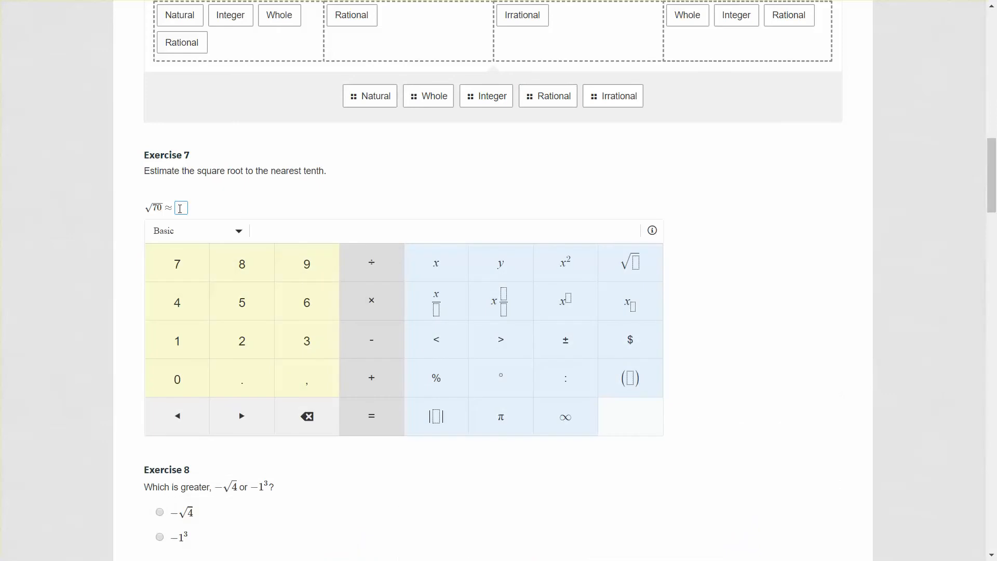
type("8.4")
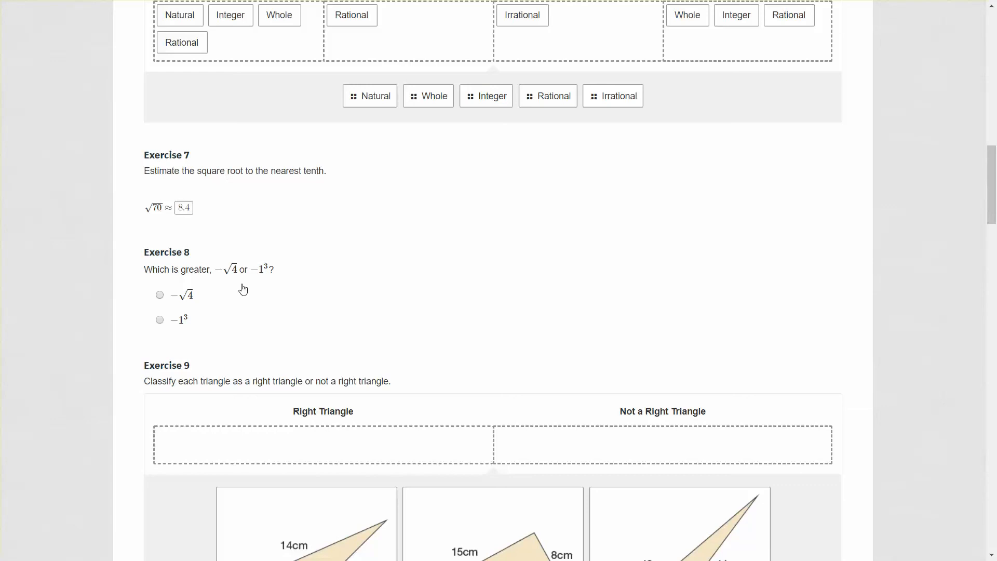
mouse_move(273, 250)
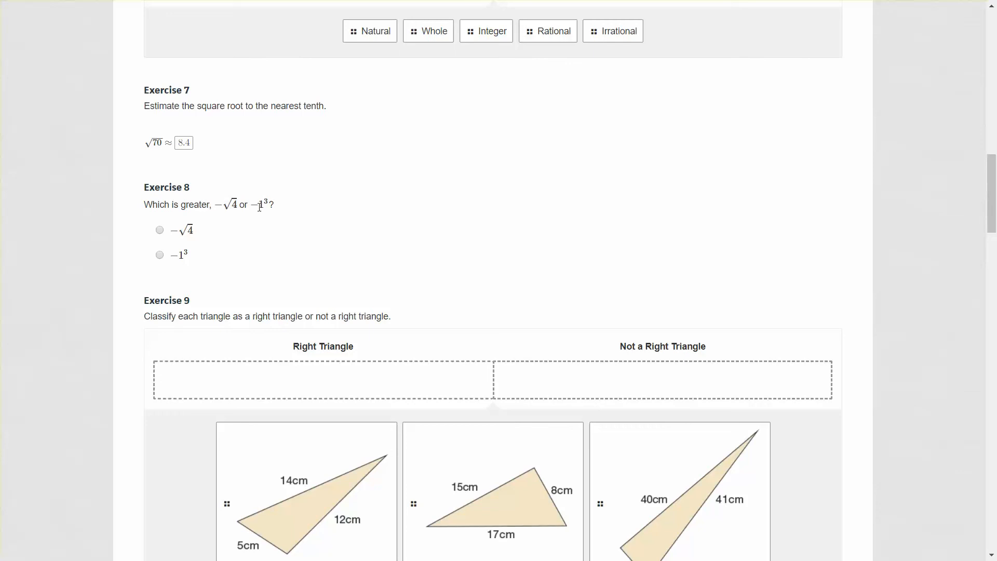
mouse_move(261, 204)
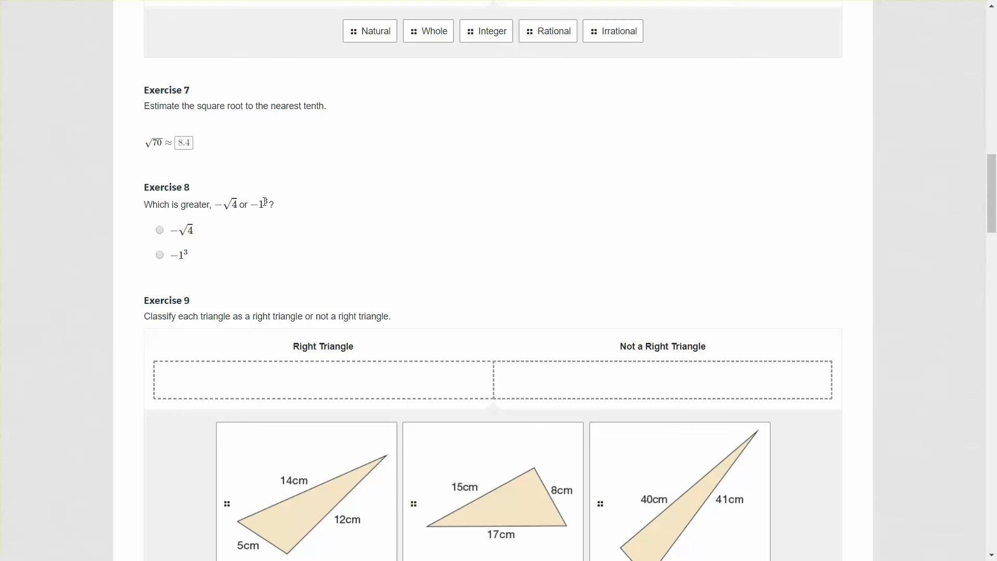
mouse_move(275, 203)
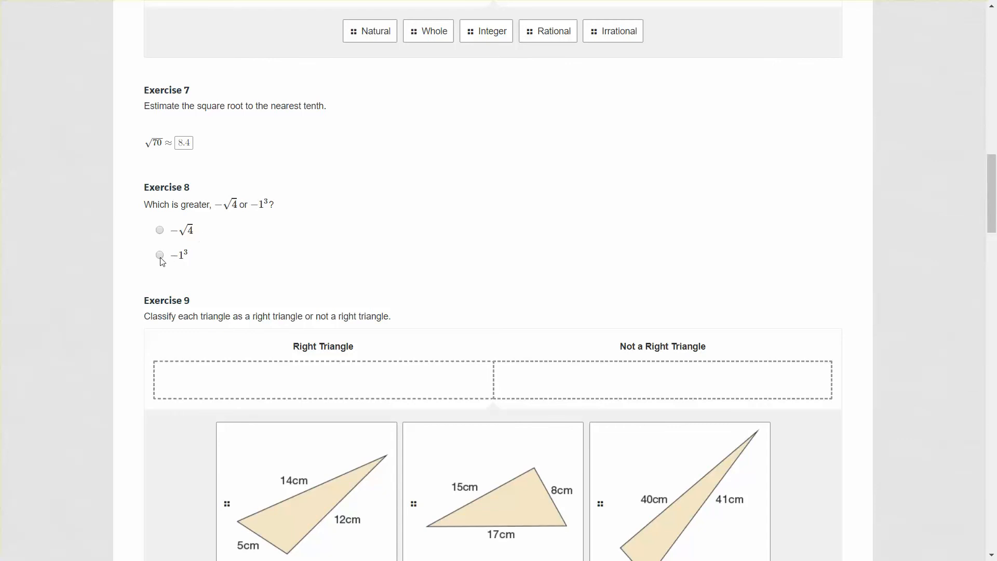
left_click(160, 255)
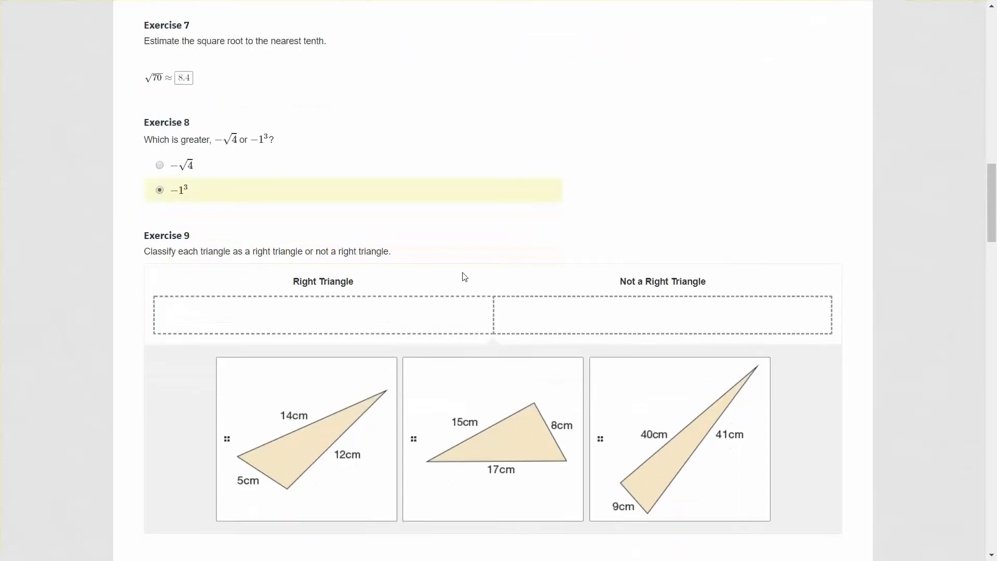
Place the 5-12-14 cm card under Not a Right Triangle and 8-15-17 cm under Right Triangle
scroll("down", 3)
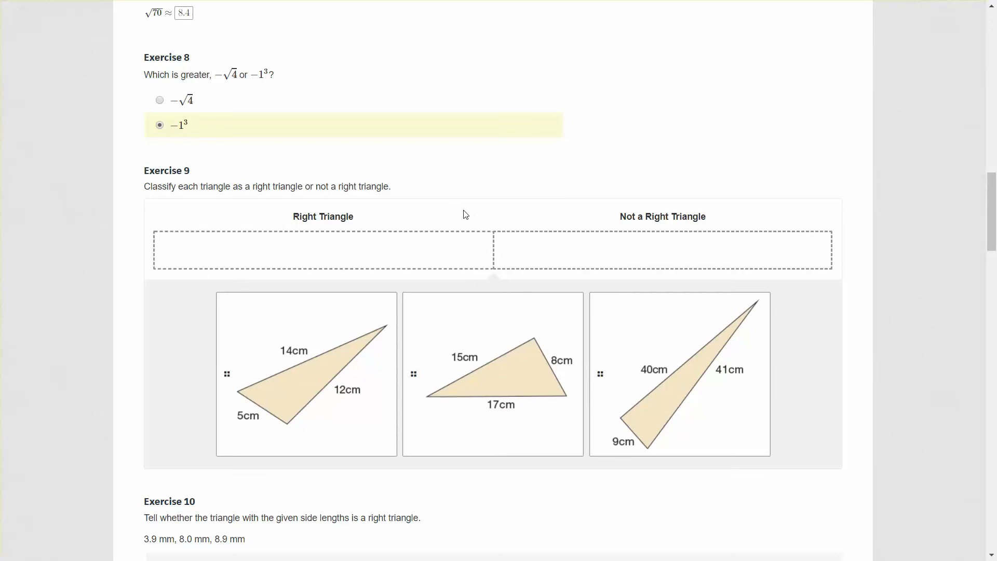
mouse_move(292, 187)
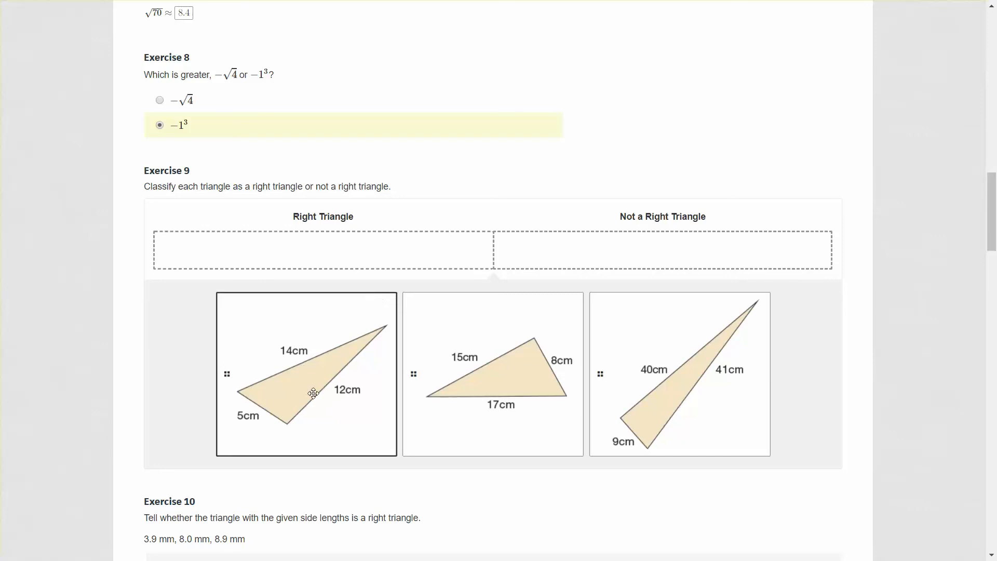
mouse_move(343, 187)
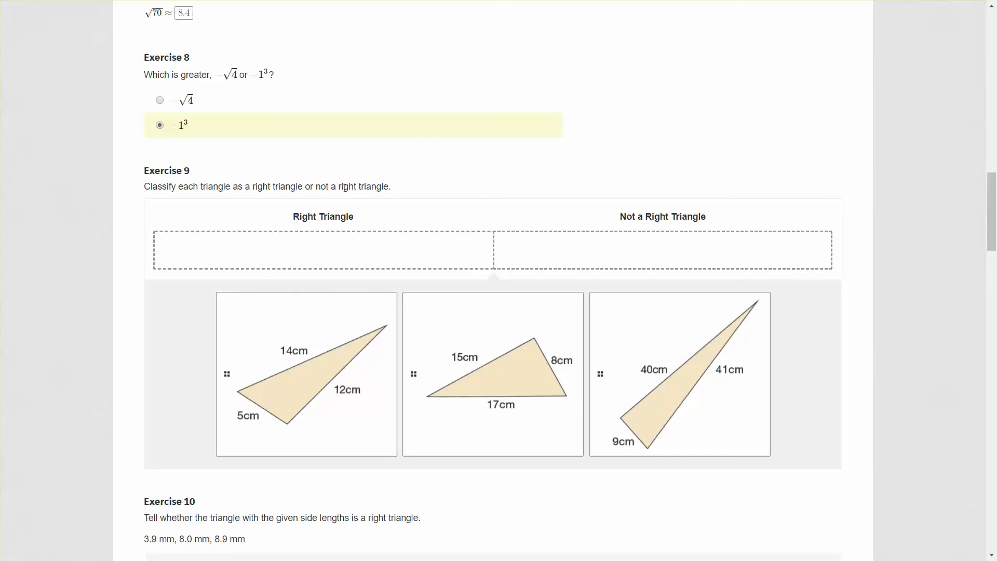
mouse_move(230, 383)
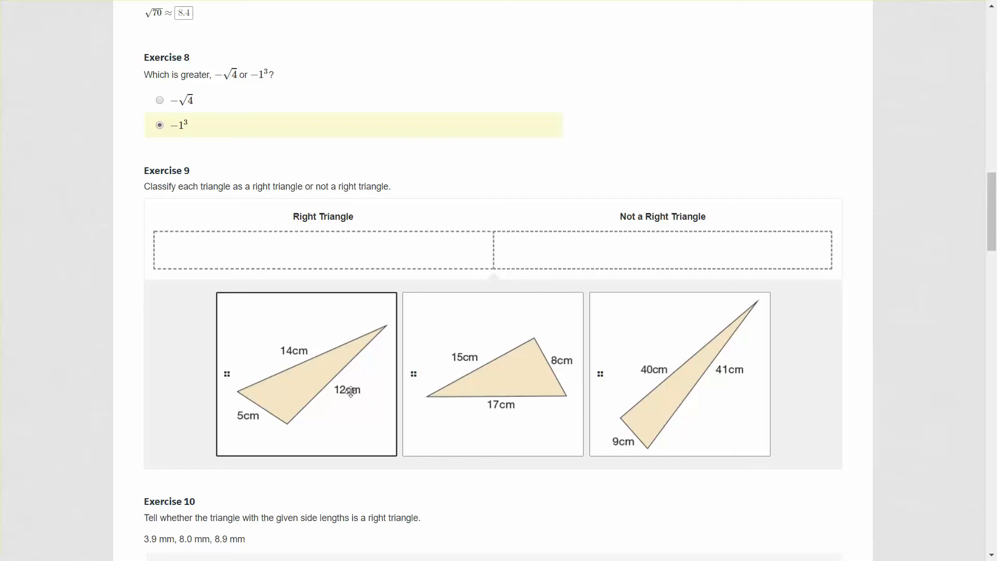
mouse_move(284, 351)
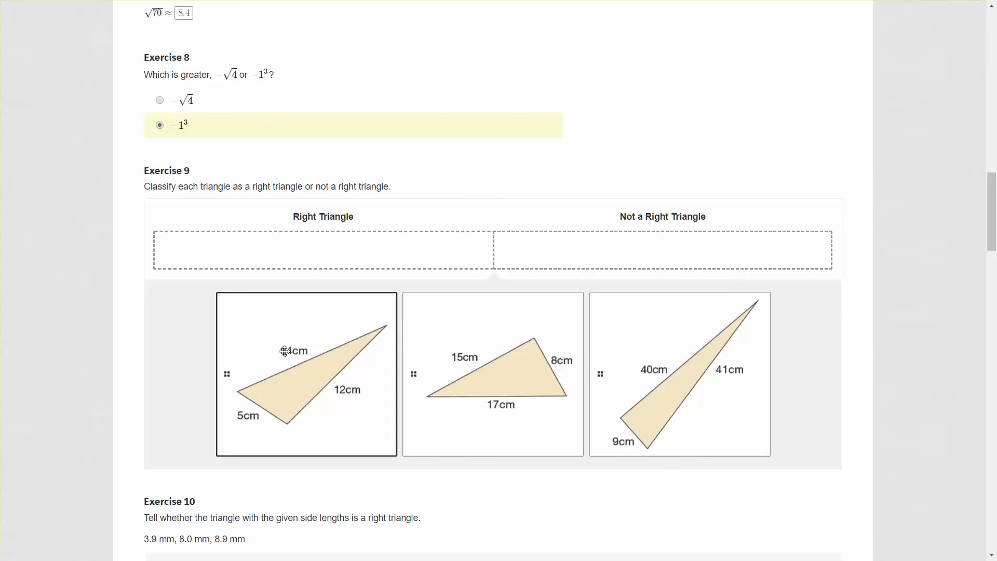
mouse_move(326, 392)
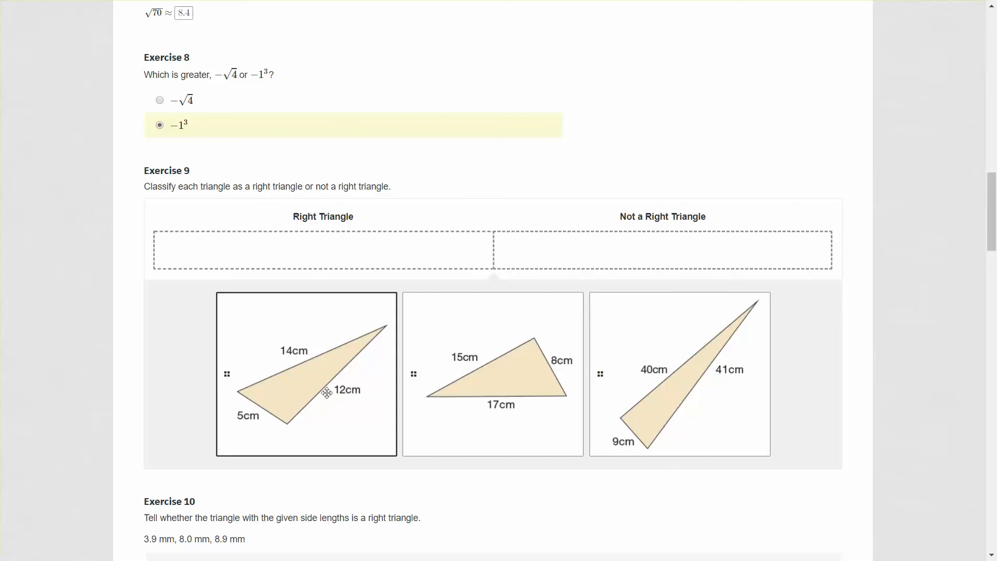
mouse_move(293, 351)
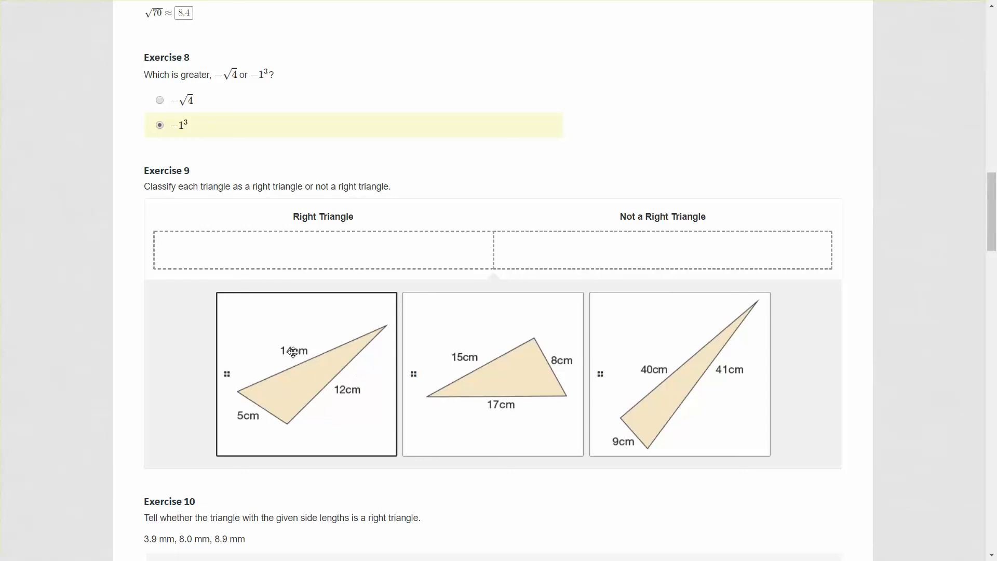
mouse_move(328, 400)
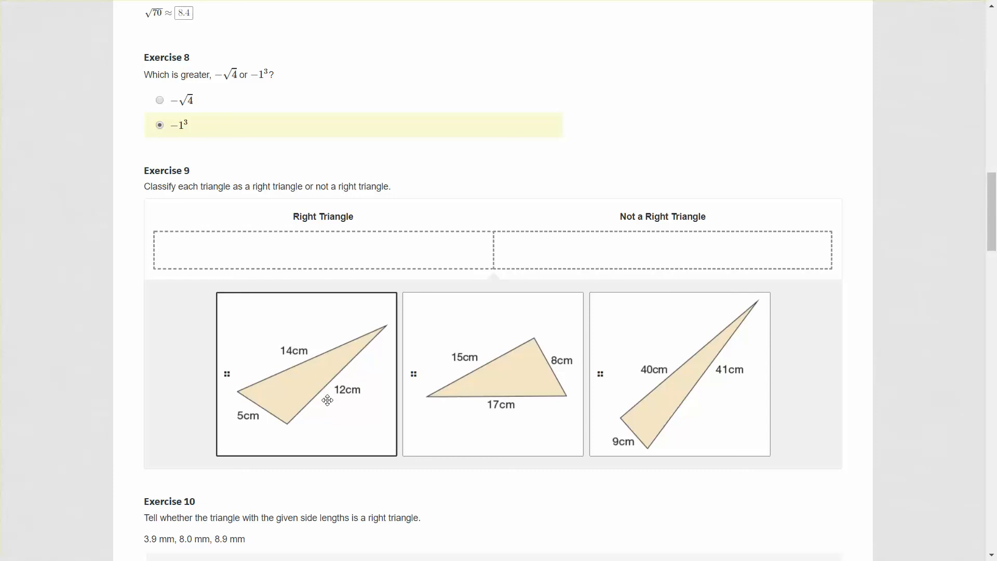
left_click_drag(306, 374, 510, 295)
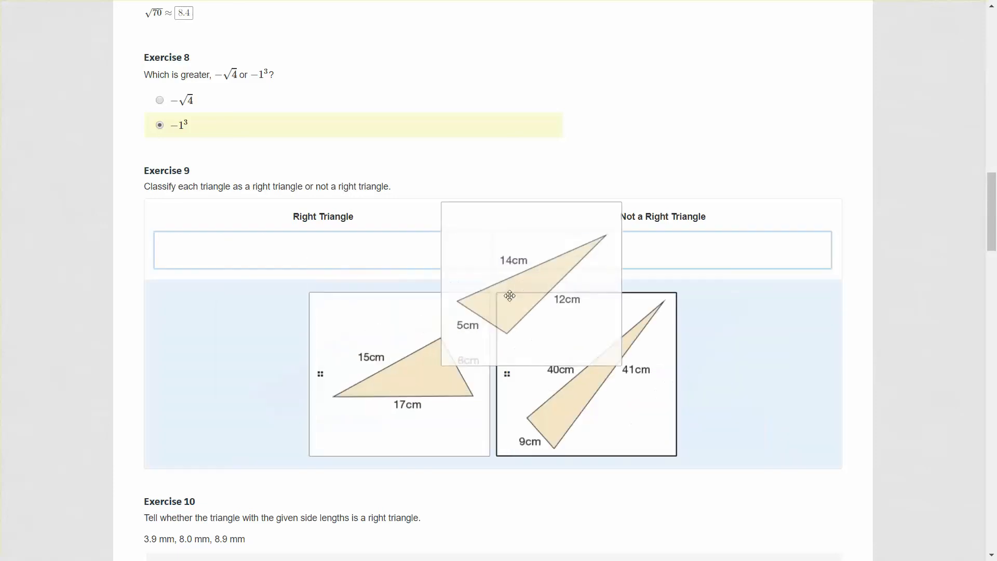
left_click_drag(509, 296, 582, 316)
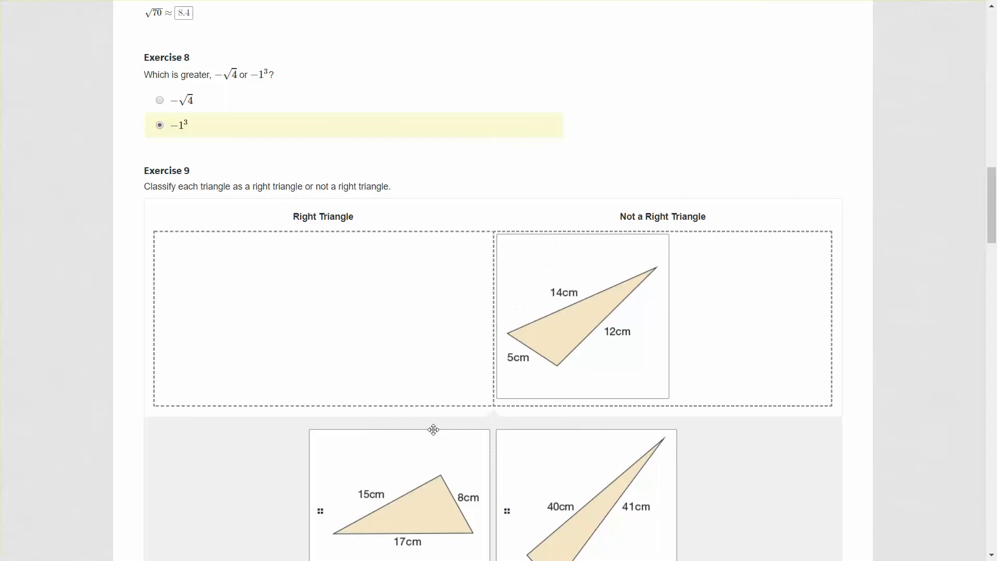
scroll("down", 3)
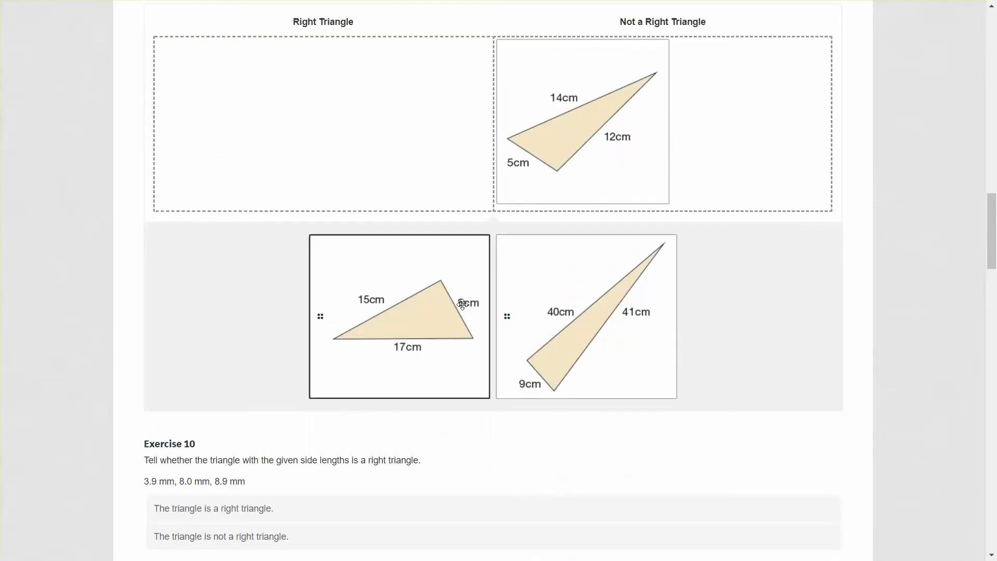
mouse_move(439, 300)
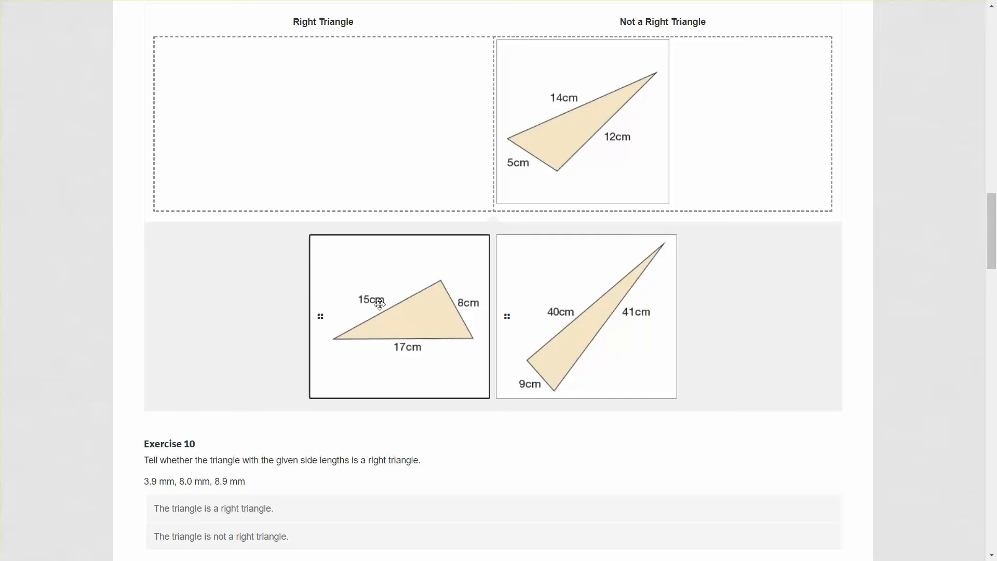
left_click_drag(400, 317, 365, 168)
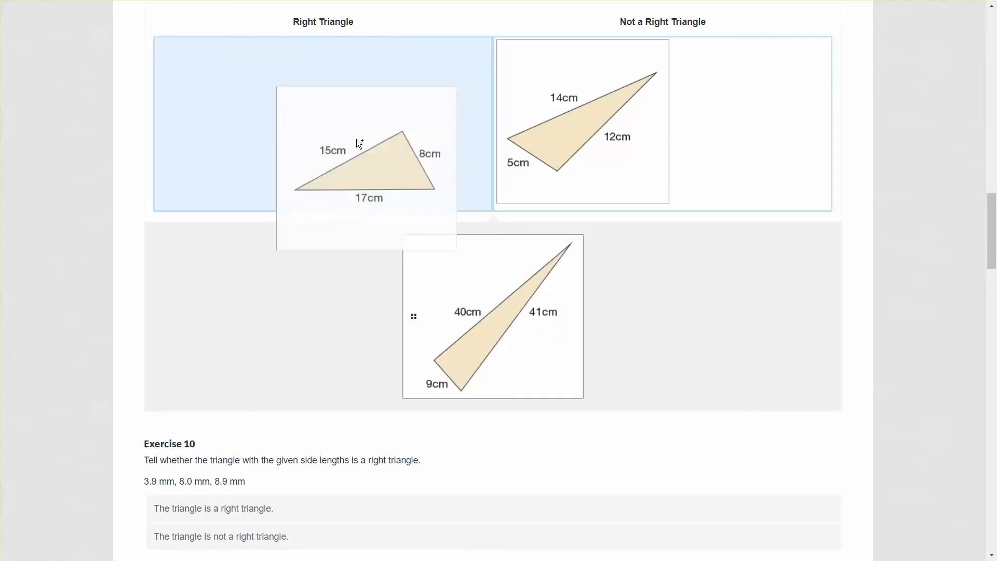
left_click_drag(366, 168, 243, 121)
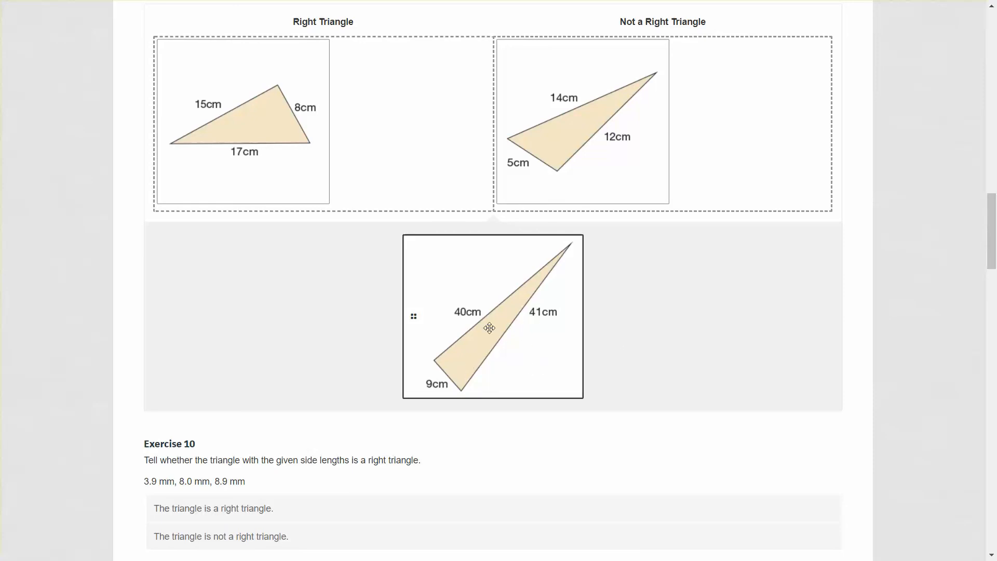
mouse_move(442, 376)
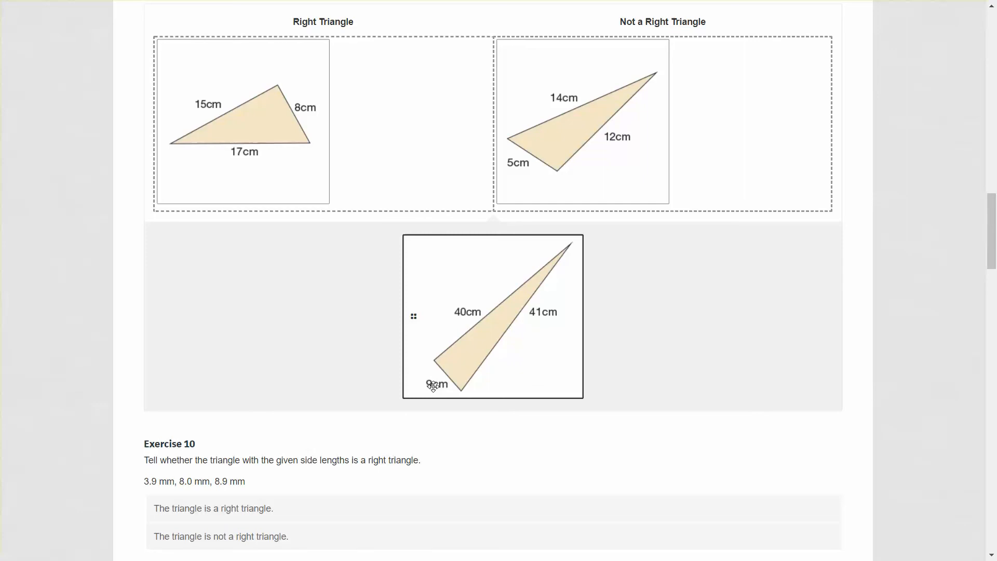
mouse_move(492, 280)
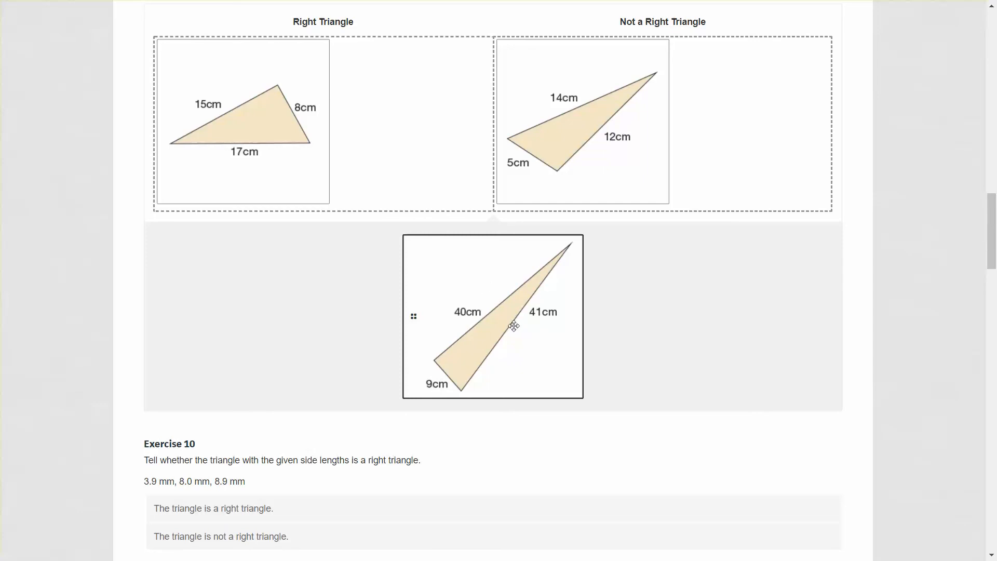
mouse_move(502, 330)
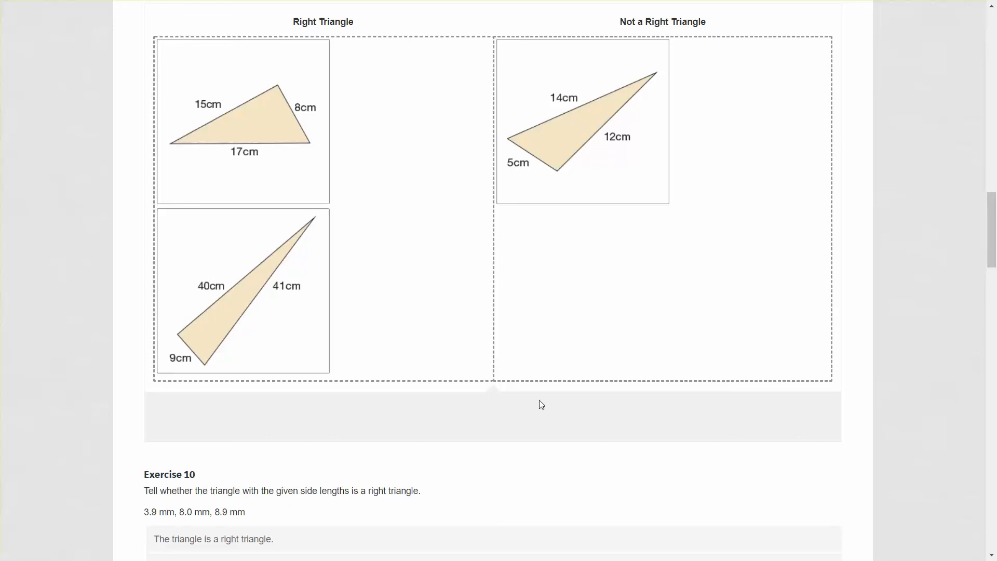
Select 'The triangle is a right triangle' for Exercise 10's 3.9, 8.0, 8.9 mm triangle
scroll("down", 3)
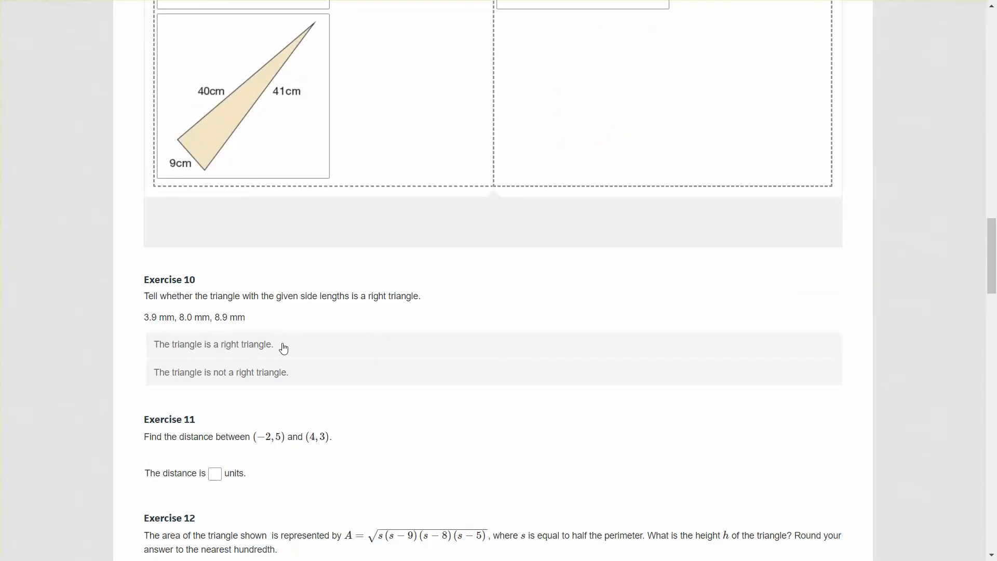
mouse_move(308, 323)
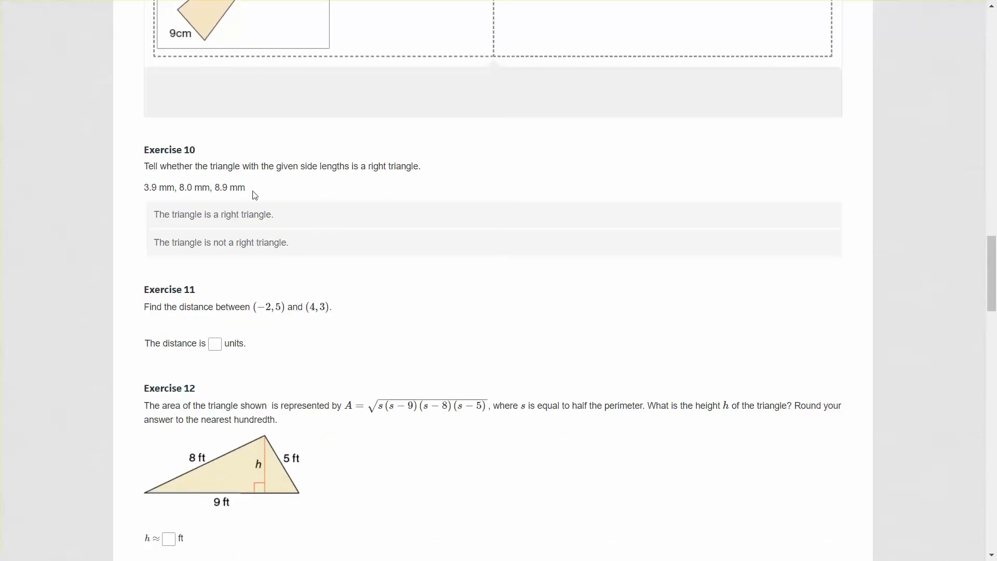
mouse_move(231, 189)
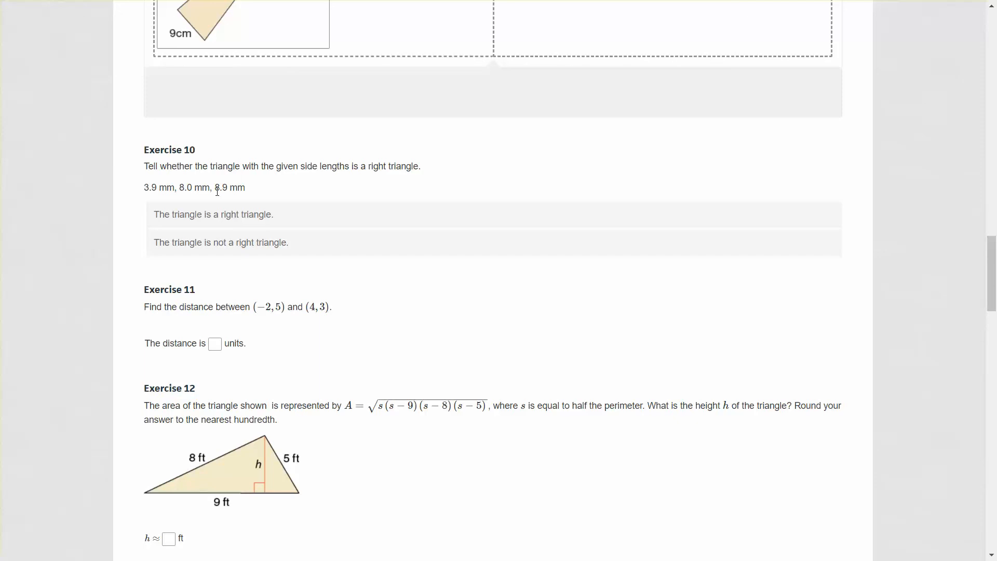
mouse_move(354, 158)
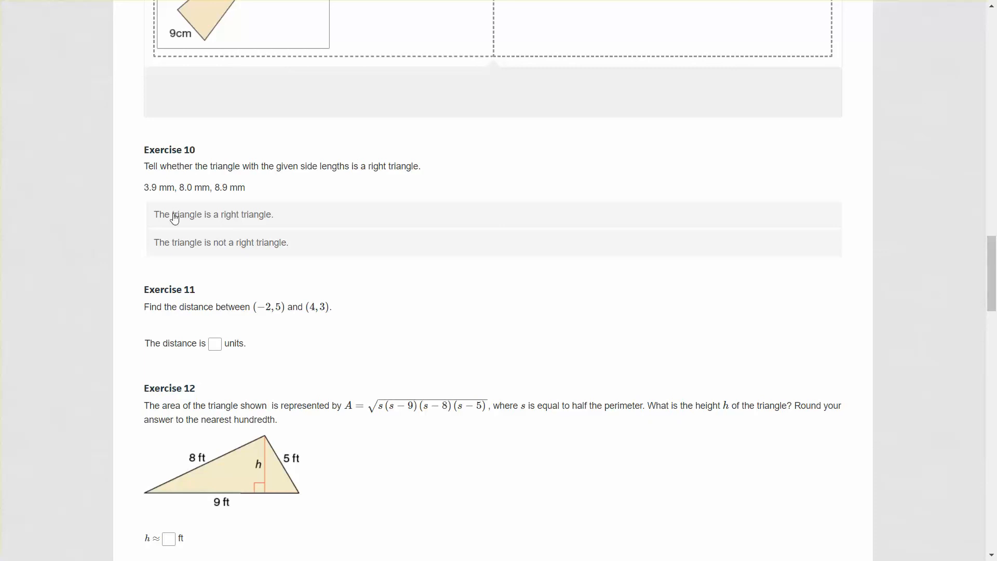
left_click(213, 214)
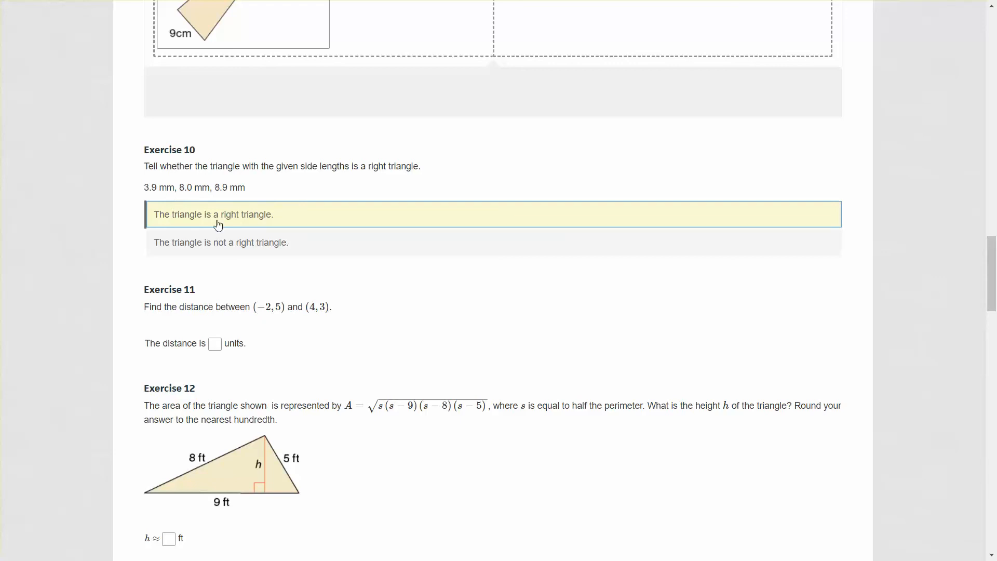
mouse_move(295, 374)
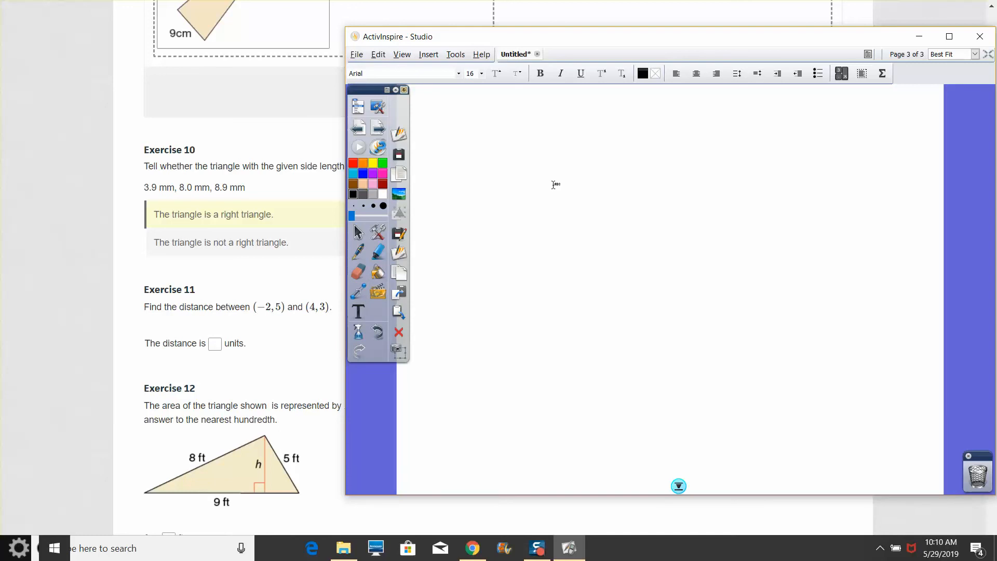
mouse_move(543, 167)
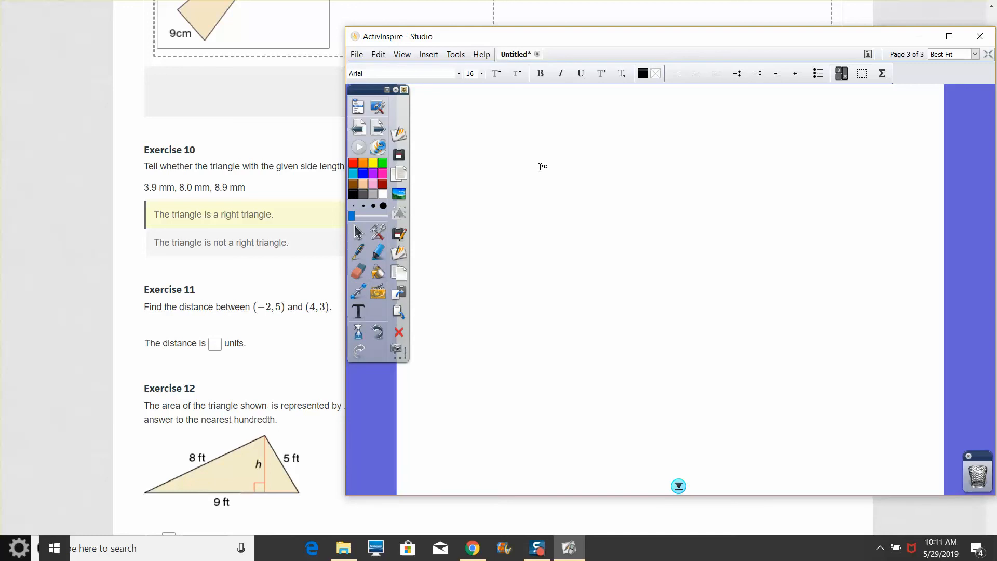
Type d² = (x₂ - x₁)² + (y₂ - y₁)² in a notepad text box using subscript formatting
left_click(542, 167)
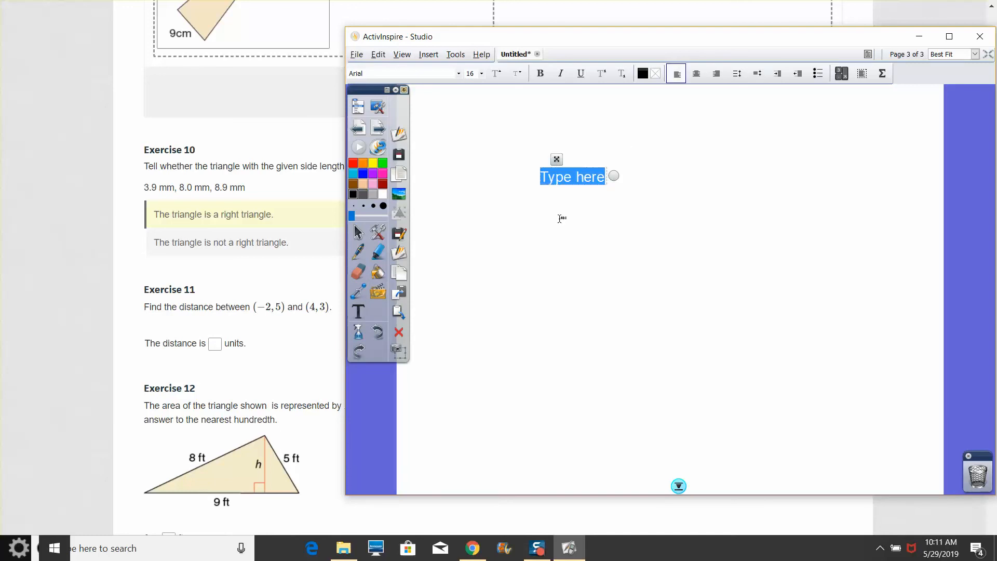
type("d2 =")
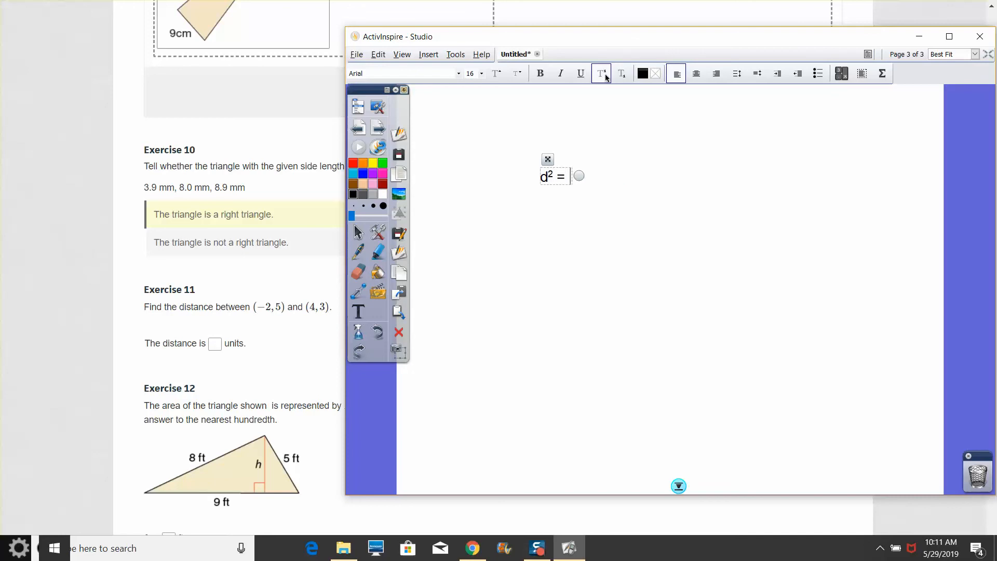
type("(x")
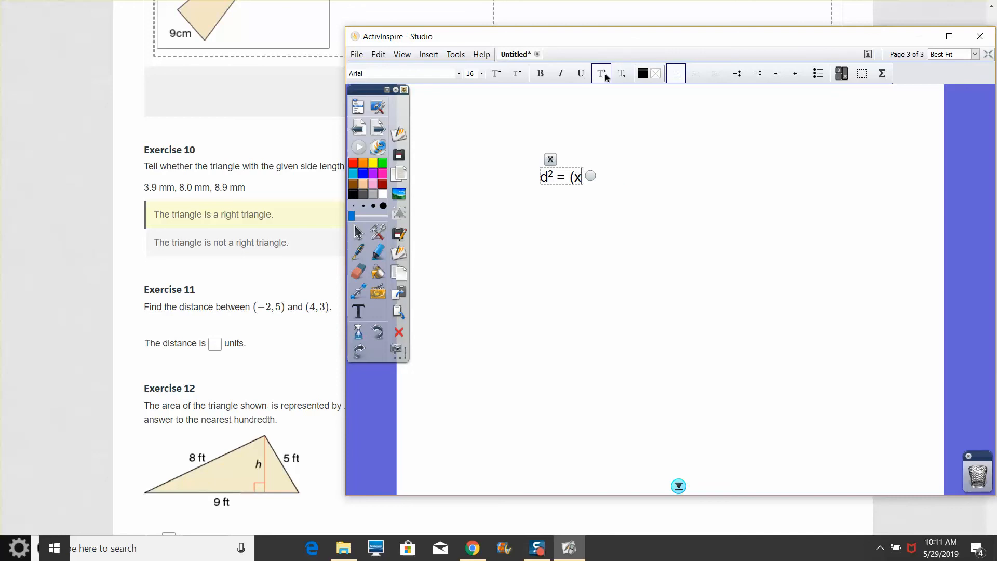
left_click(621, 73)
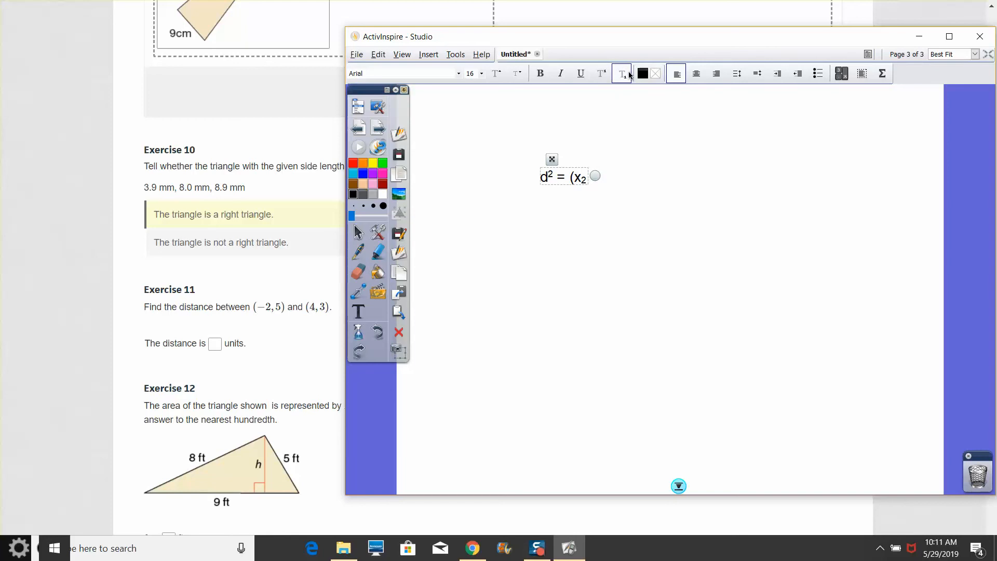
type("-")
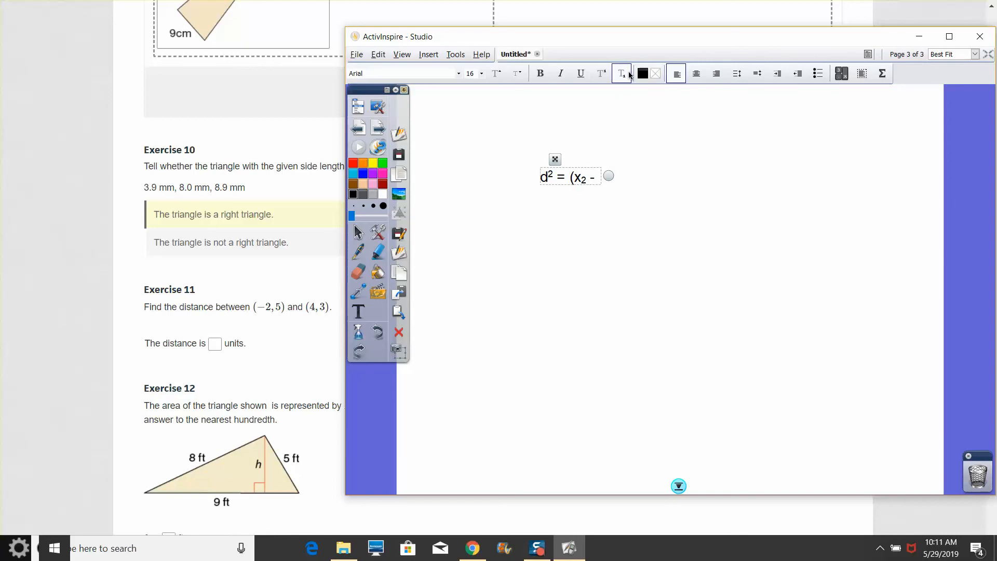
type("x1)2 + (y")
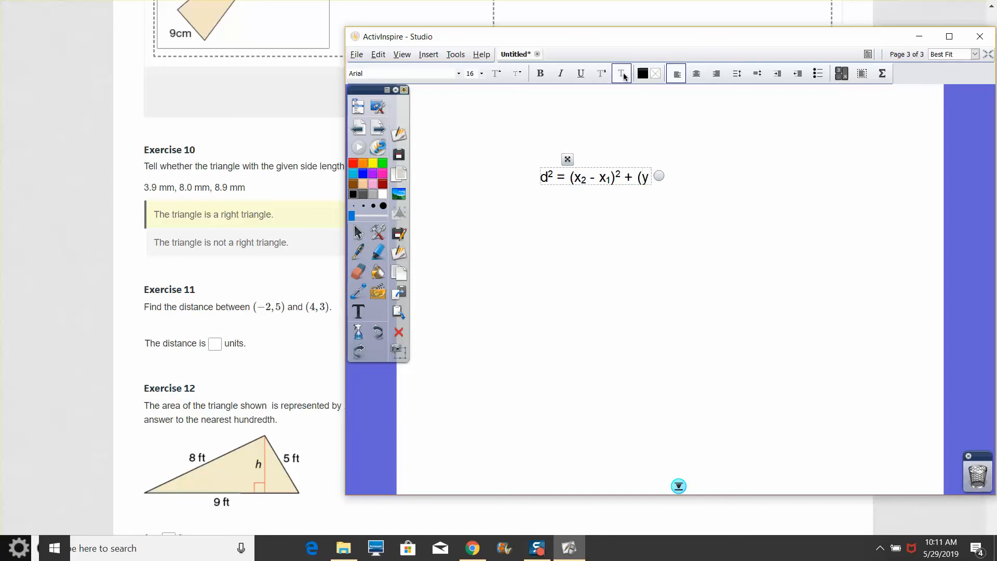
type("2 - y1")
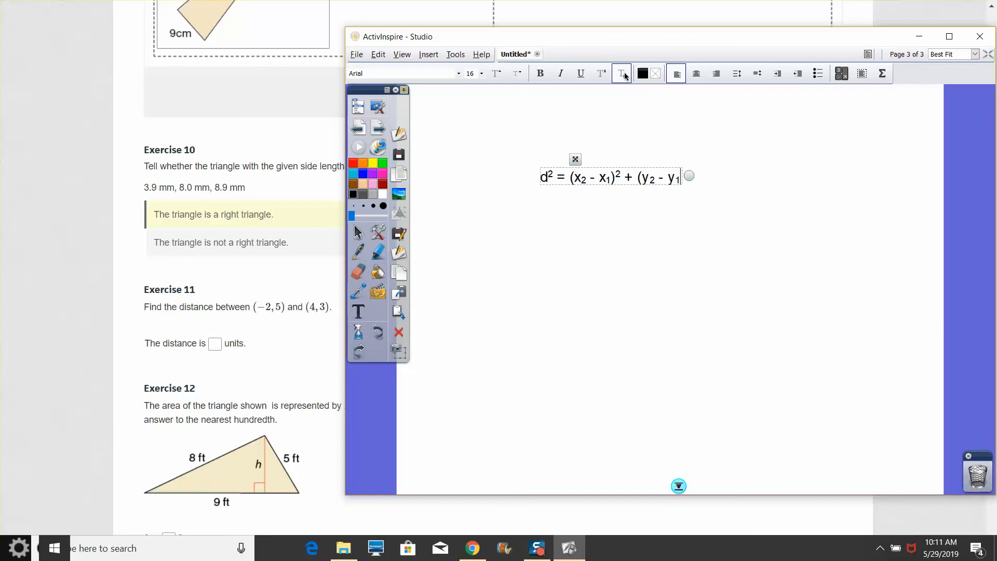
left_click(601, 73)
type(")²")
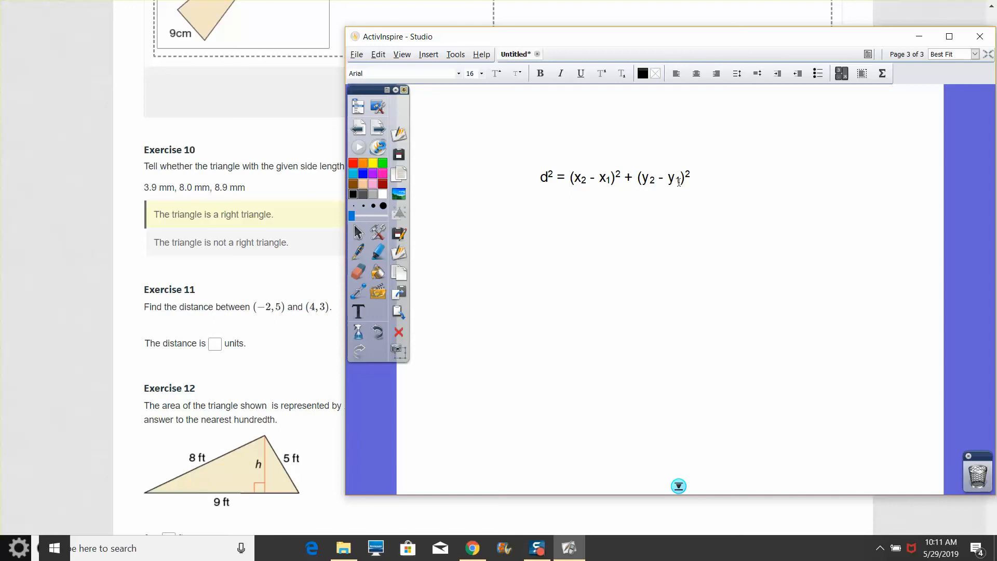
mouse_move(614, 192)
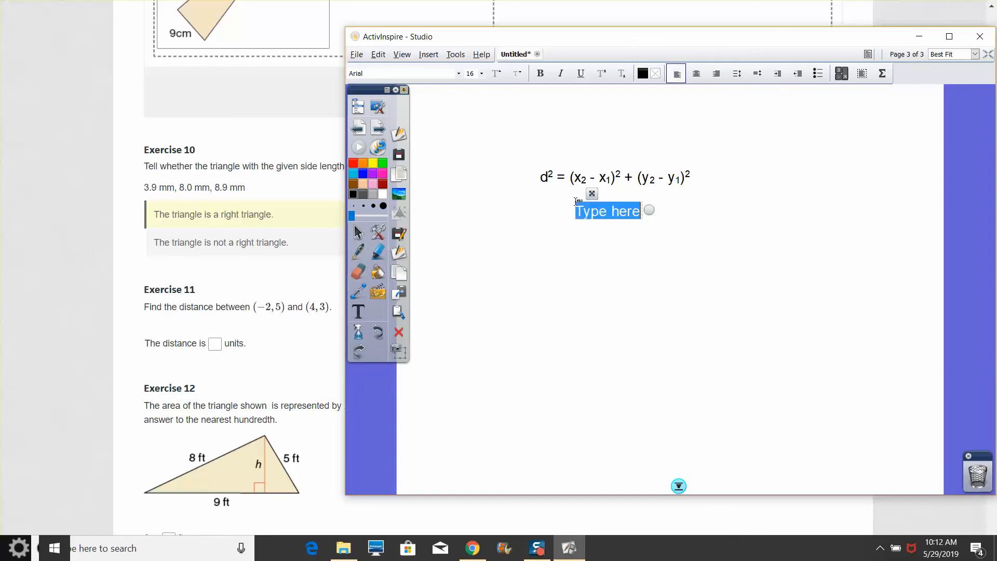
Write the substitution (-2 - 4)² + (5 - 3)² and simplify it toward (-6)² + 2²
type("(-2 - 4")
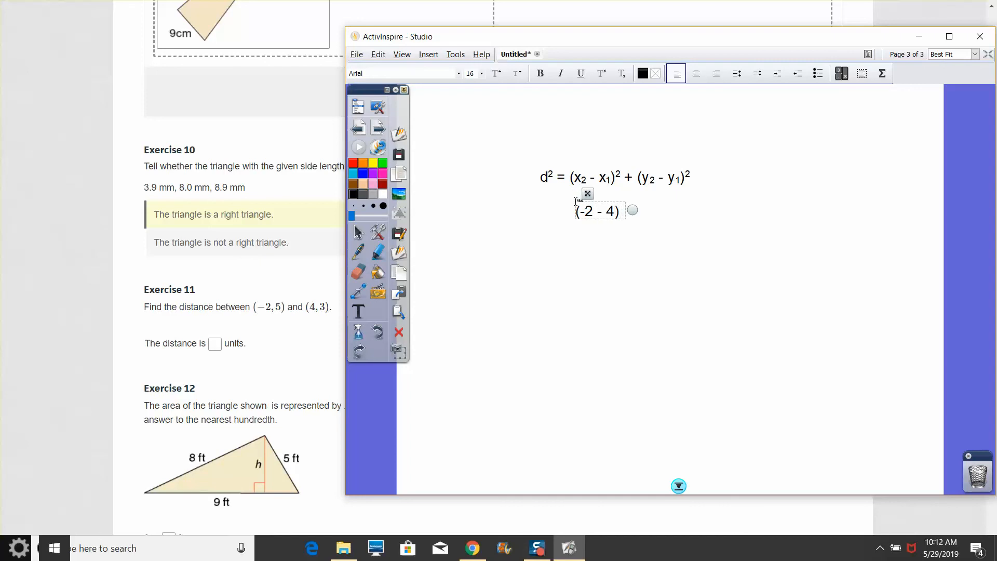
type("+ (")
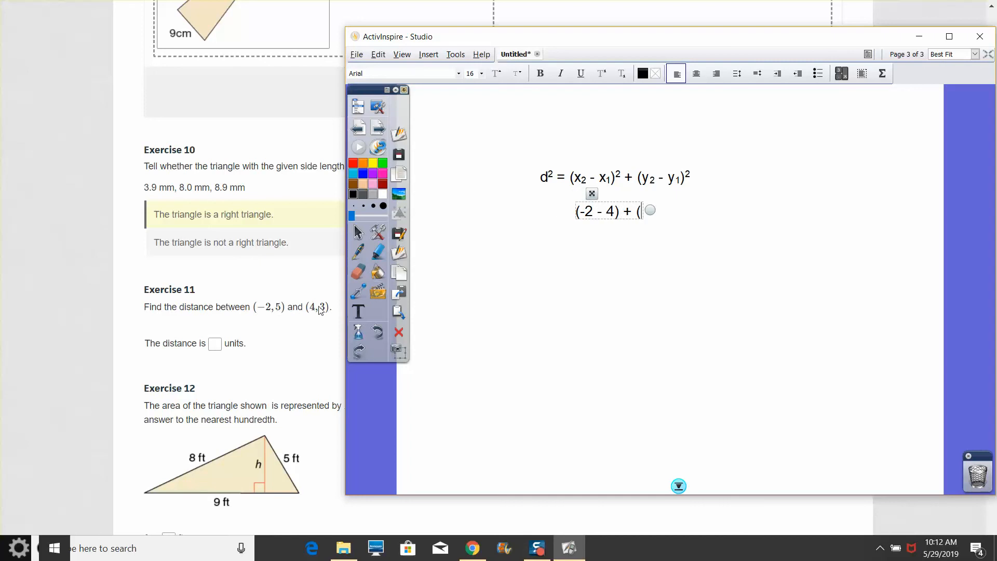
type("5 - 3")
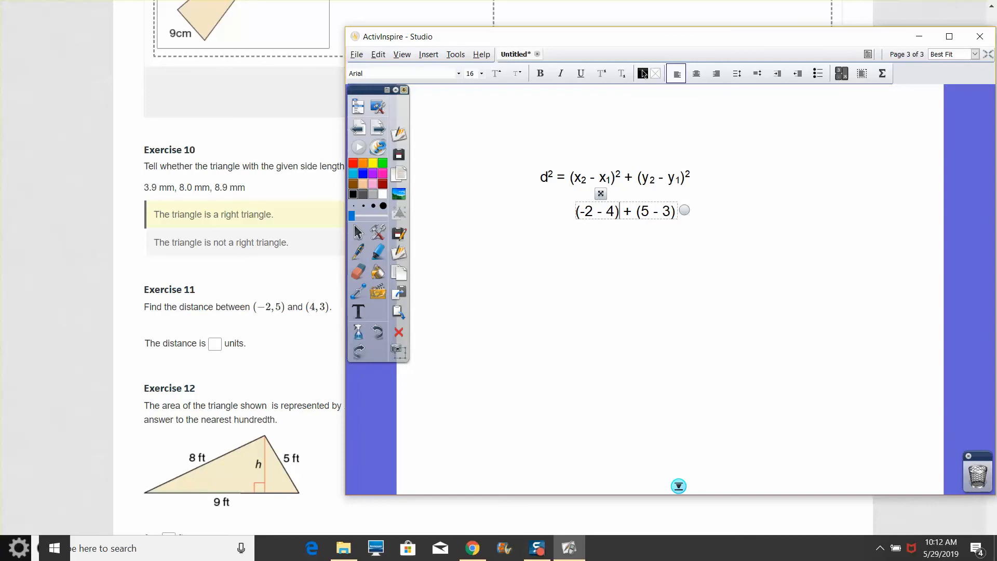
type("2")
type("(-6)")
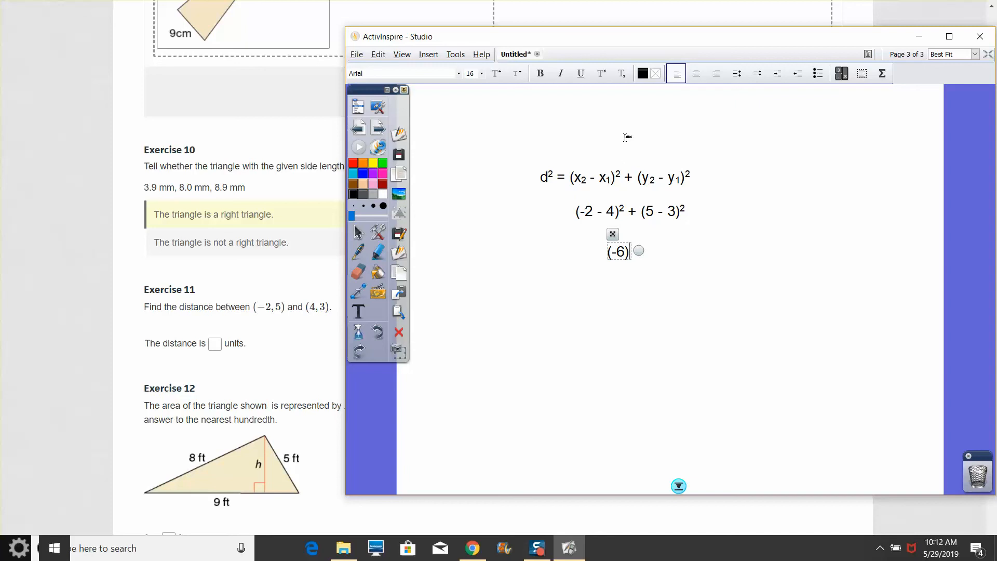
left_click(600, 72)
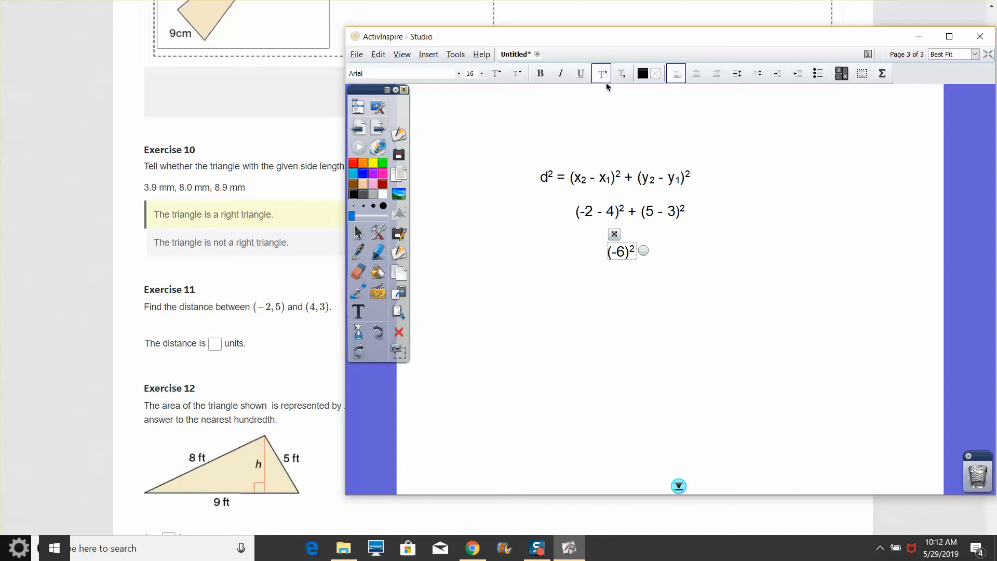
type("=+")
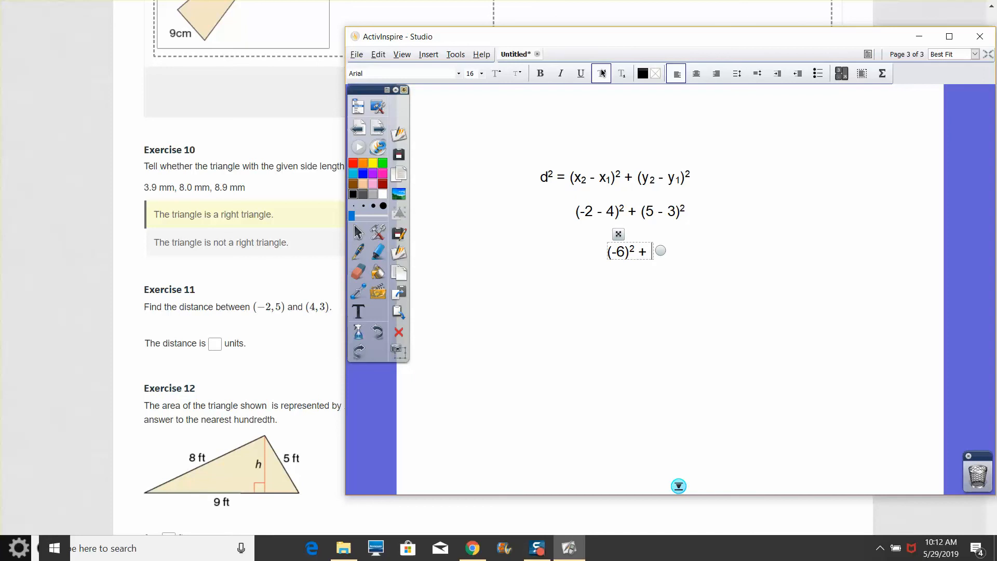
type("22")
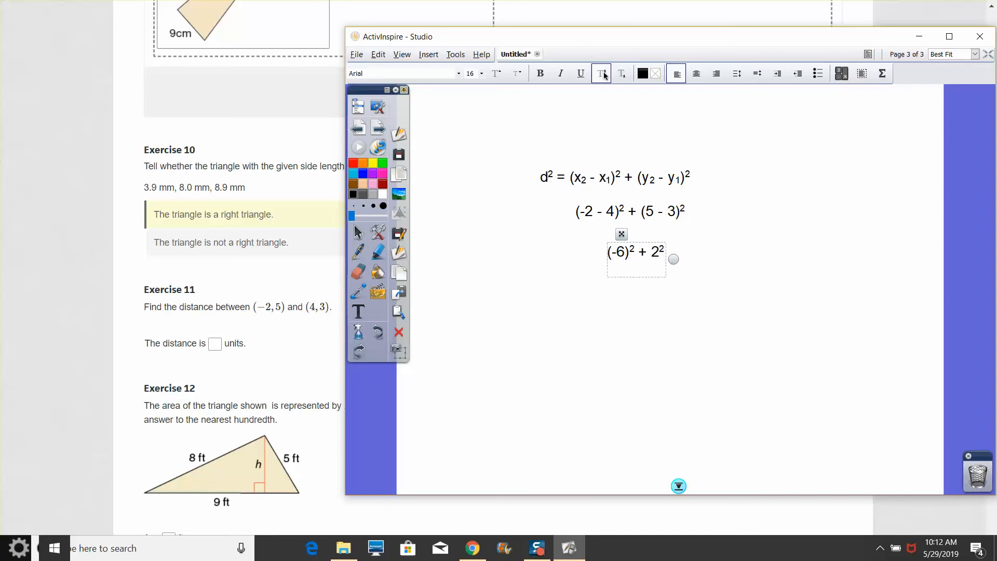
type("40")
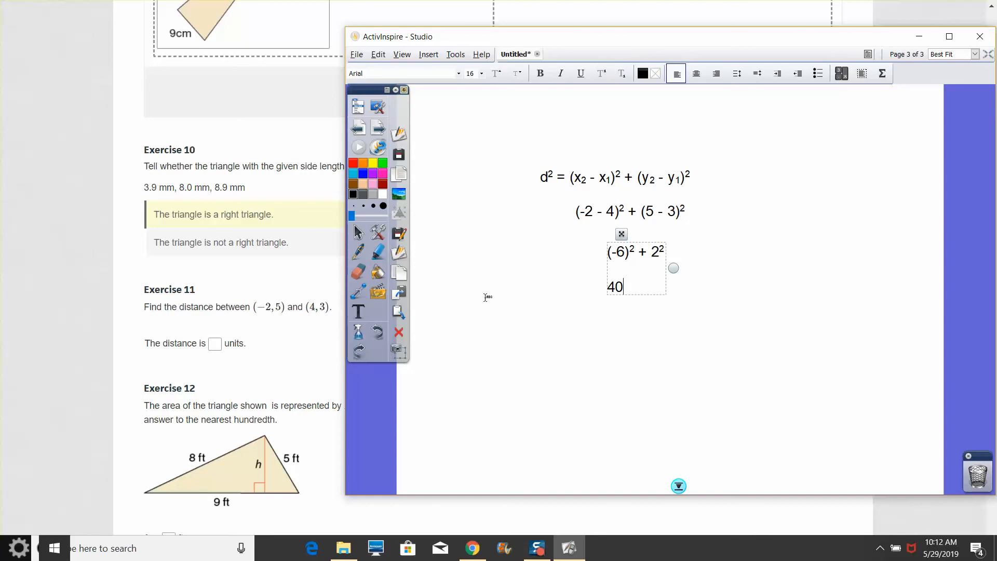
mouse_move(648, 218)
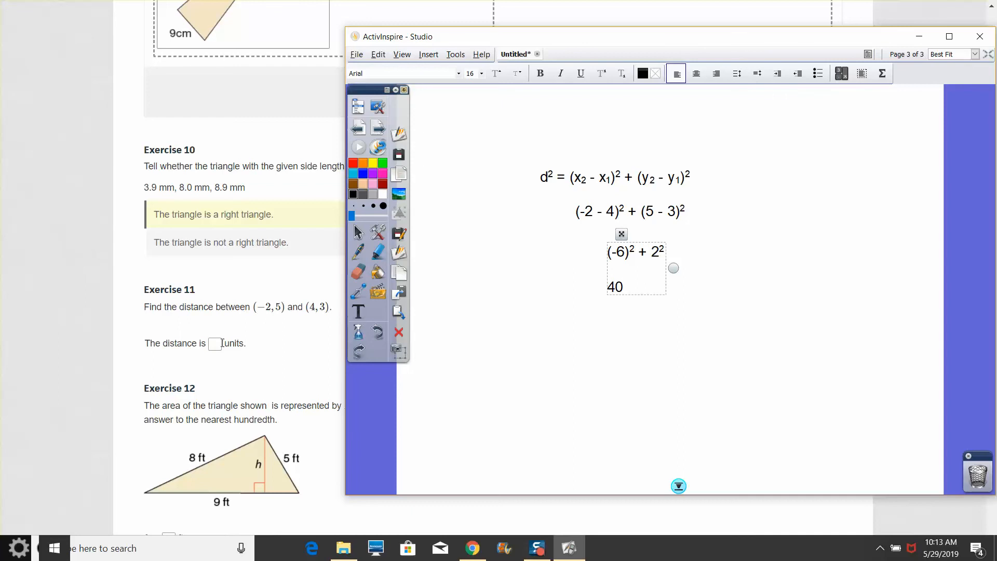
Add the result line d² = 40
left_click(218, 344)
type("6.3")
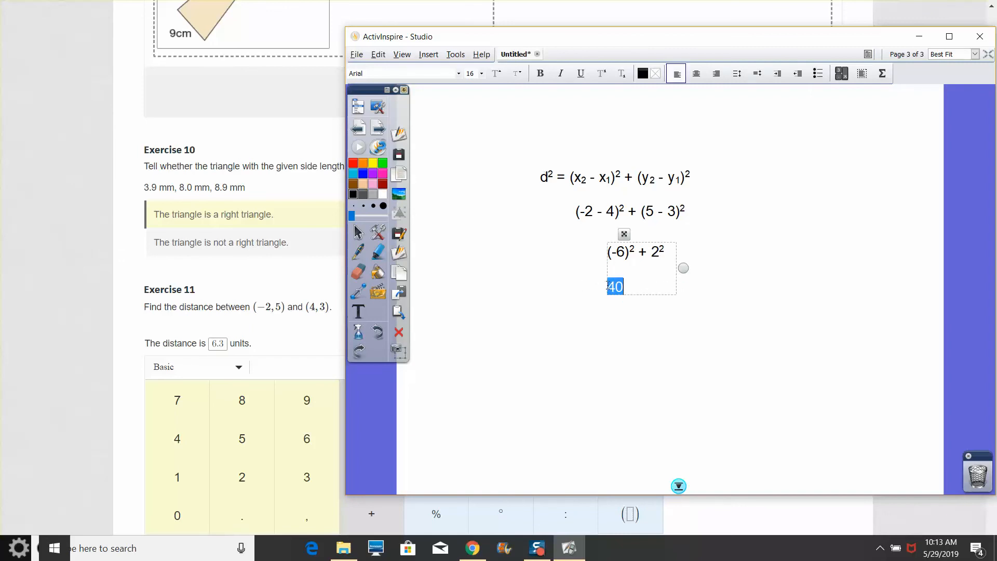
type("d")
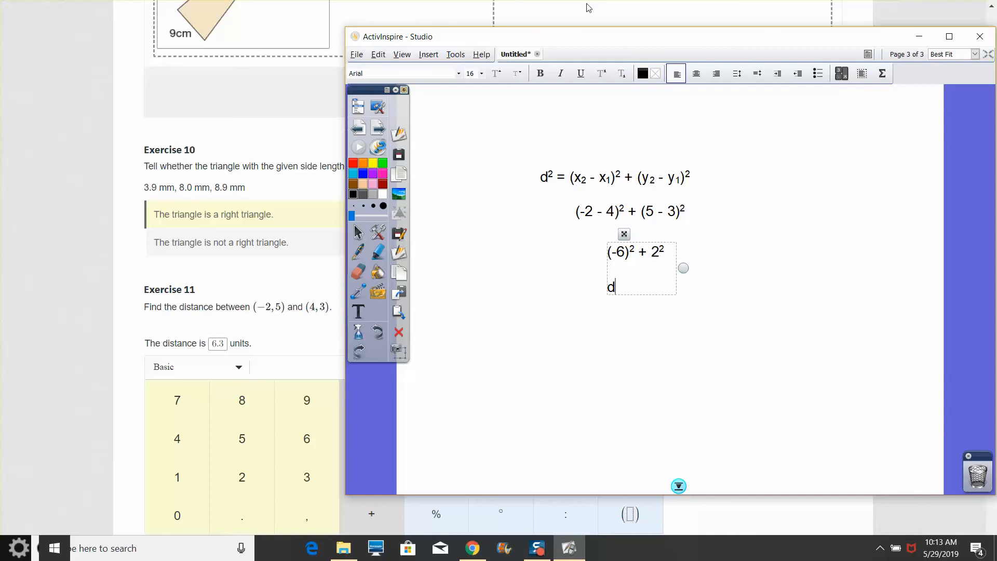
type("² =")
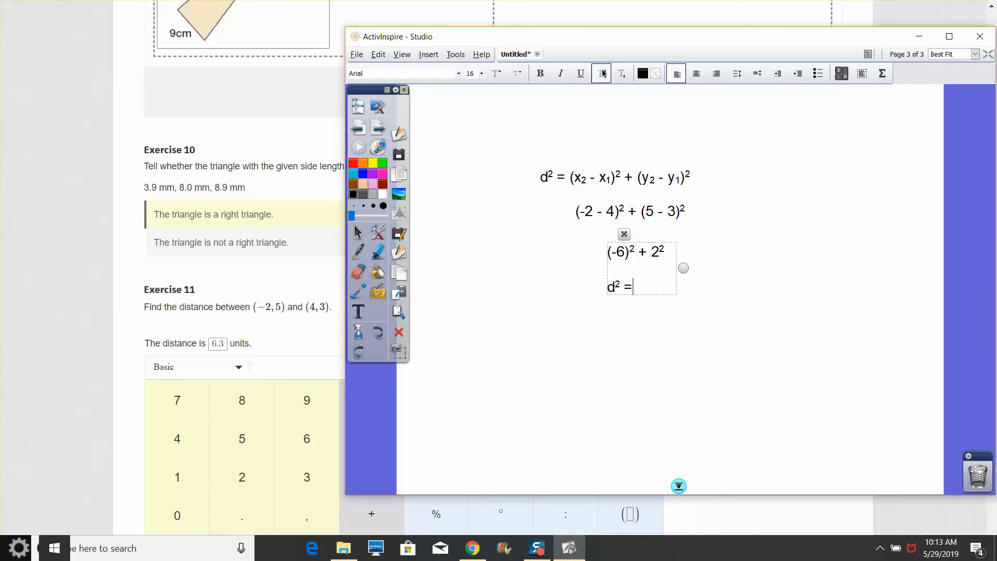
type("40")
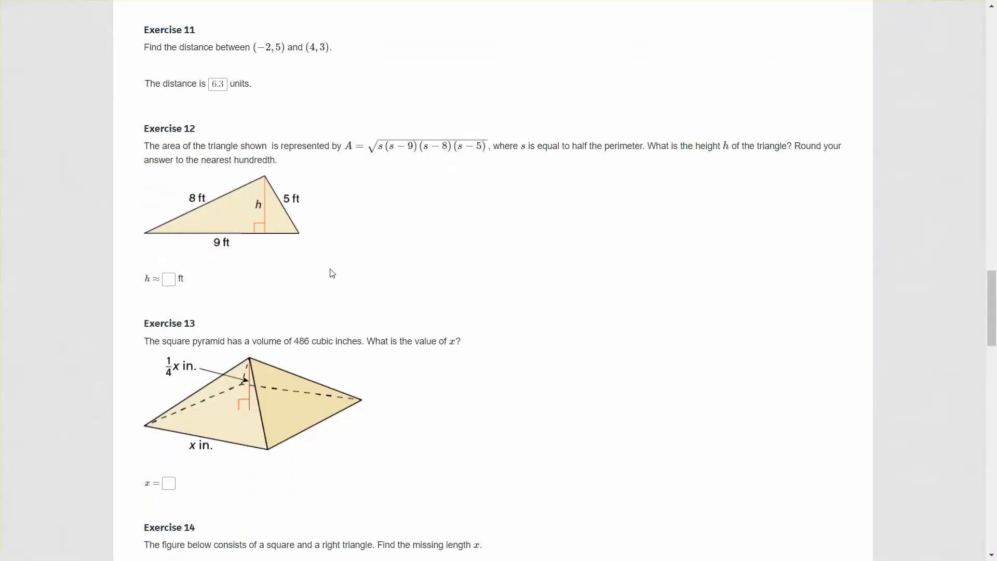
Scroll through the remaining exercises down to Exercise 19 and its diagram
scroll("down", 3)
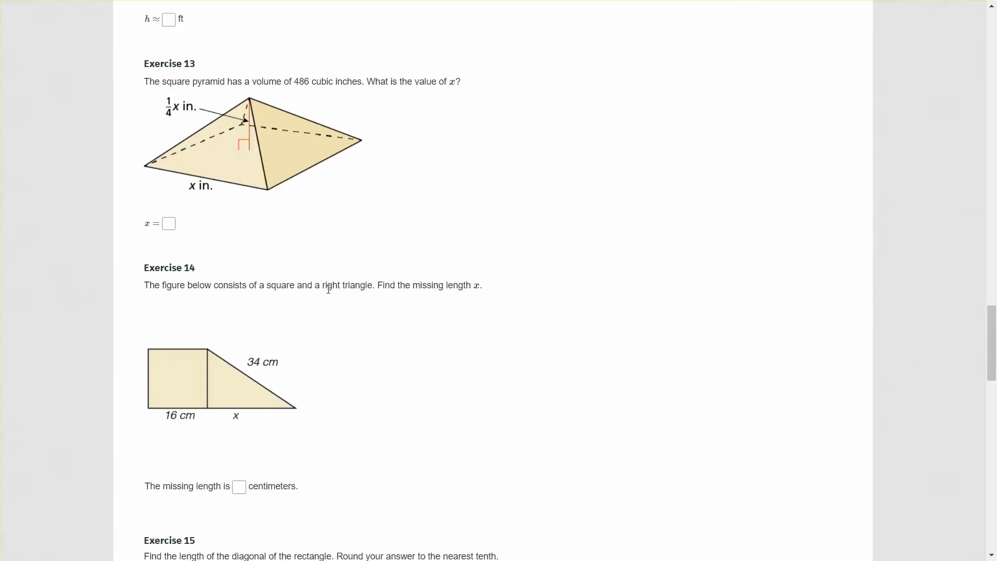
scroll("down", 3)
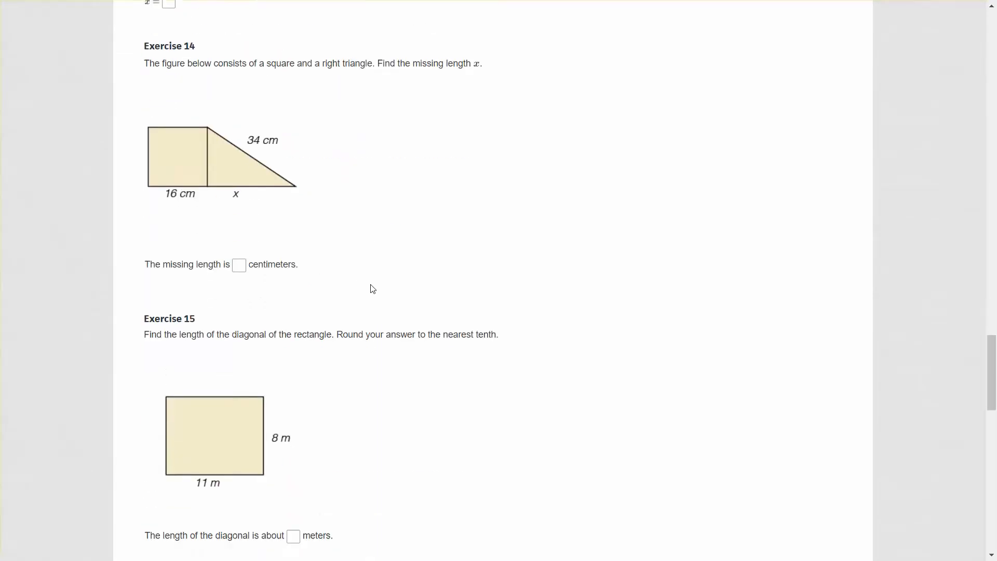
scroll("down", 3)
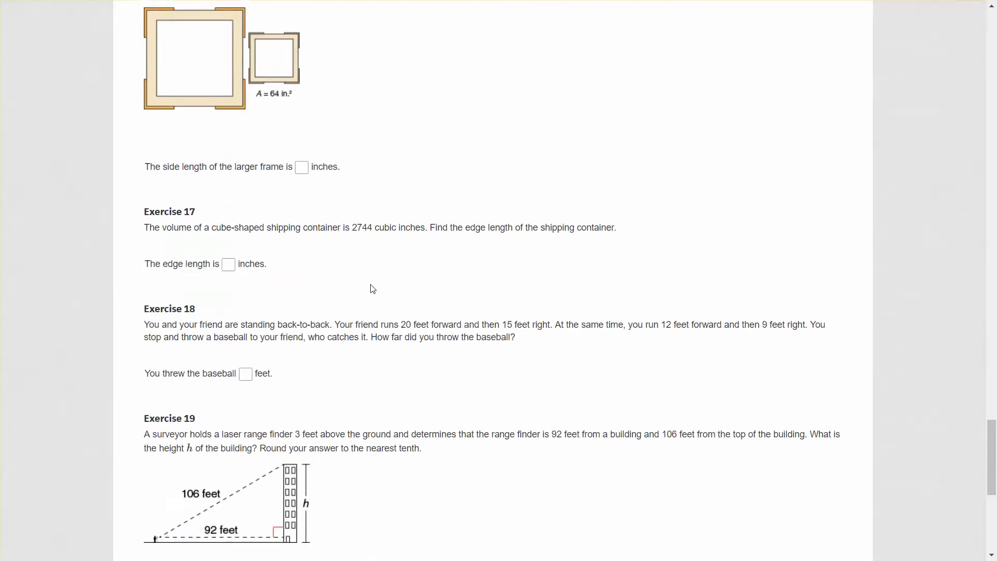
scroll("down", 3)
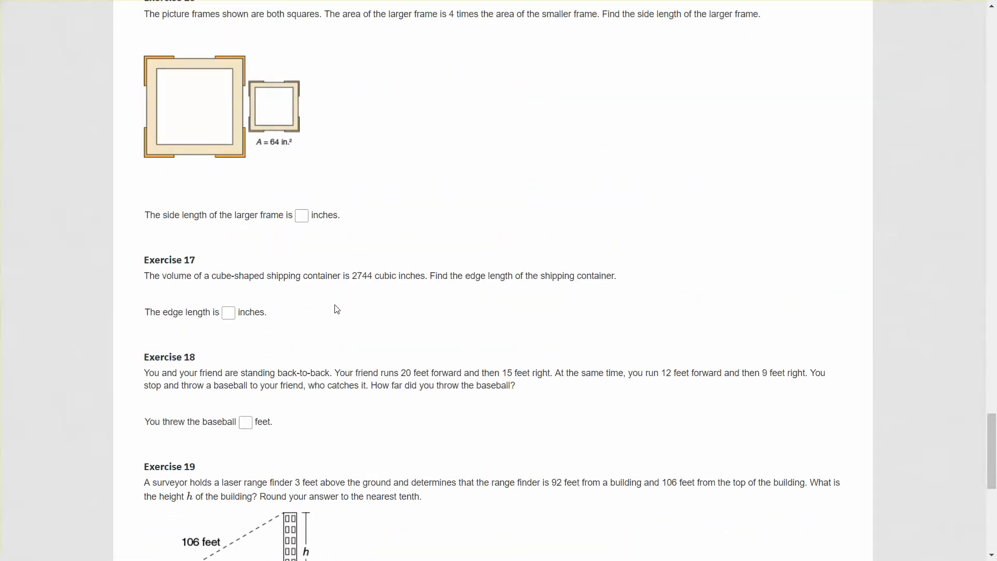
scroll("down", 3)
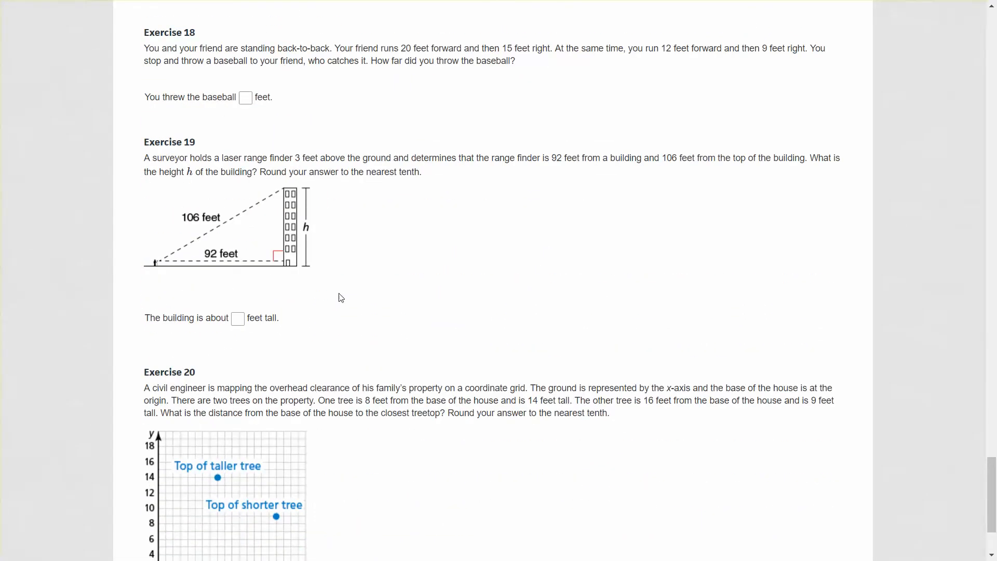
scroll("down", 3)
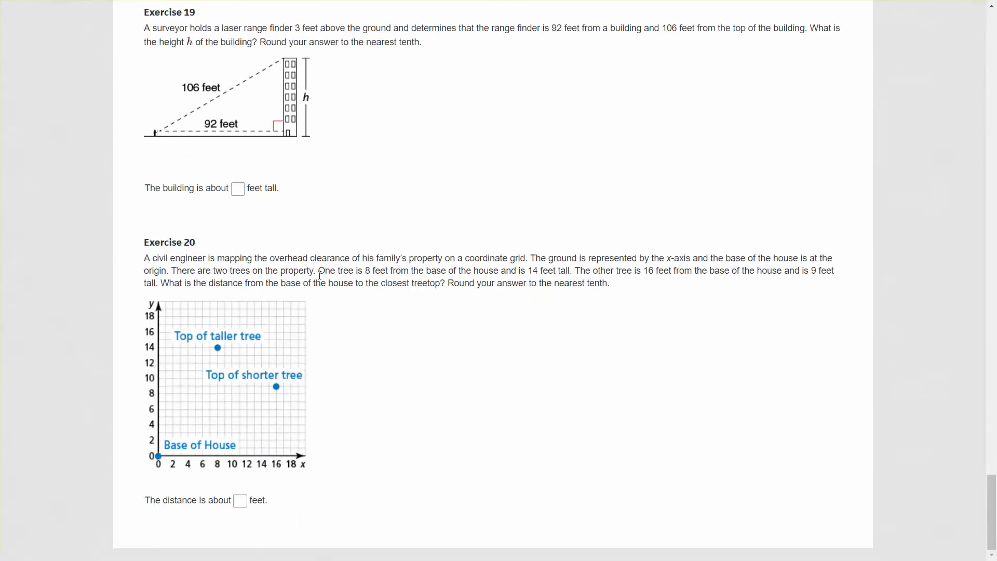
scroll("down", 3)
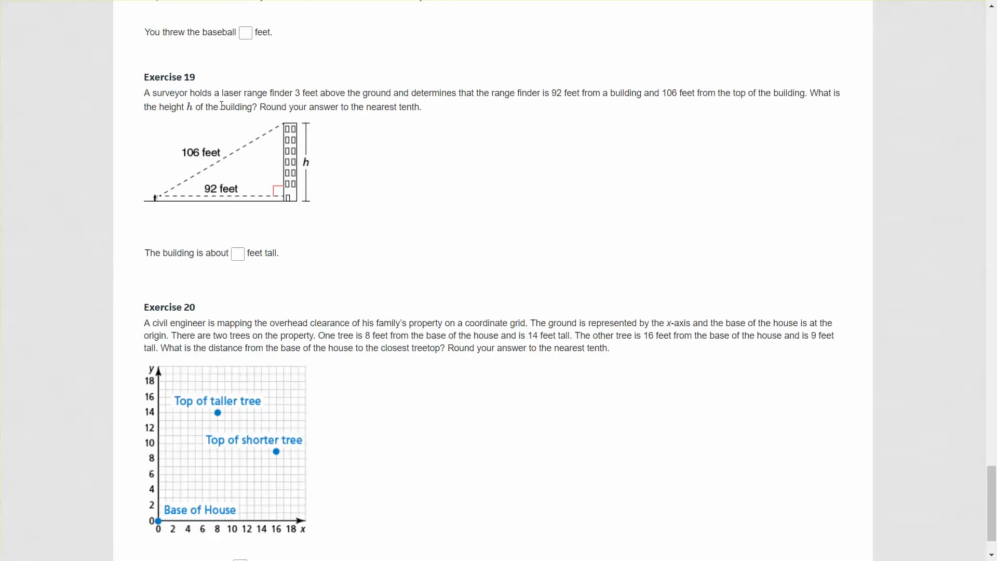
mouse_move(346, 86)
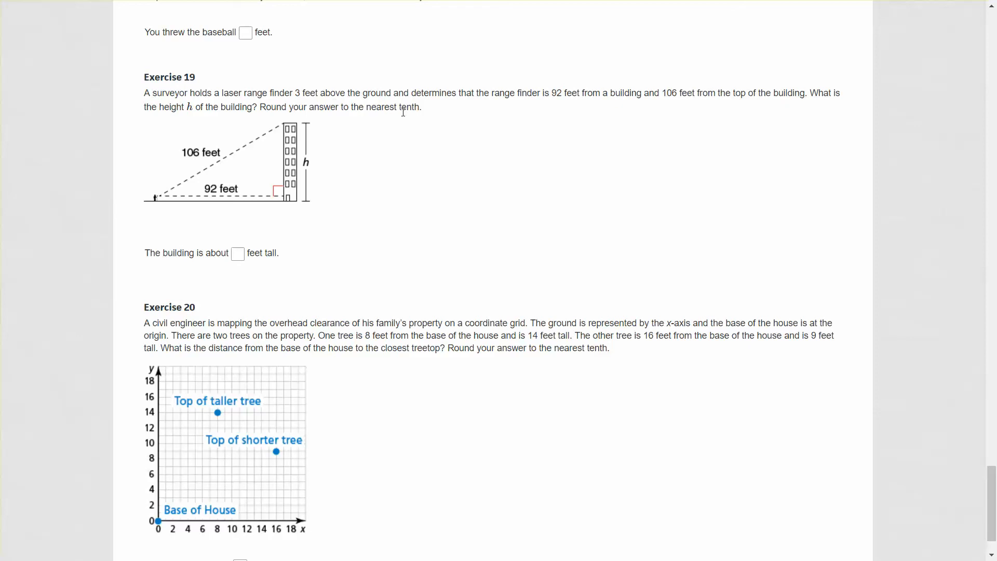
mouse_move(269, 278)
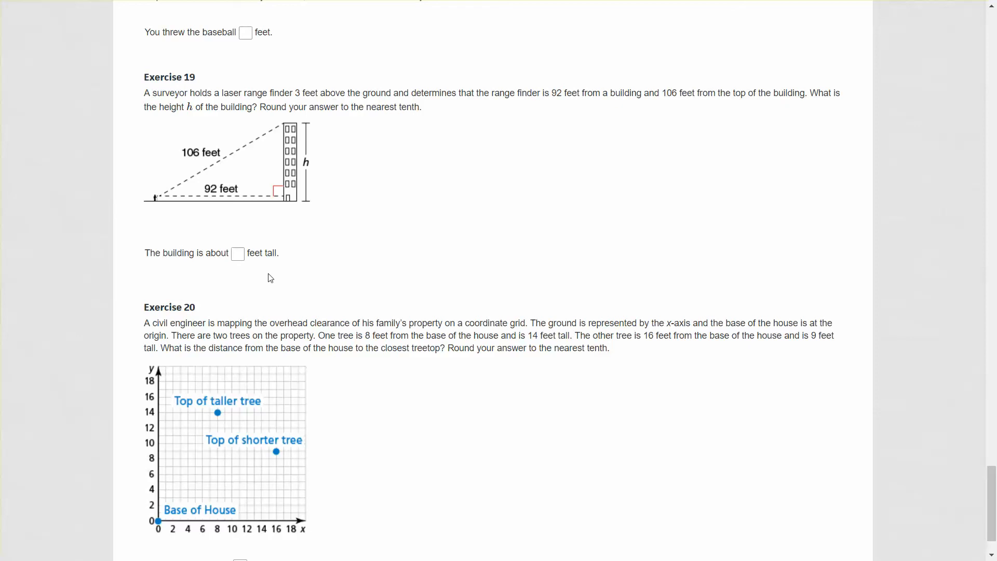
mouse_move(240, 227)
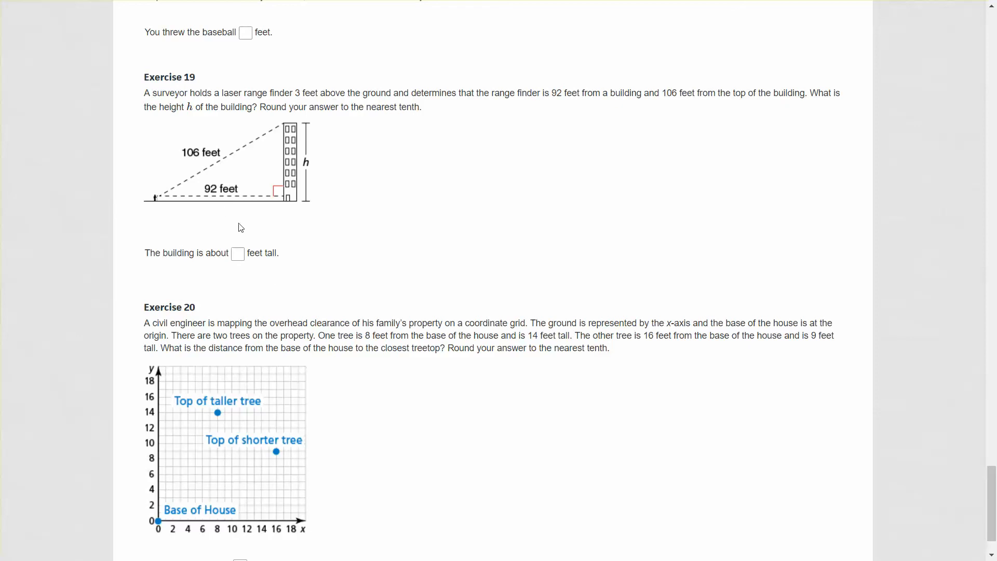
mouse_move(241, 194)
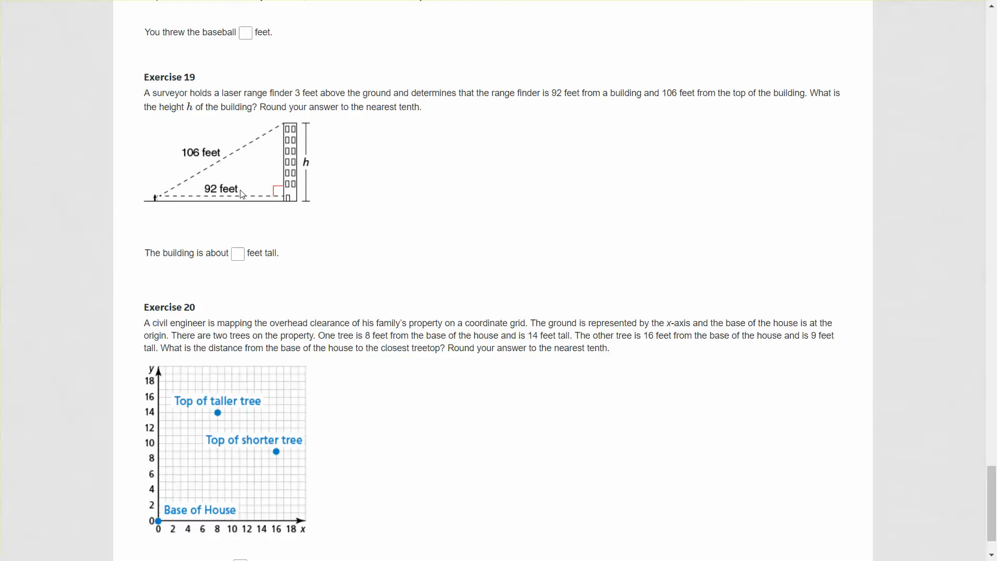
mouse_move(242, 202)
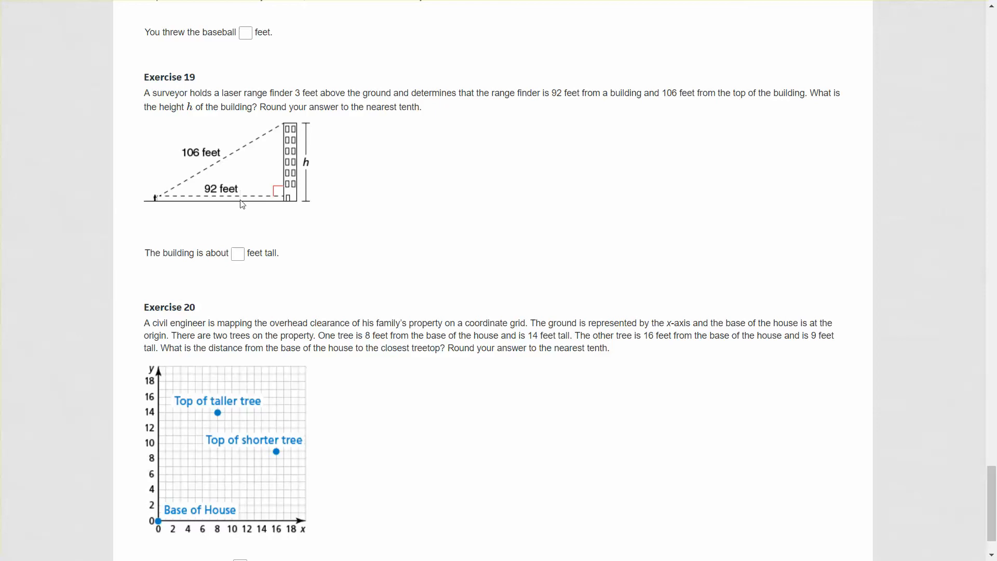
mouse_move(218, 196)
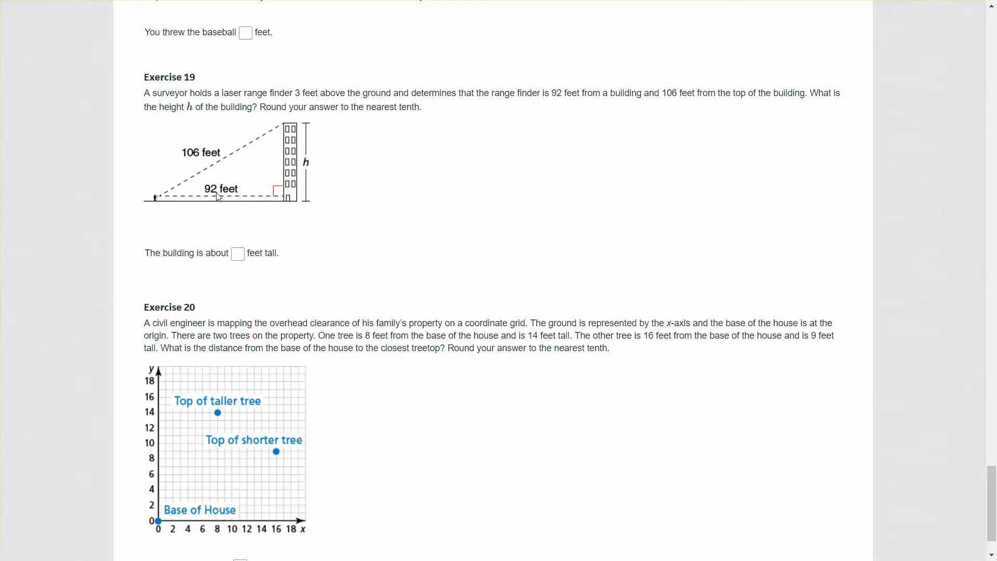
mouse_move(302, 187)
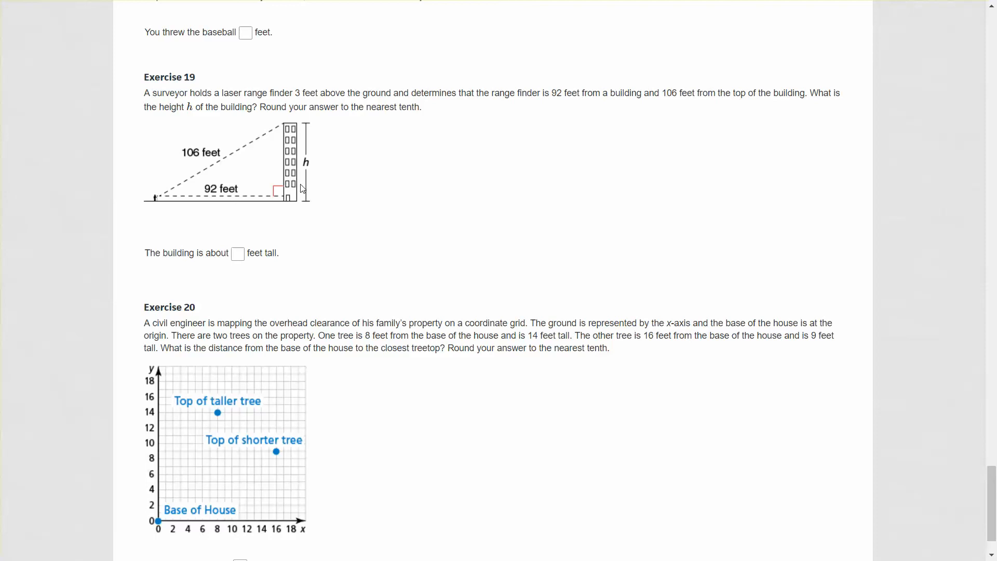
mouse_move(169, 204)
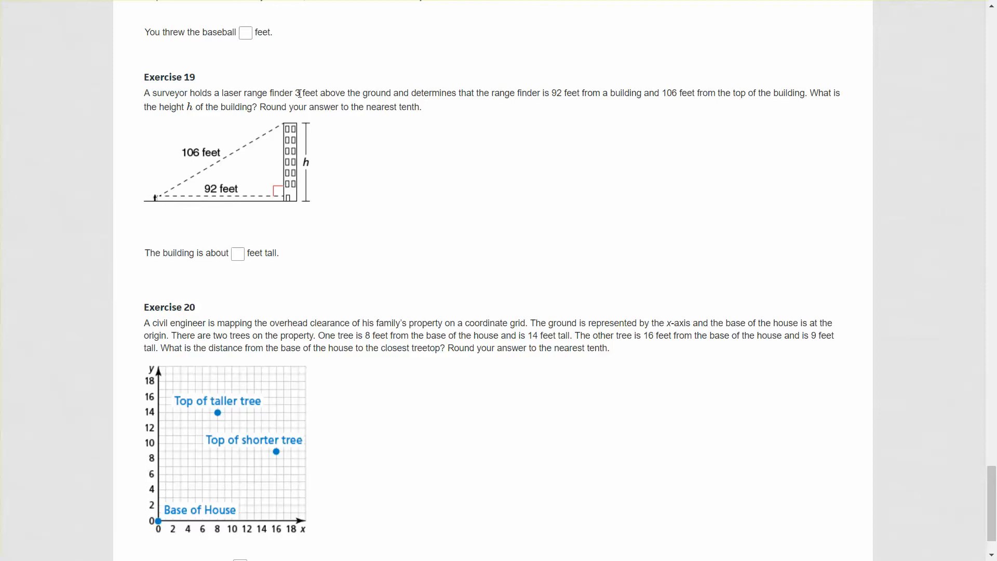
mouse_move(335, 212)
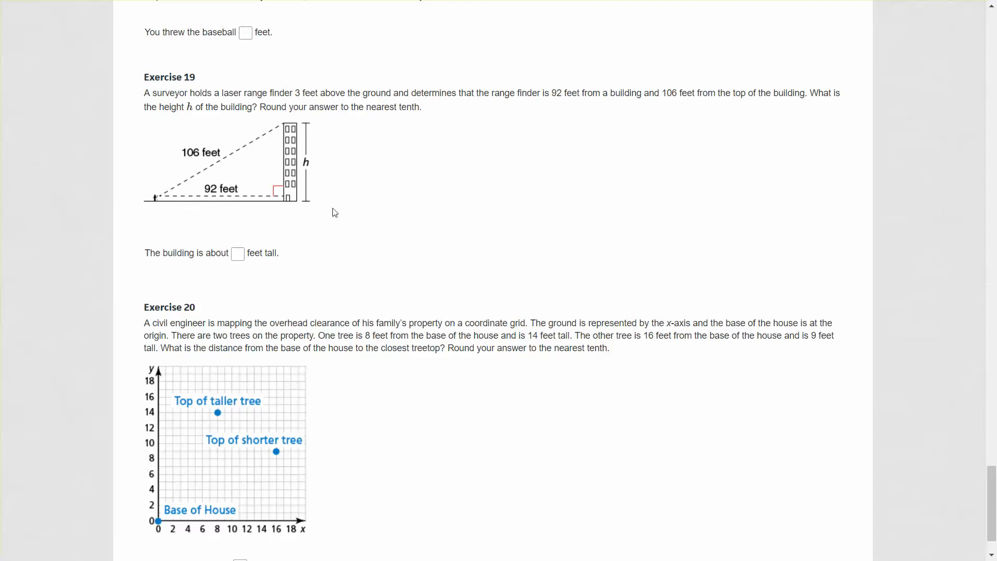
mouse_move(297, 201)
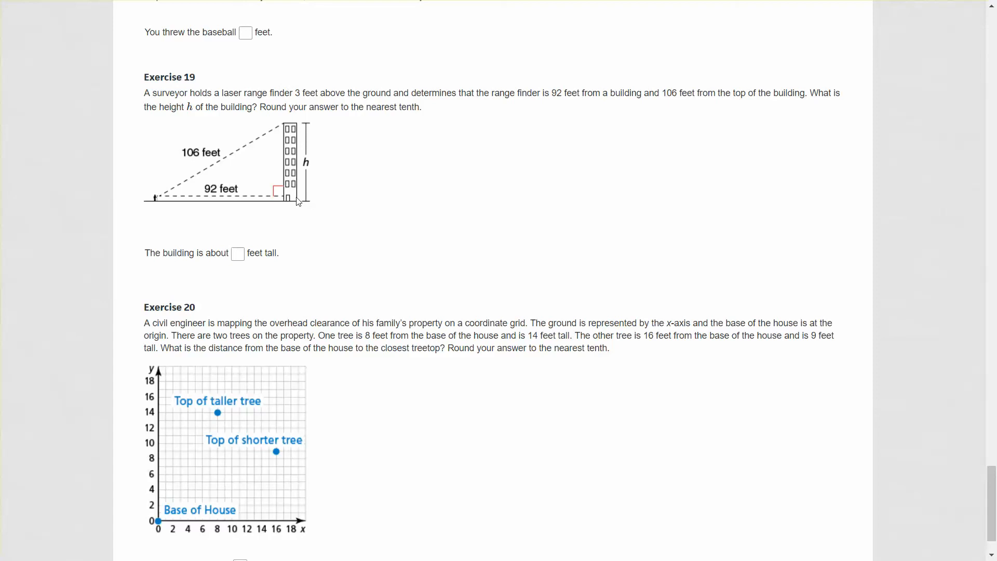
mouse_move(371, 194)
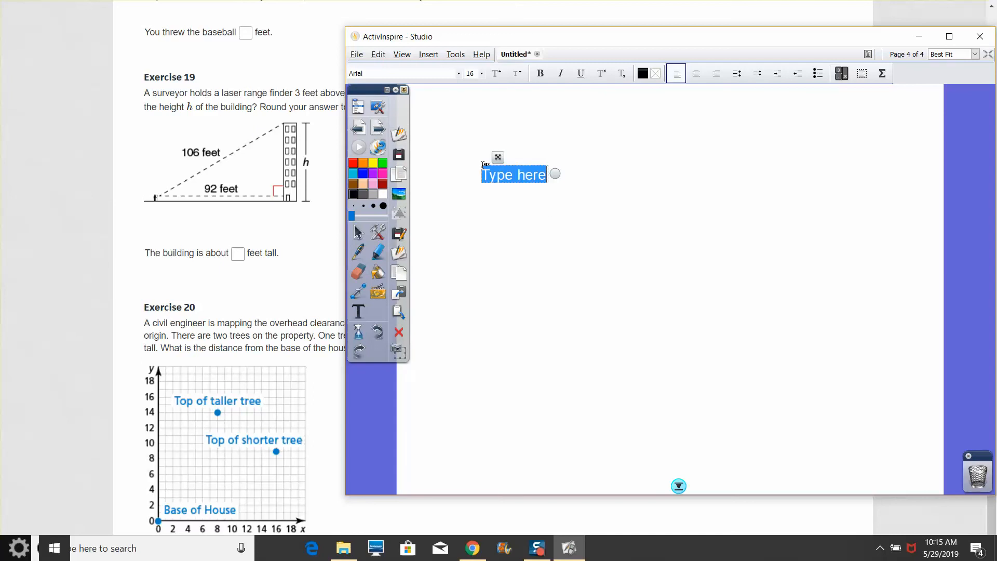
Write 92² + h² = 106² and rearrange it to h² = 106² - 92²
type("92")
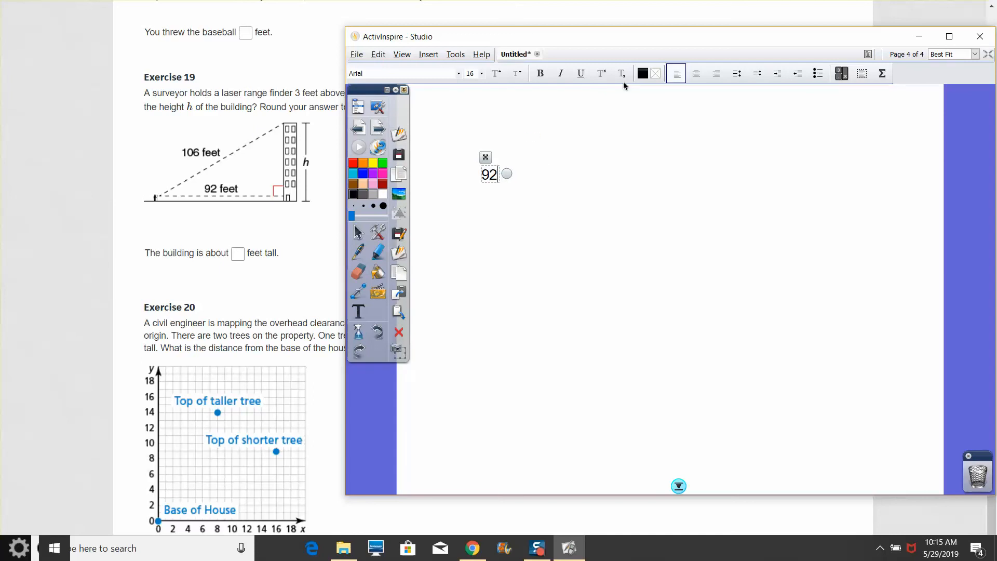
left_click(600, 73)
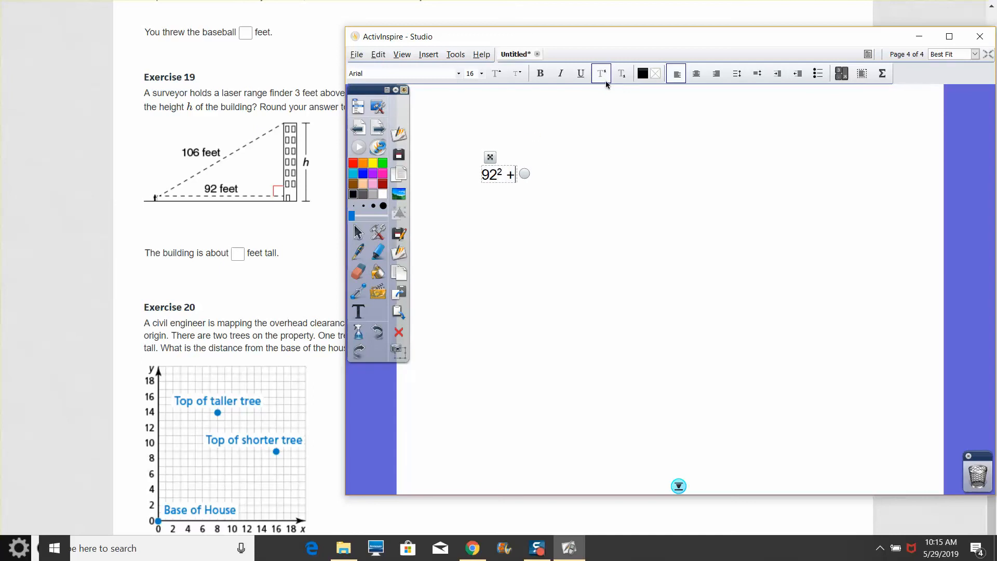
type("h")
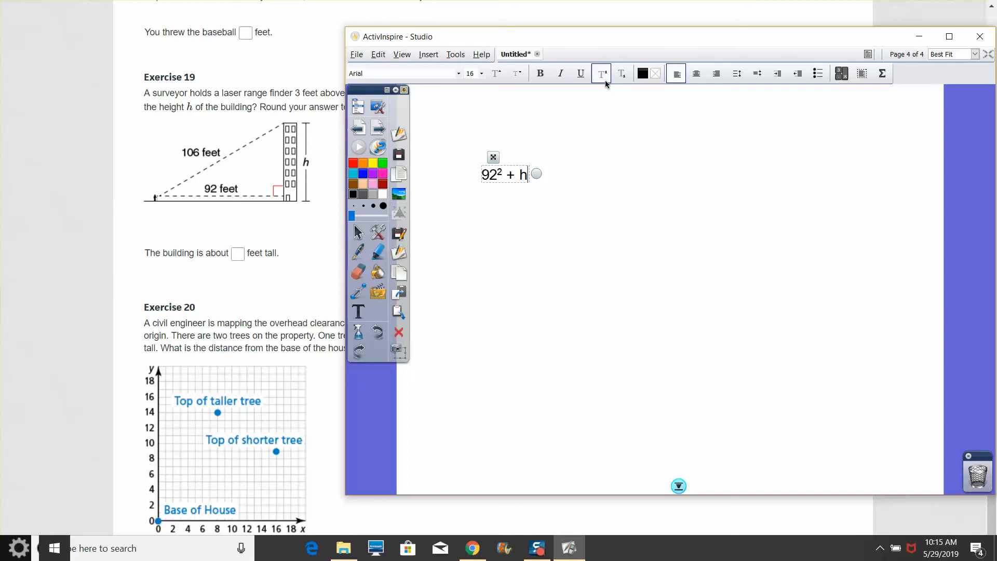
type("² =")
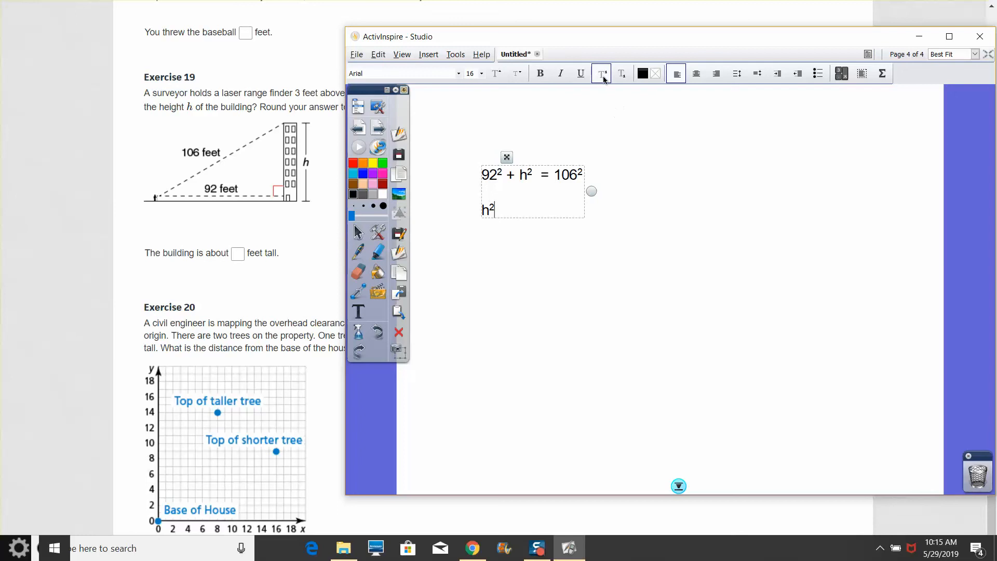
type("= 106² -")
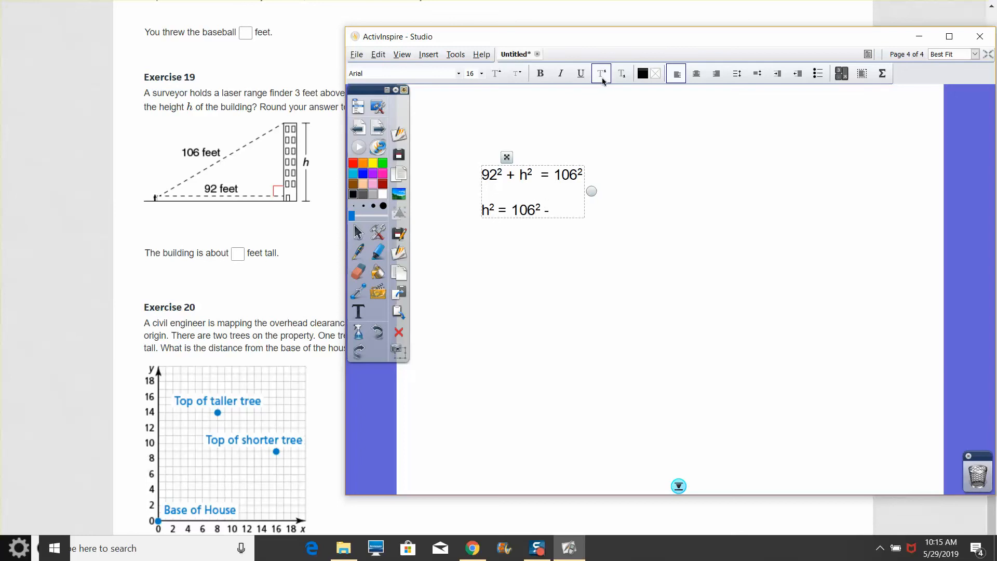
type("92²")
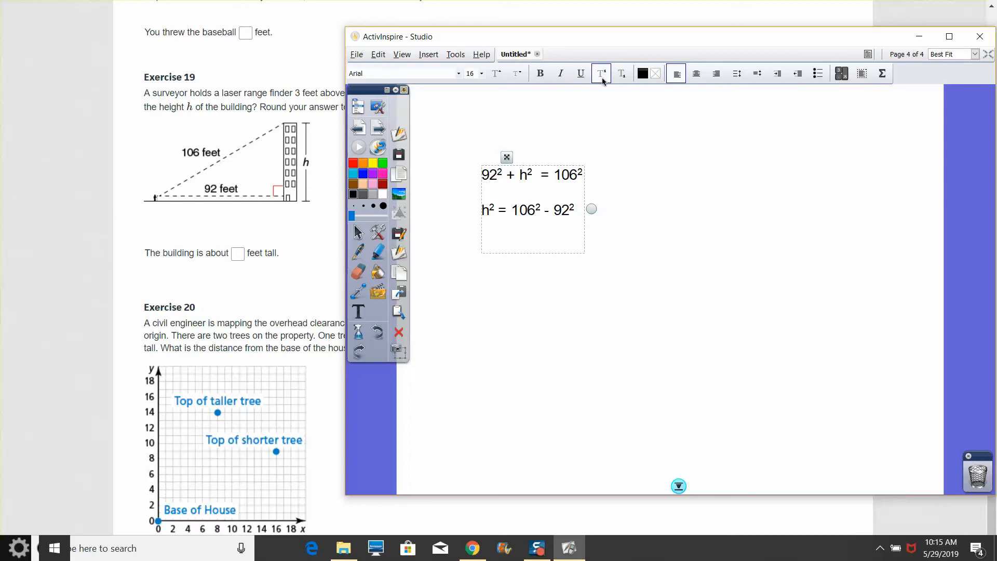
Evaluate the squares as 11236 - 8464
type("= 11")
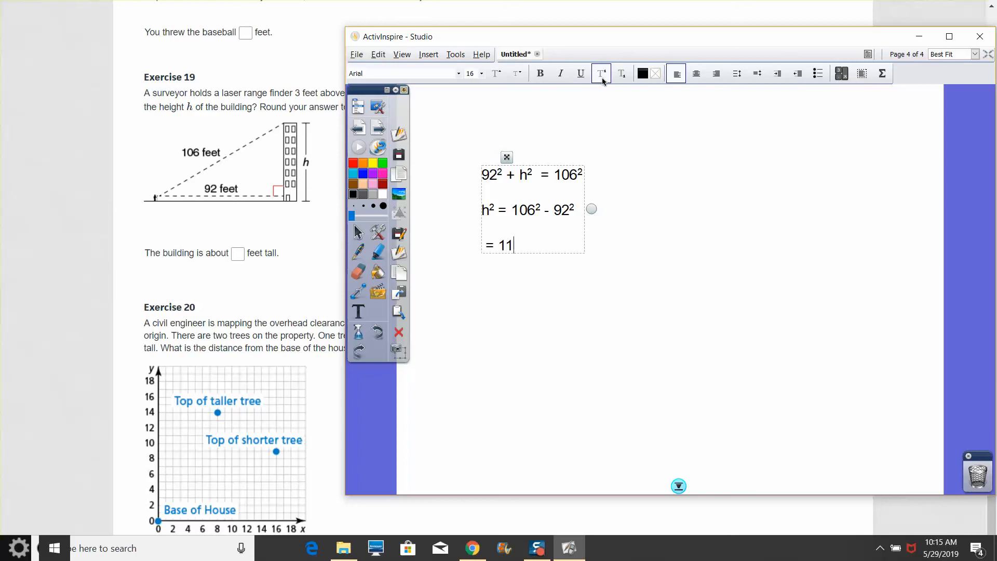
type("236")
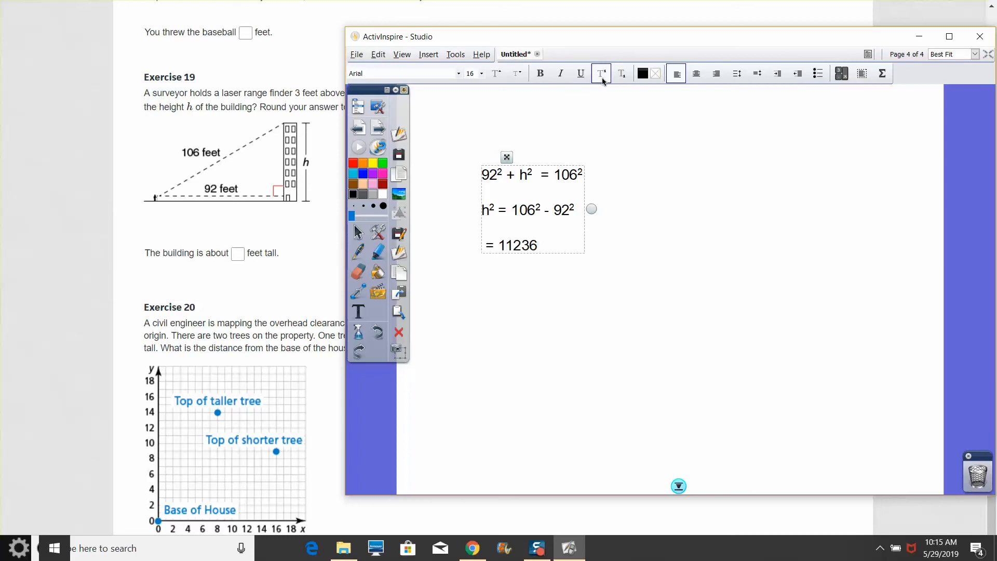
type("-")
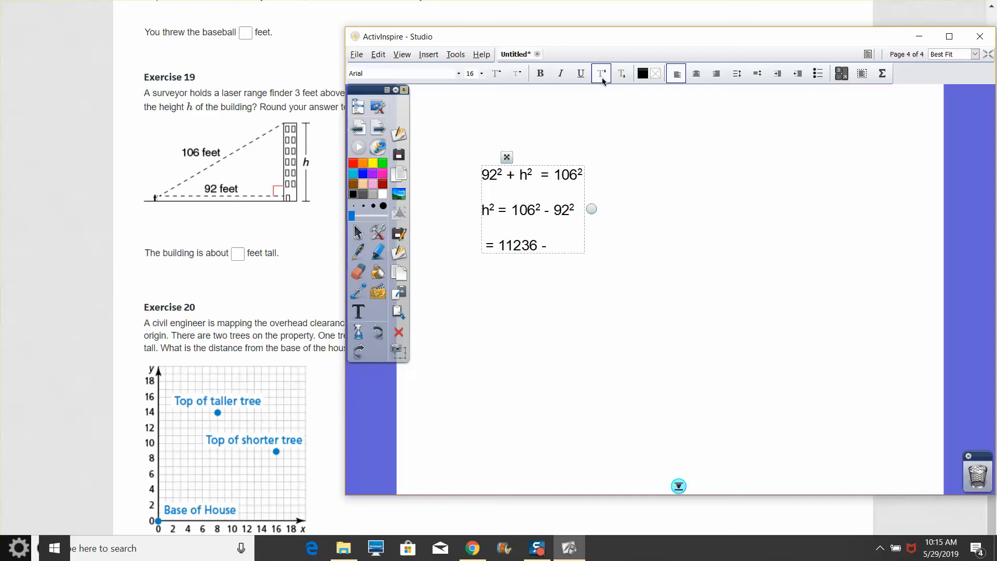
type("8464")
type("= 2")
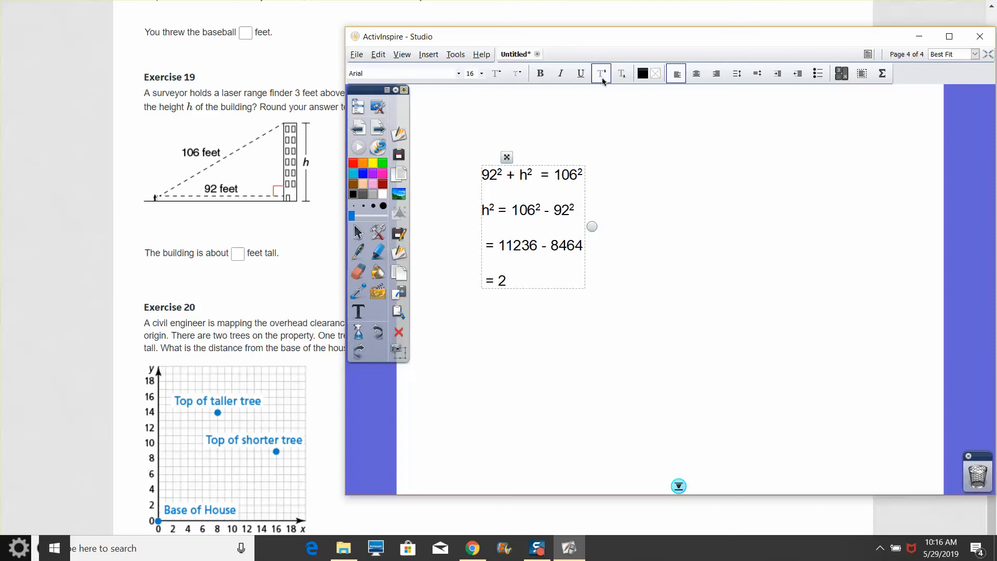
Simplify to h² = 2772 and take the square root, h = 52.6
type("772")
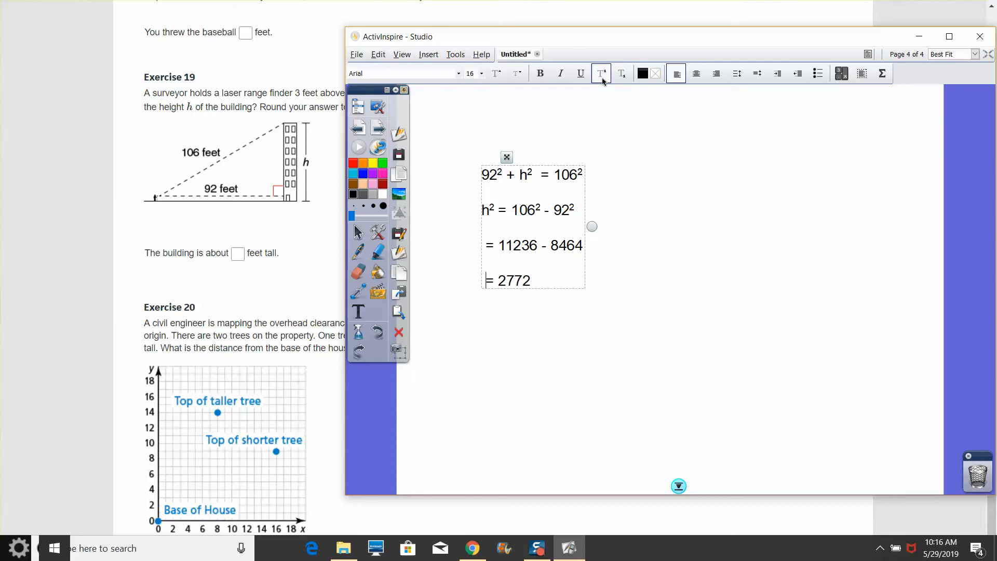
type("h2")
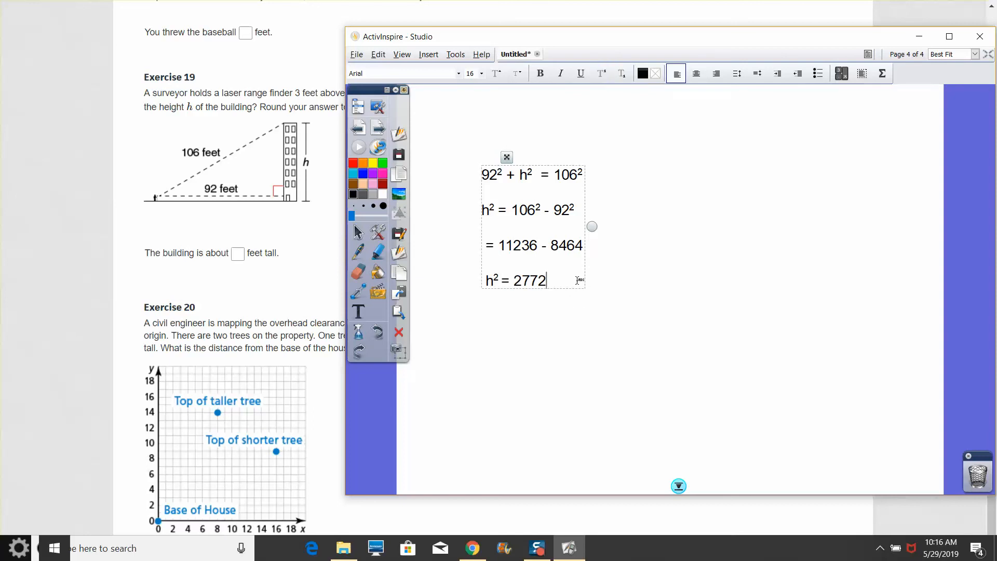
type("h")
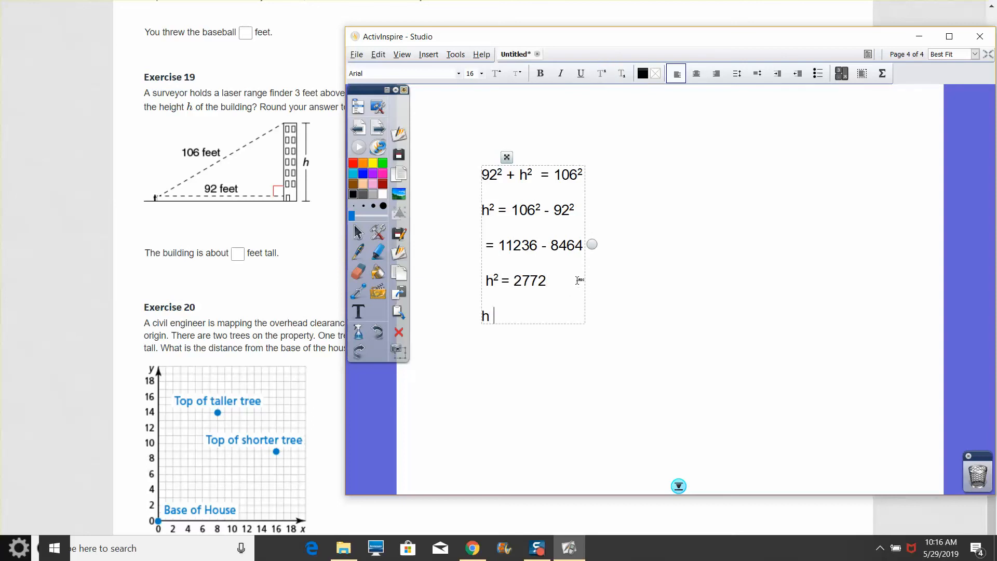
type("=")
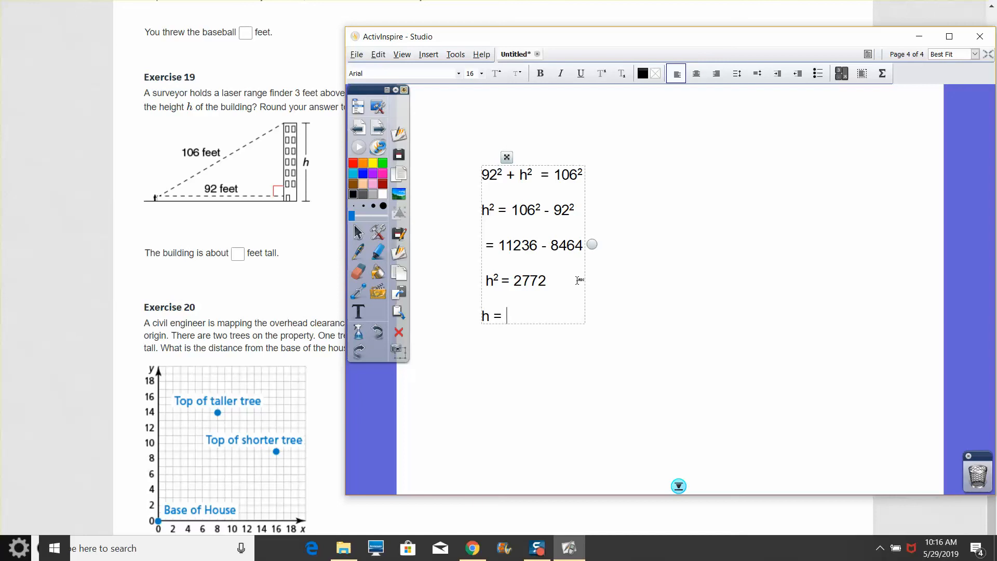
type("52.")
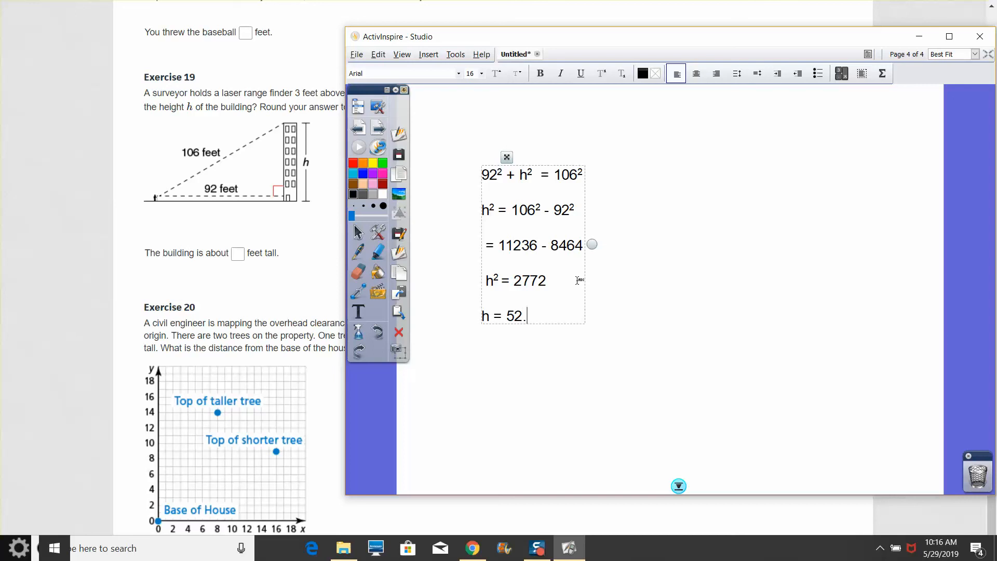
type("6")
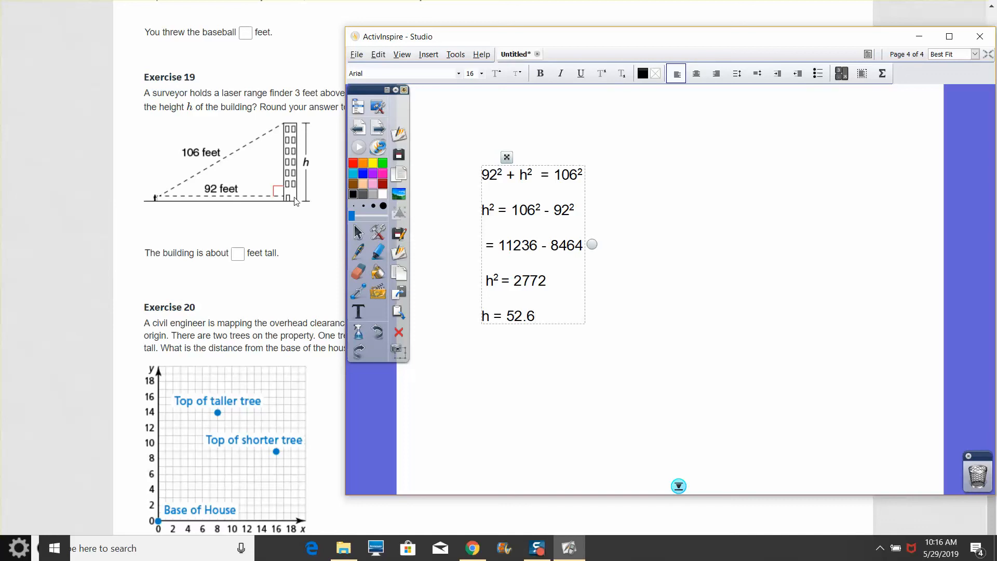
mouse_move(294, 144)
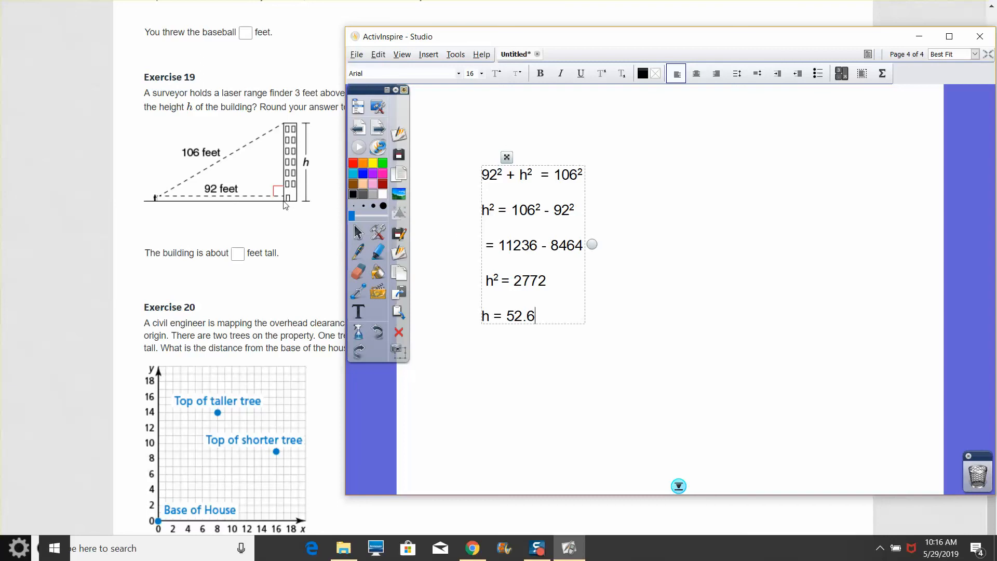
mouse_move(295, 206)
type("55.6")
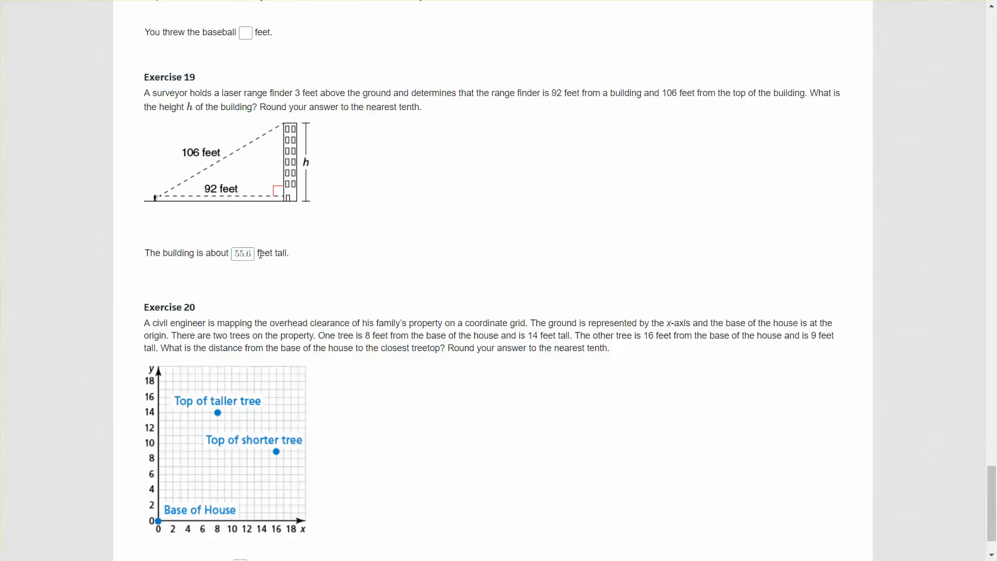
Scroll the test page back up from Exercise 19 toward Exercise 14
scroll("down", 3)
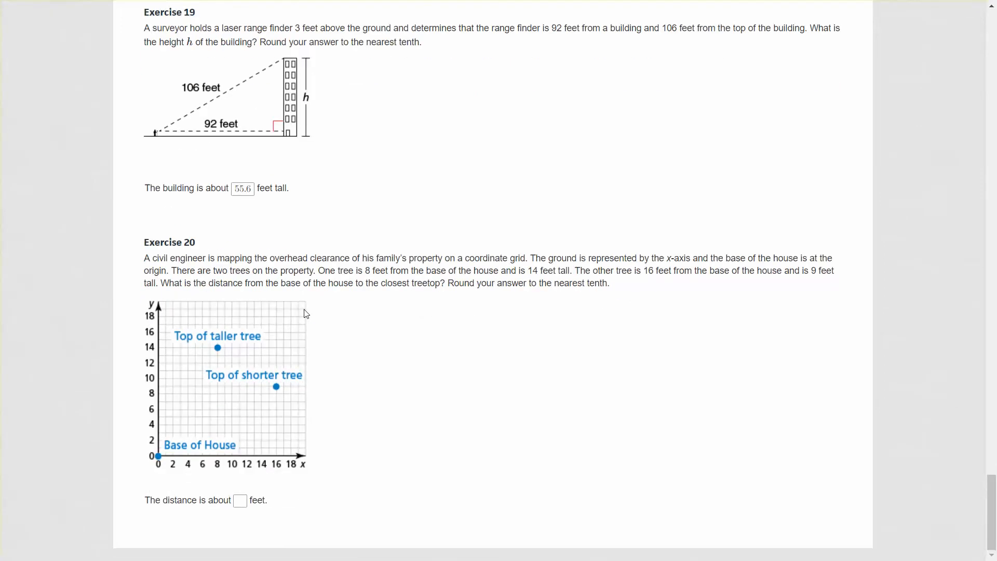
scroll("up", 3)
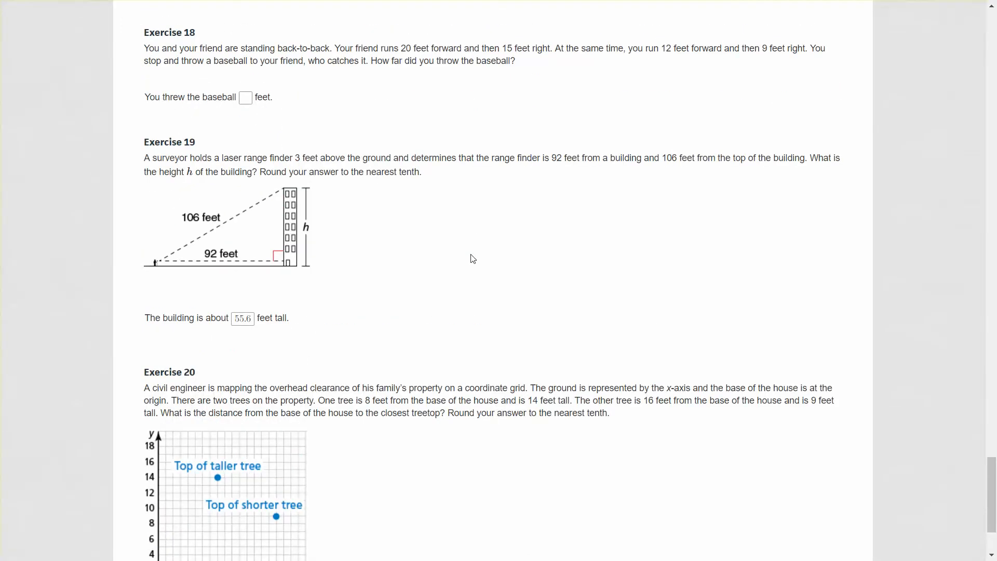
scroll("up", 3)
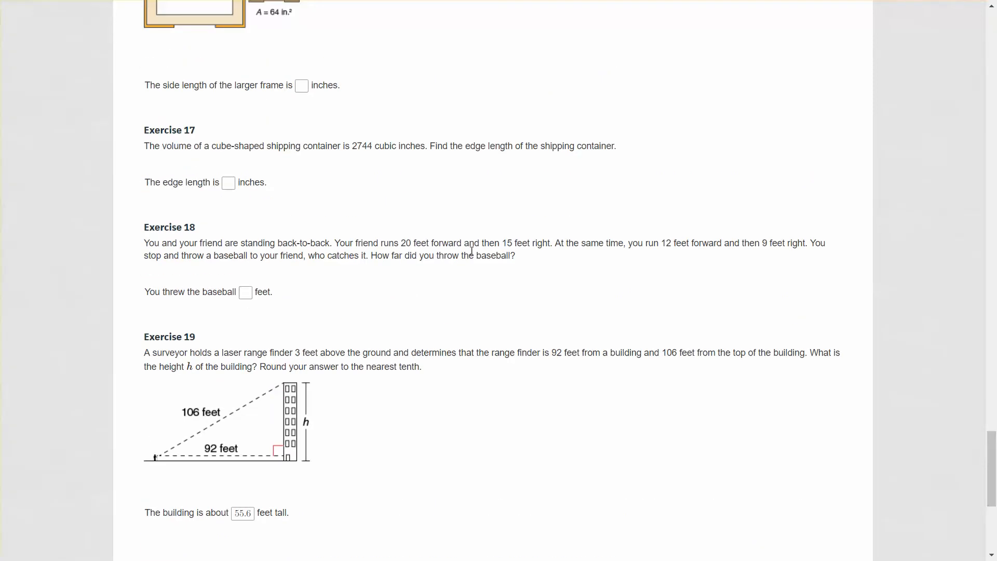
scroll("up", 3)
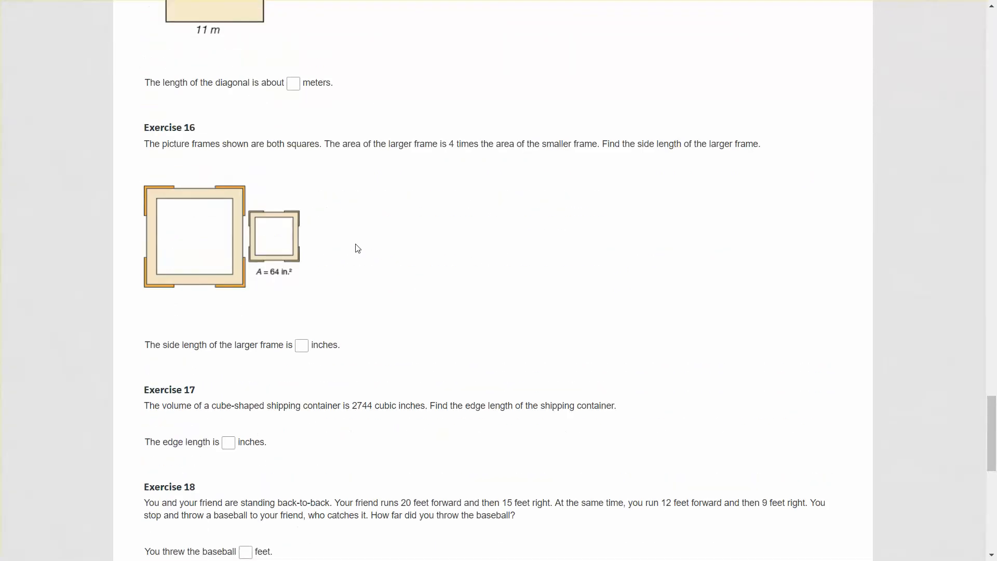
scroll("up", 3)
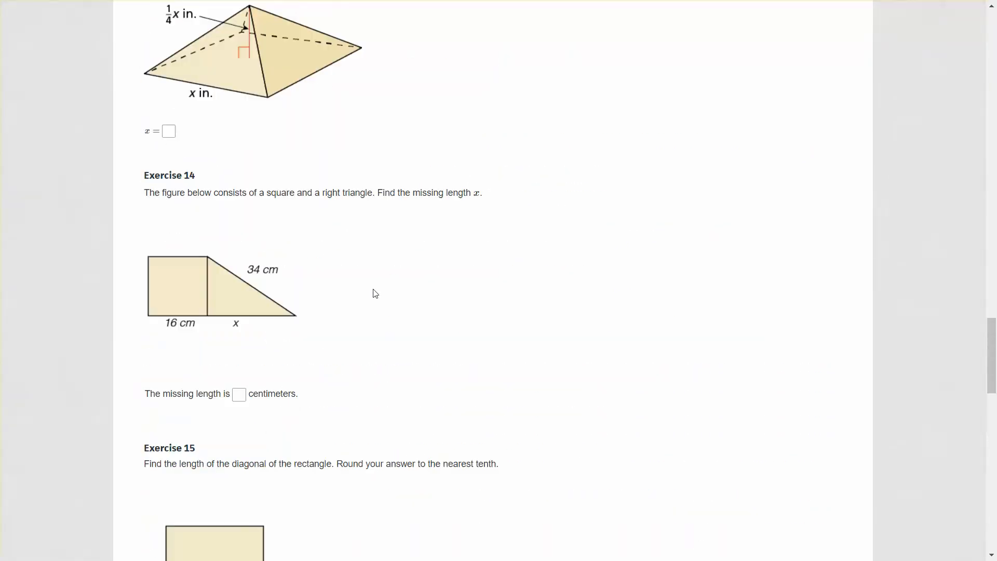